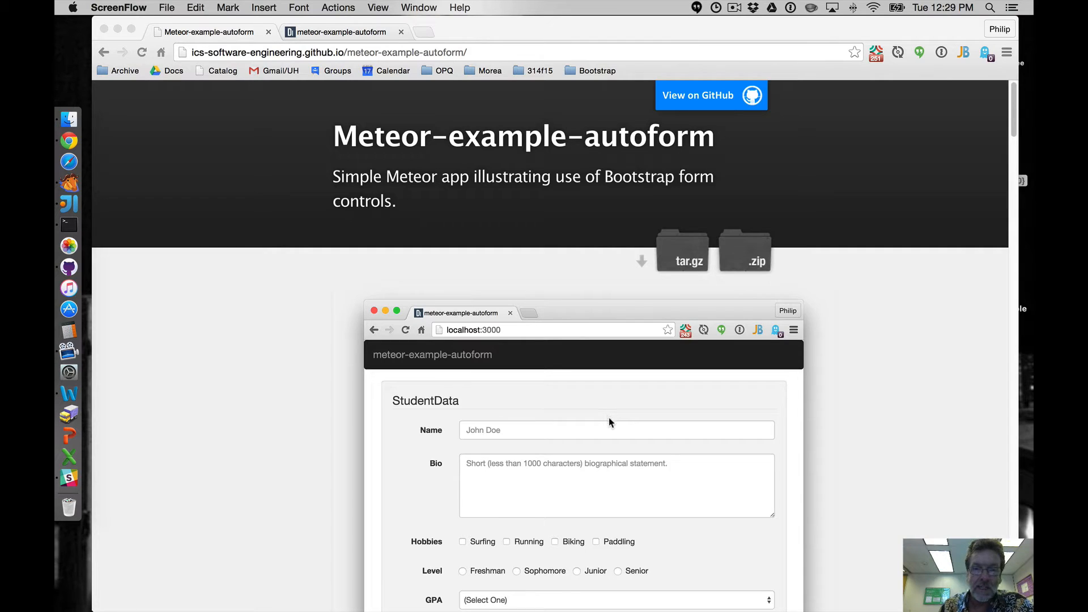
# Step: Scroll down through the meteor-example-autoform project page
pyautogui.scroll(-3)
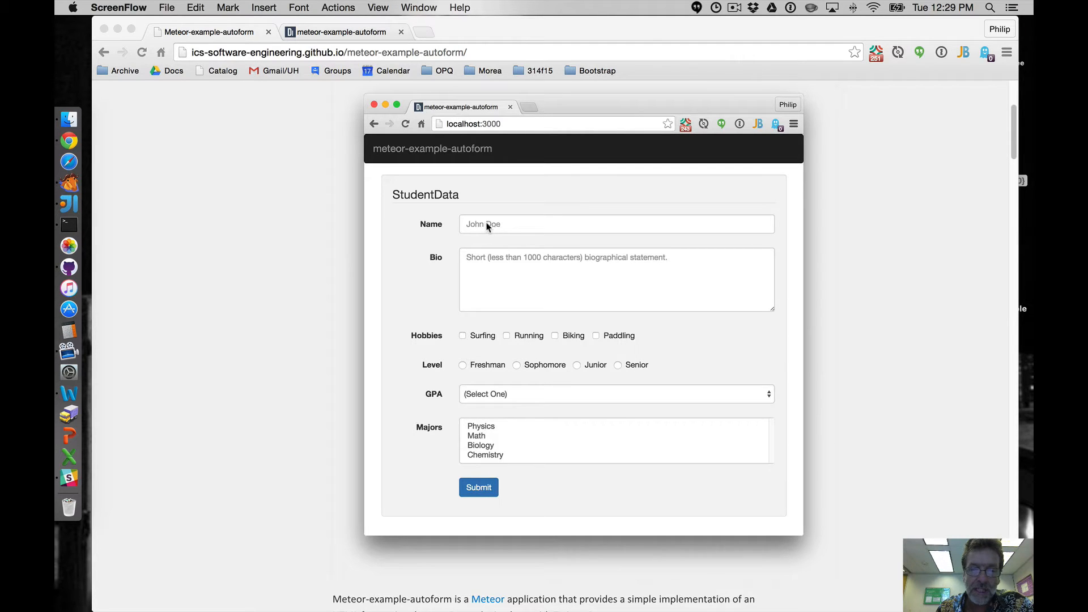
pyautogui.moveTo(504, 280)
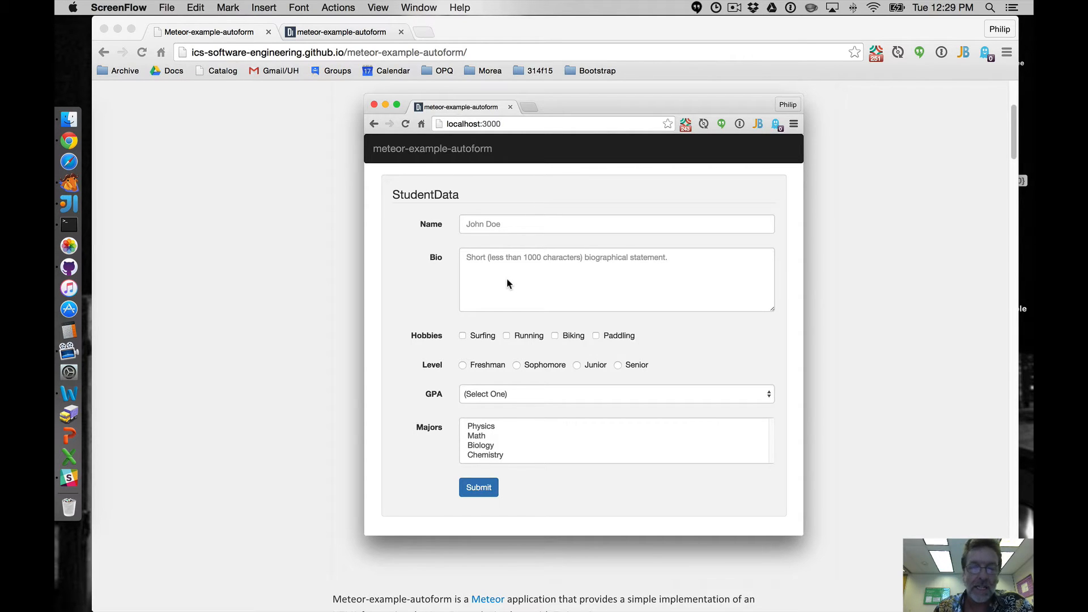
pyautogui.moveTo(527, 298)
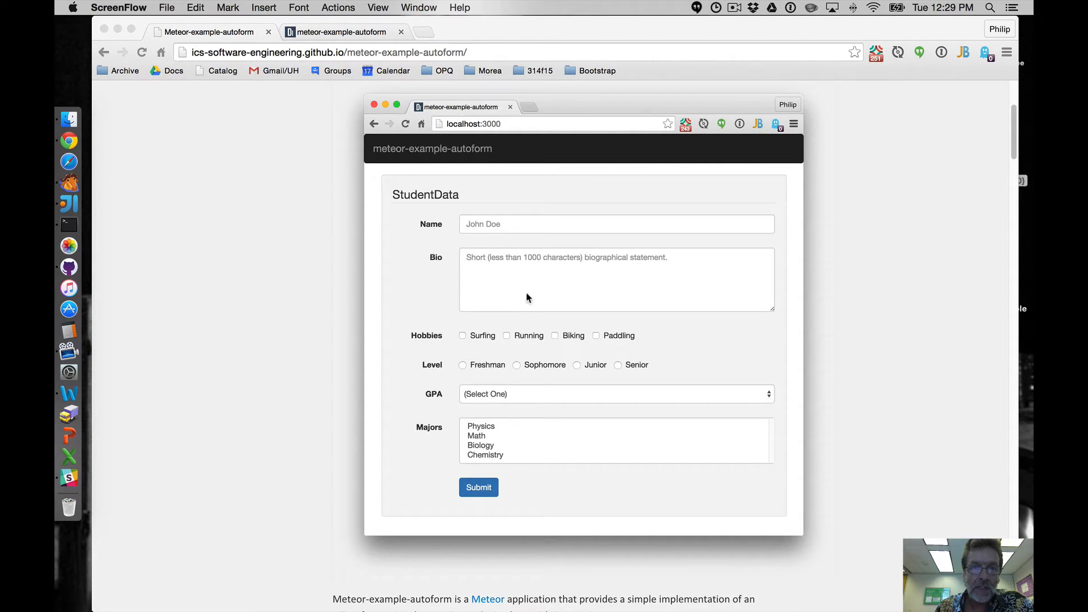
pyautogui.moveTo(531, 235)
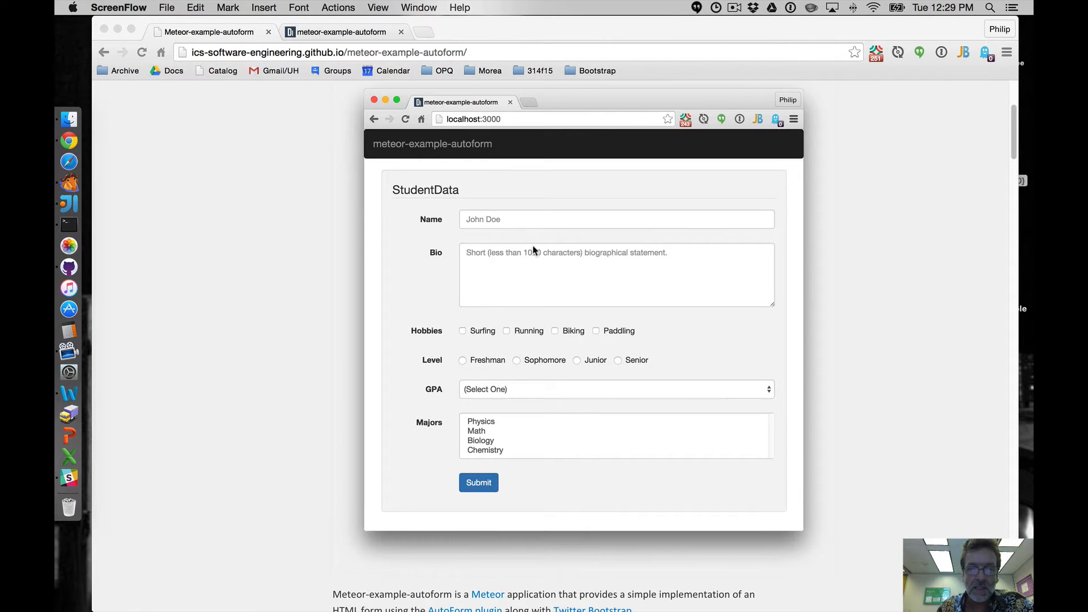
pyautogui.scroll(-3)
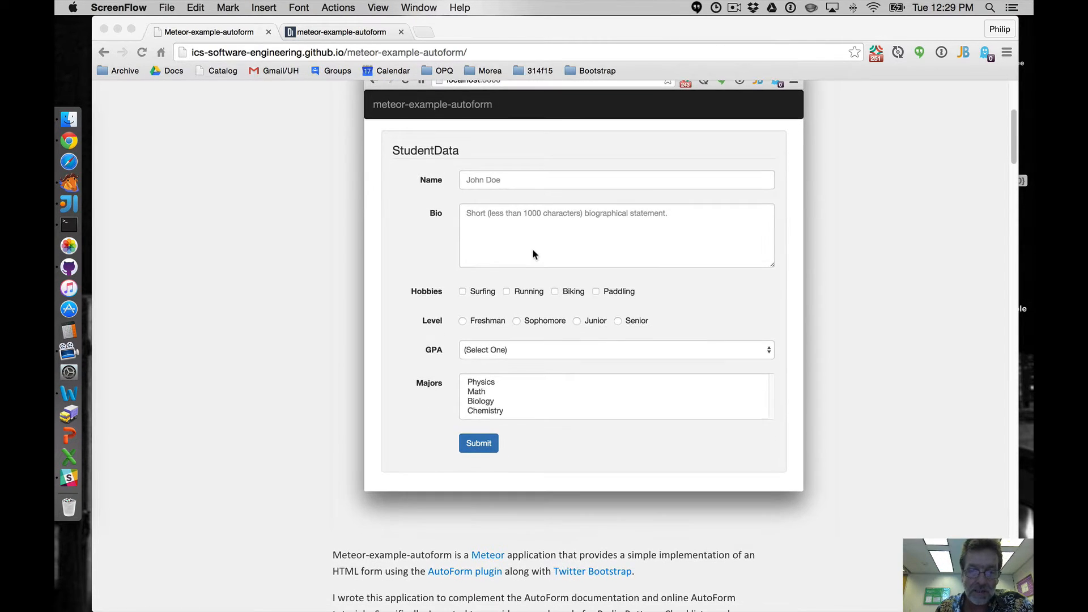
pyautogui.scroll(-3)
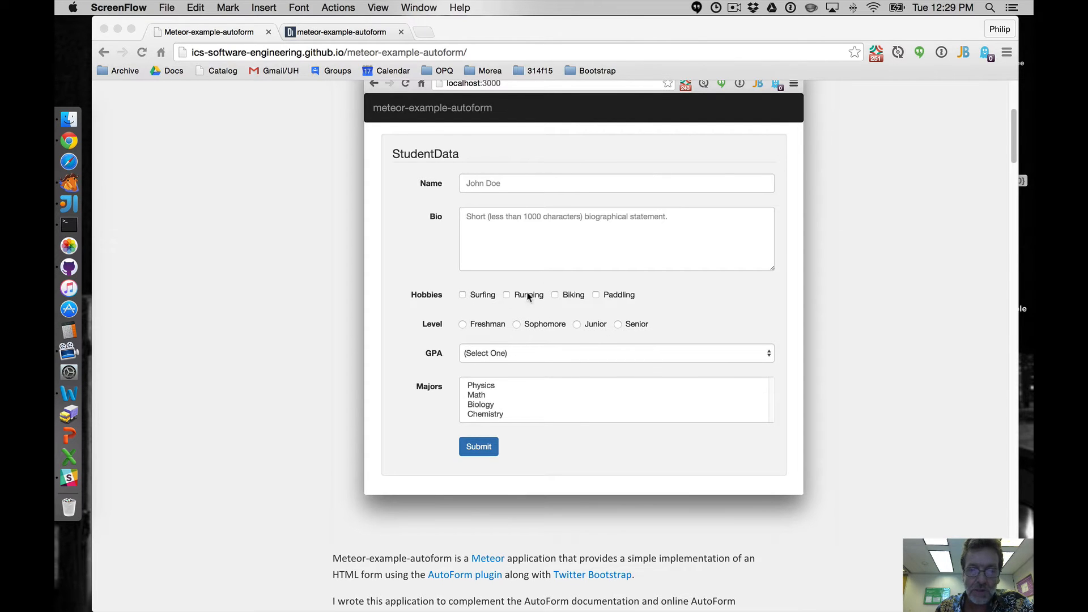
pyautogui.scroll(-3)
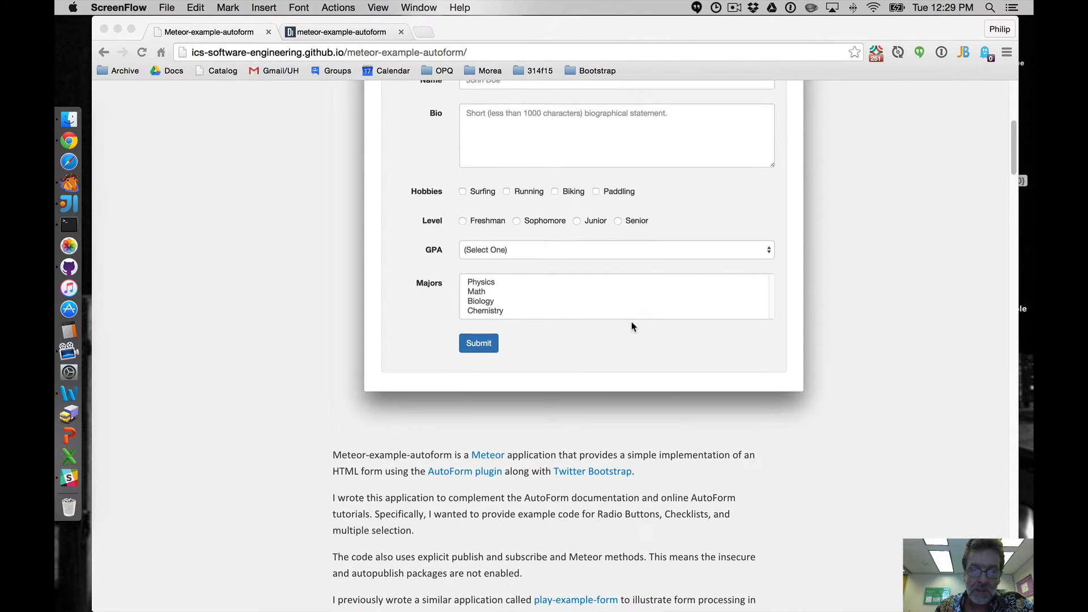
pyautogui.scroll(-3)
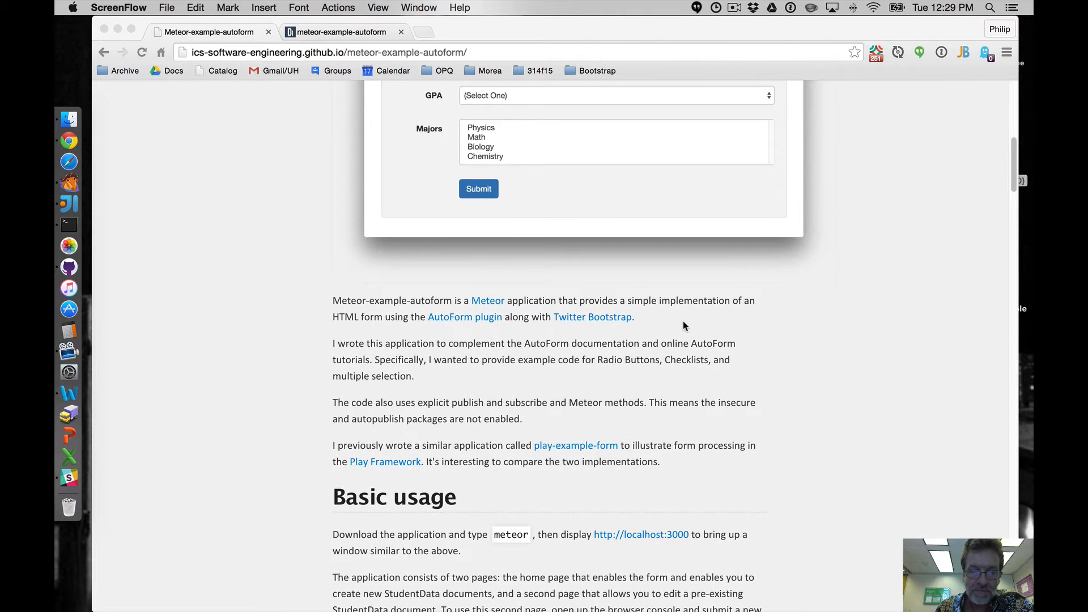
pyautogui.scroll(-3)
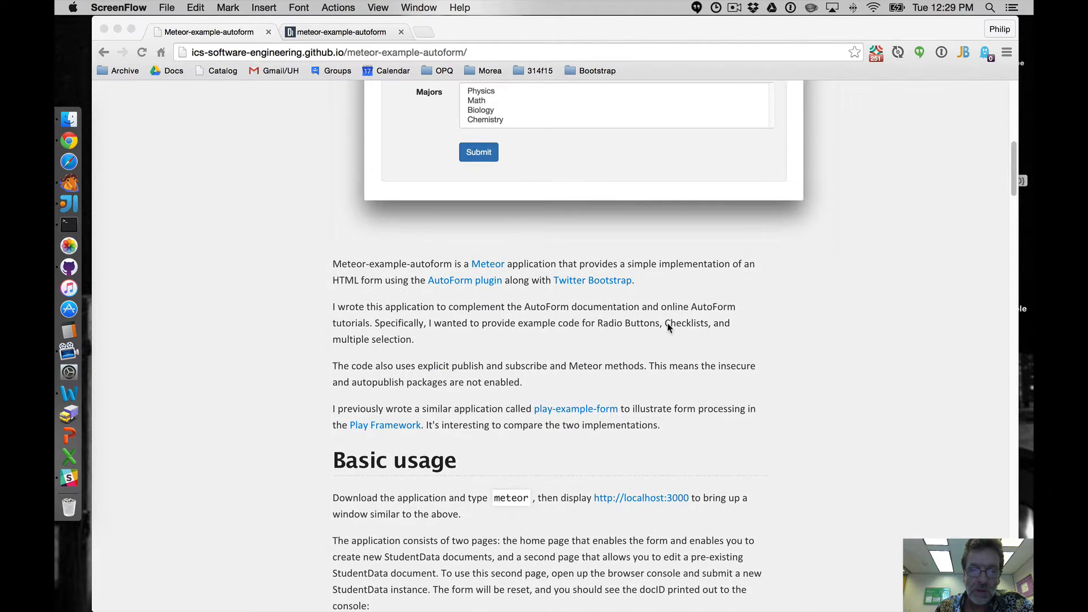
pyautogui.scroll(-3)
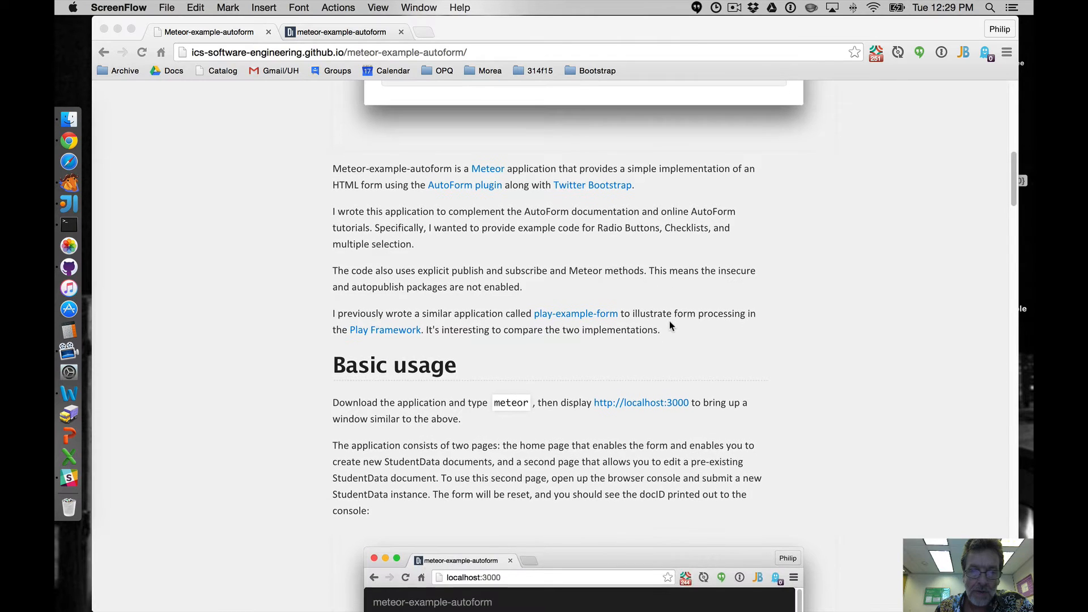
pyautogui.moveTo(473, 276)
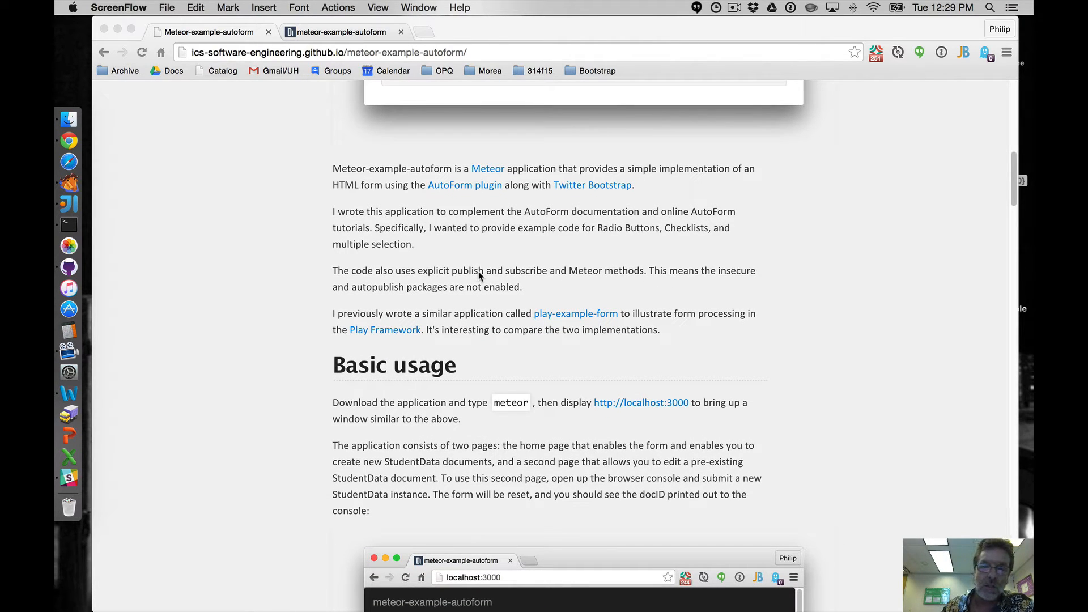
pyautogui.moveTo(543, 276)
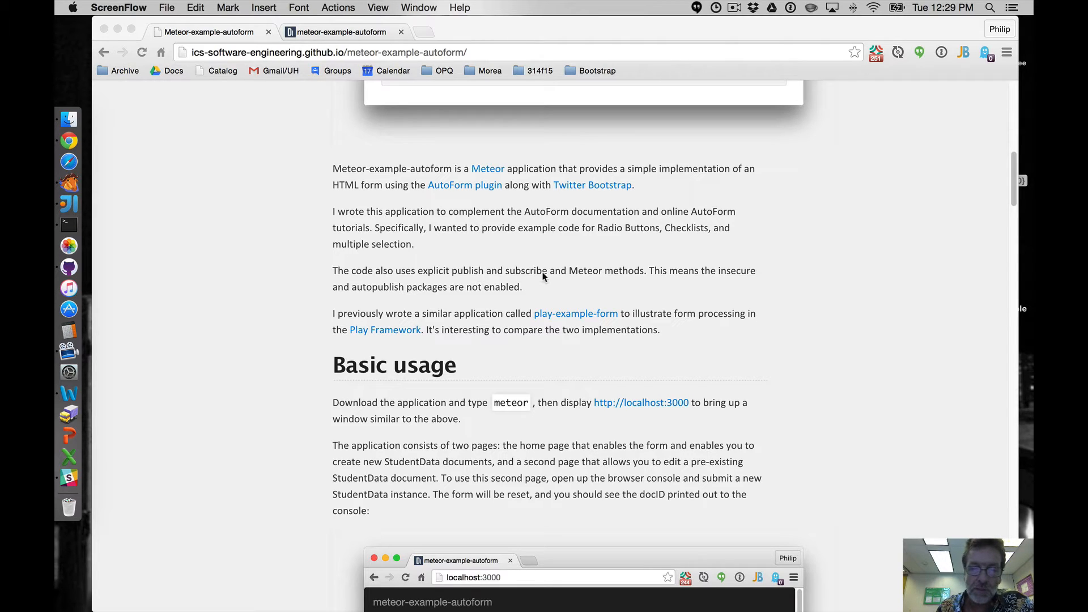
pyautogui.moveTo(610, 272)
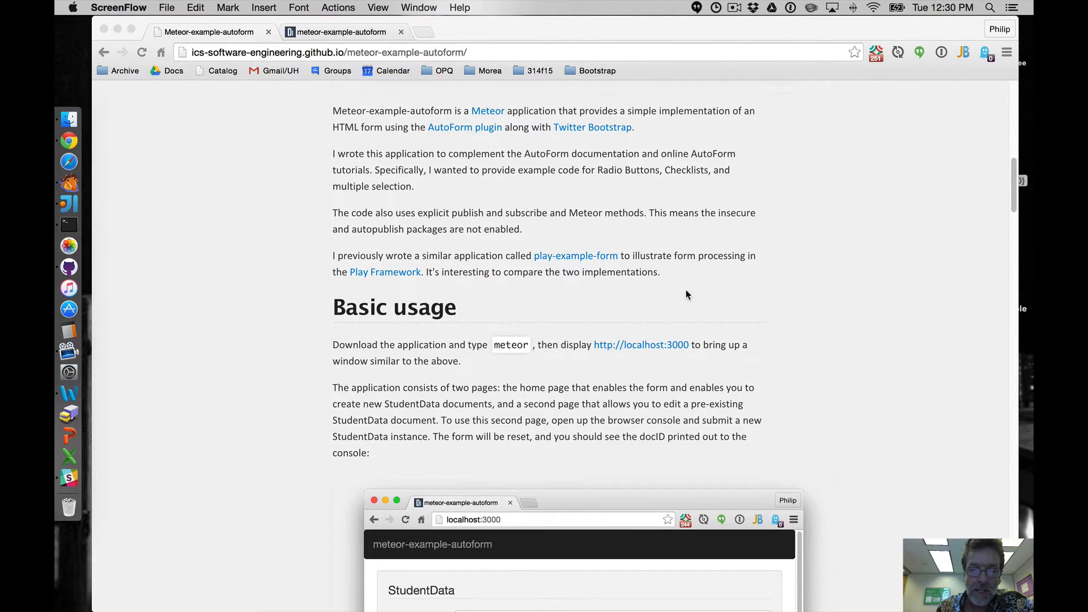
pyautogui.scroll(-3)
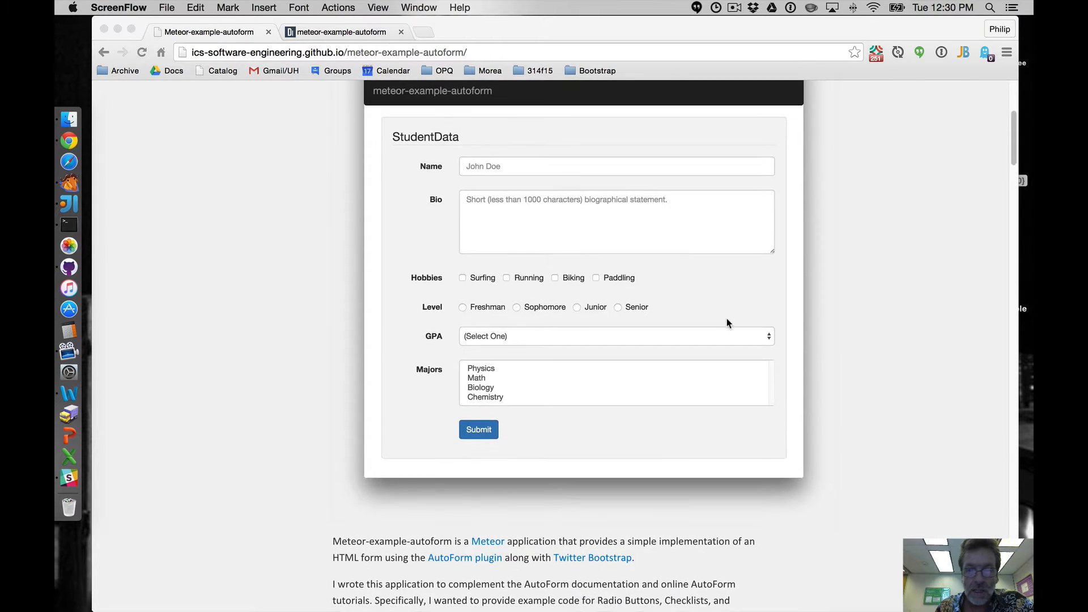
pyautogui.scroll(-3)
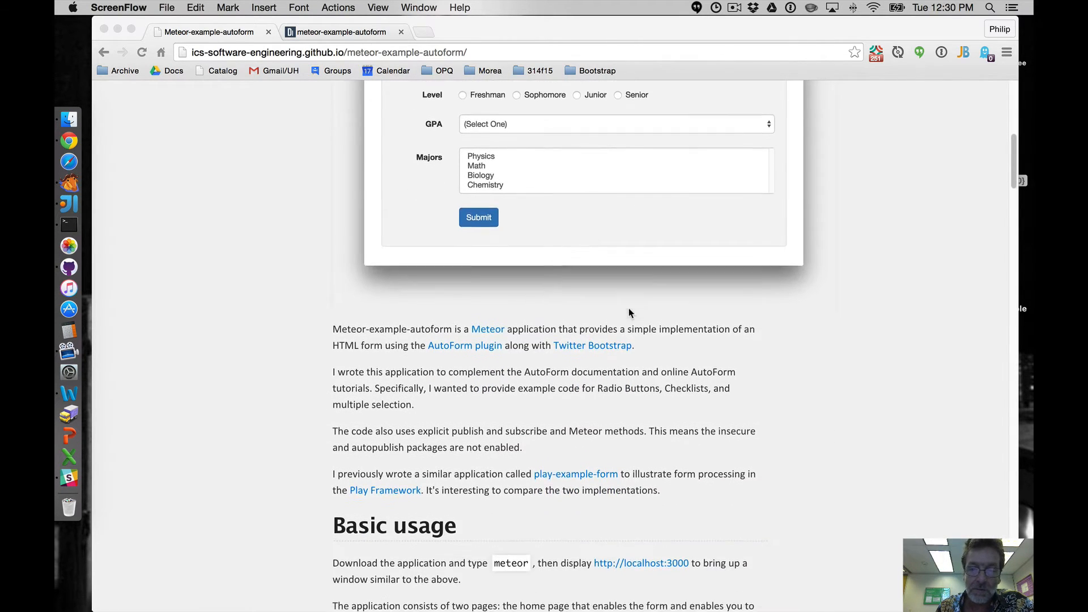
pyautogui.scroll(-3)
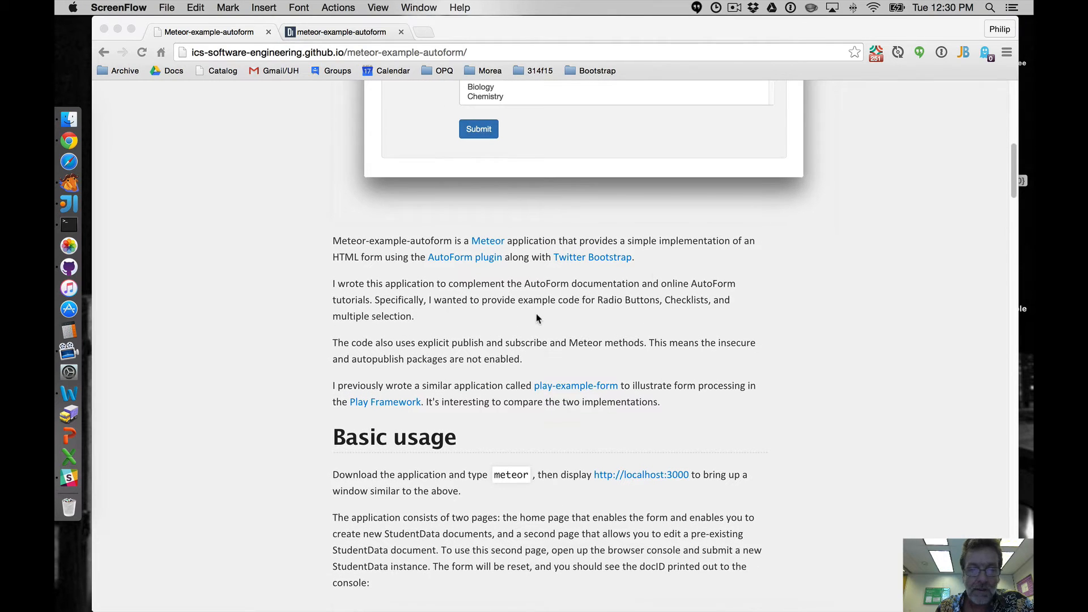
pyautogui.scroll(-3)
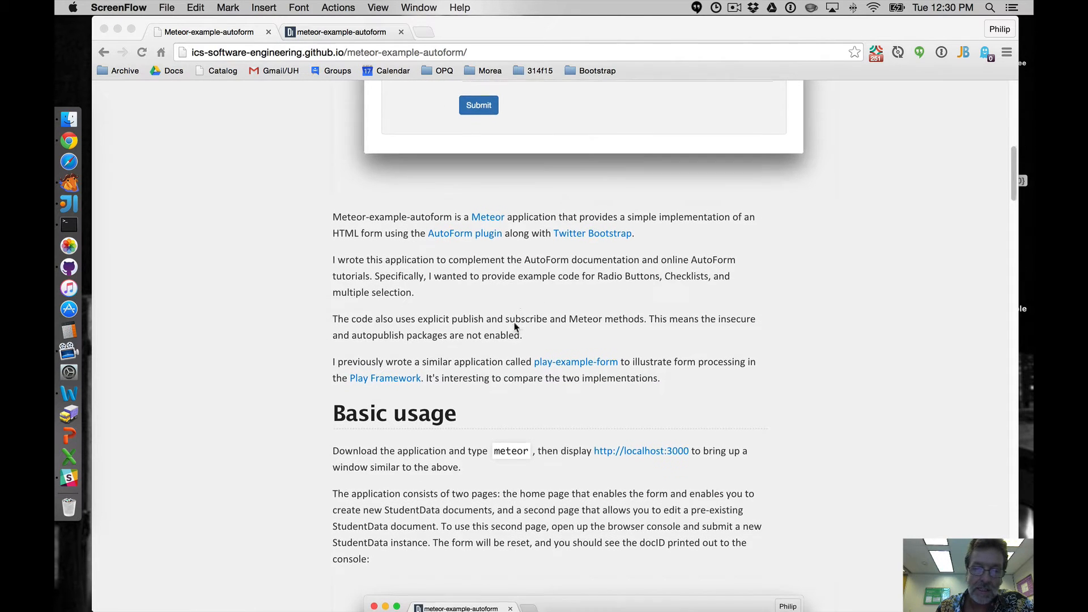
pyautogui.scroll(-3)
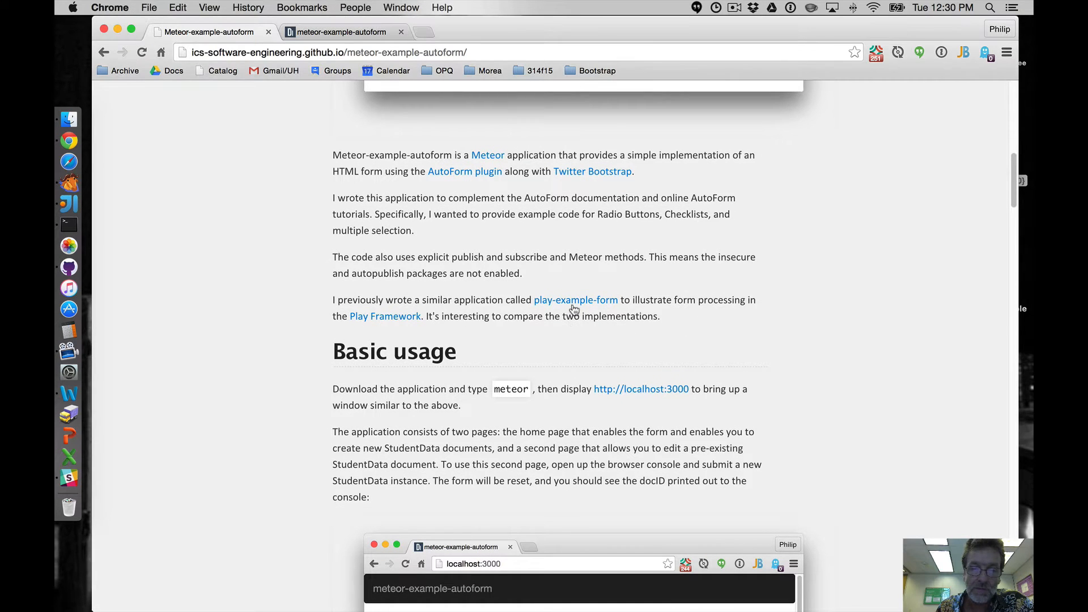
# Step: Open the play-example-form project page and scroll down it
pyautogui.click(575, 300)
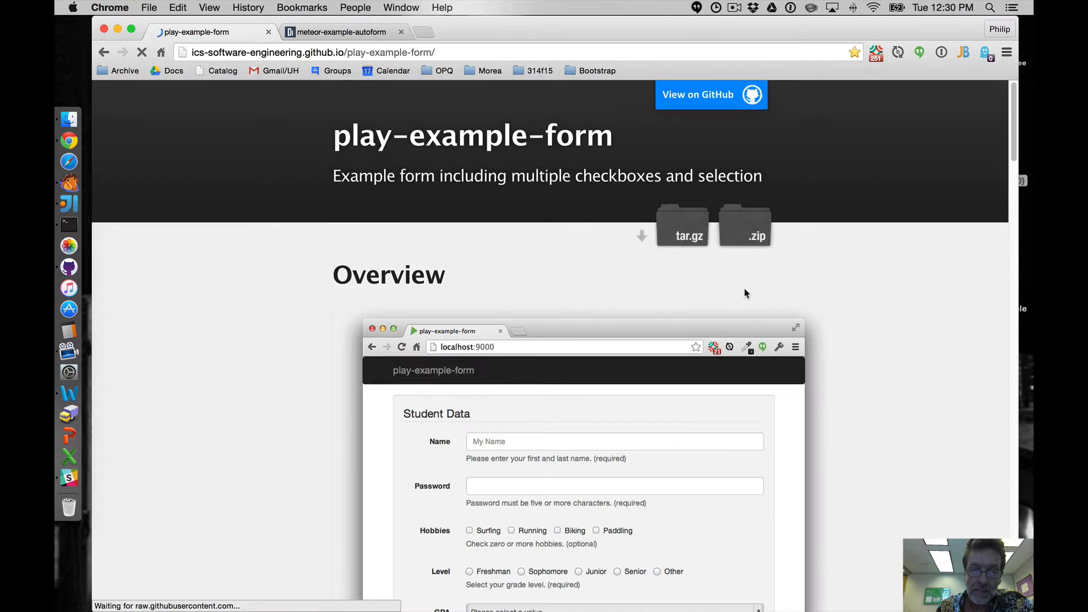
pyautogui.scroll(-3)
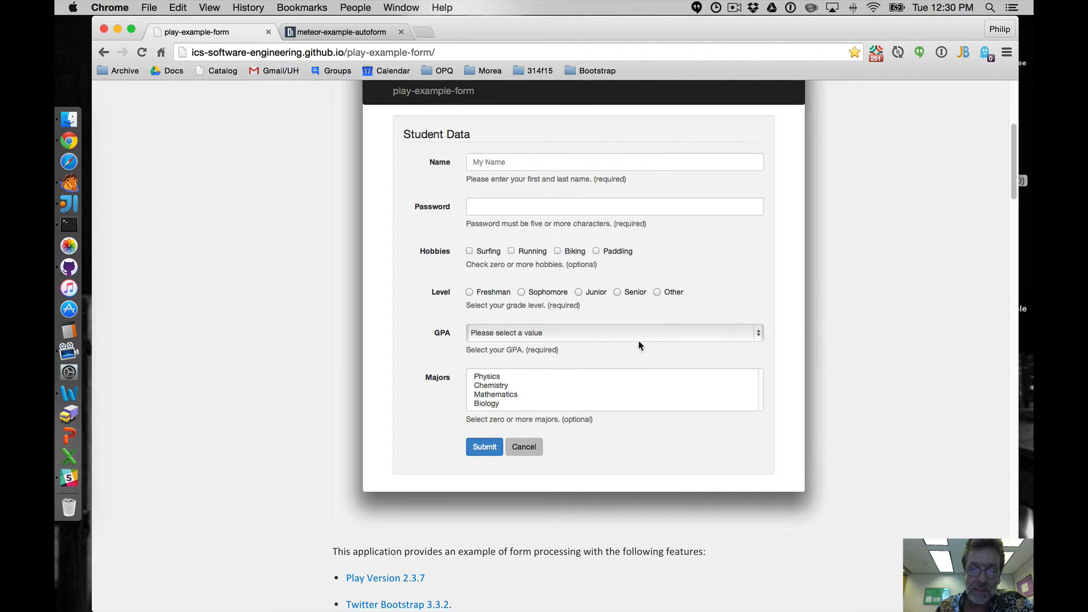
pyautogui.scroll(-3)
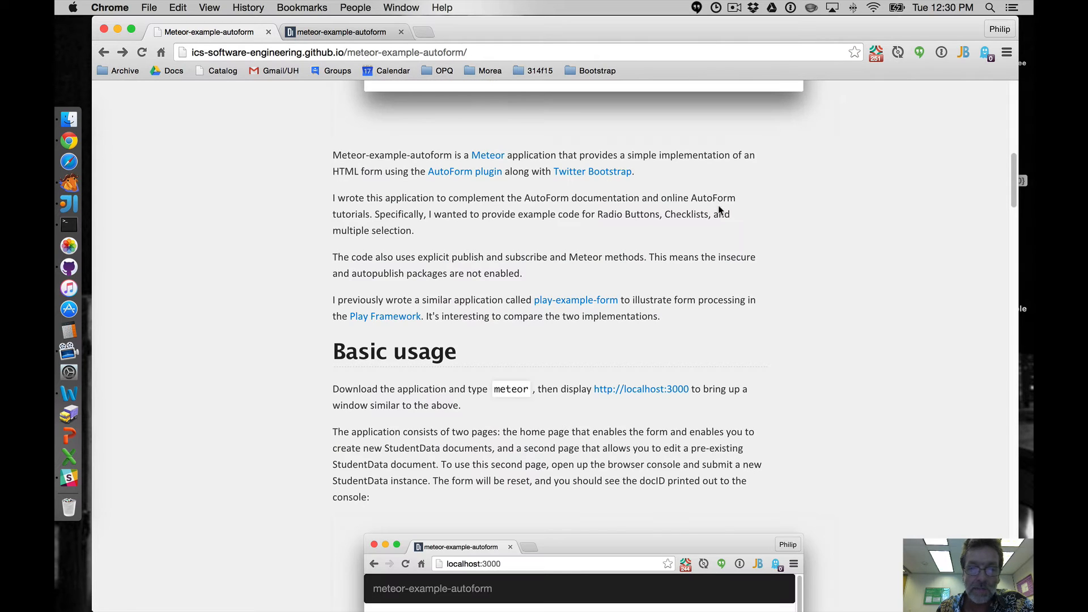
pyautogui.scroll(-3)
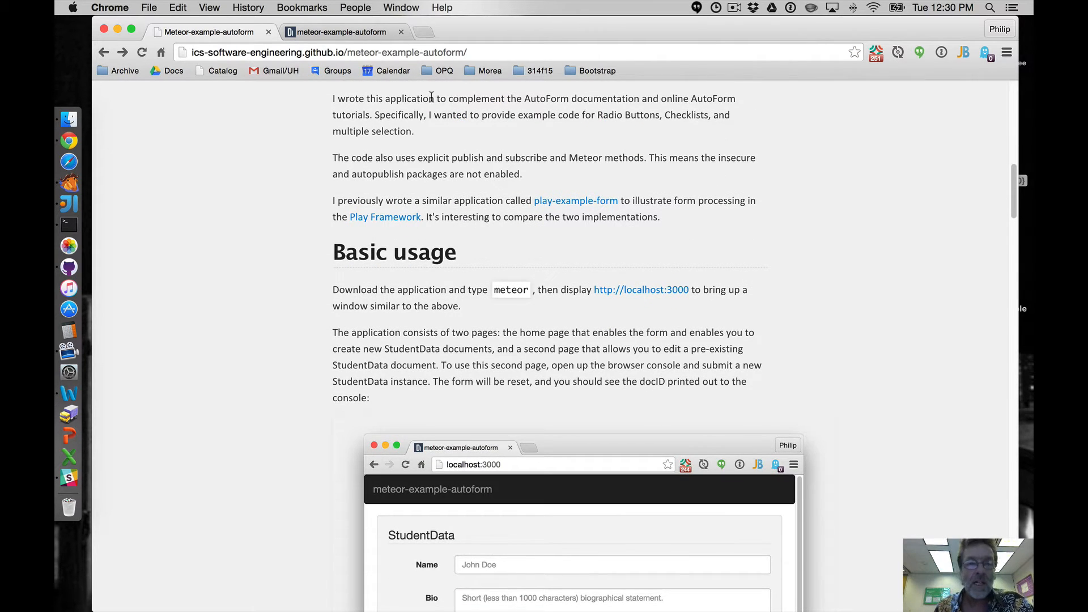
# Step: On localhost:3000, submit a student named 'Philip Jon' with bio 'Bio statement' and Surfing
pyautogui.click(339, 32)
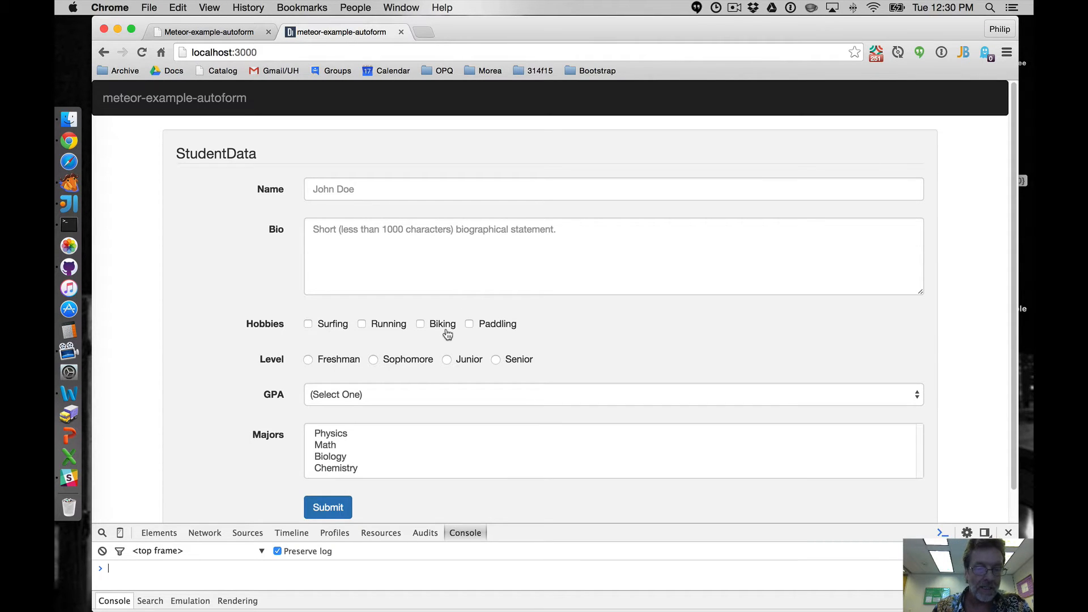
pyautogui.moveTo(543, 510)
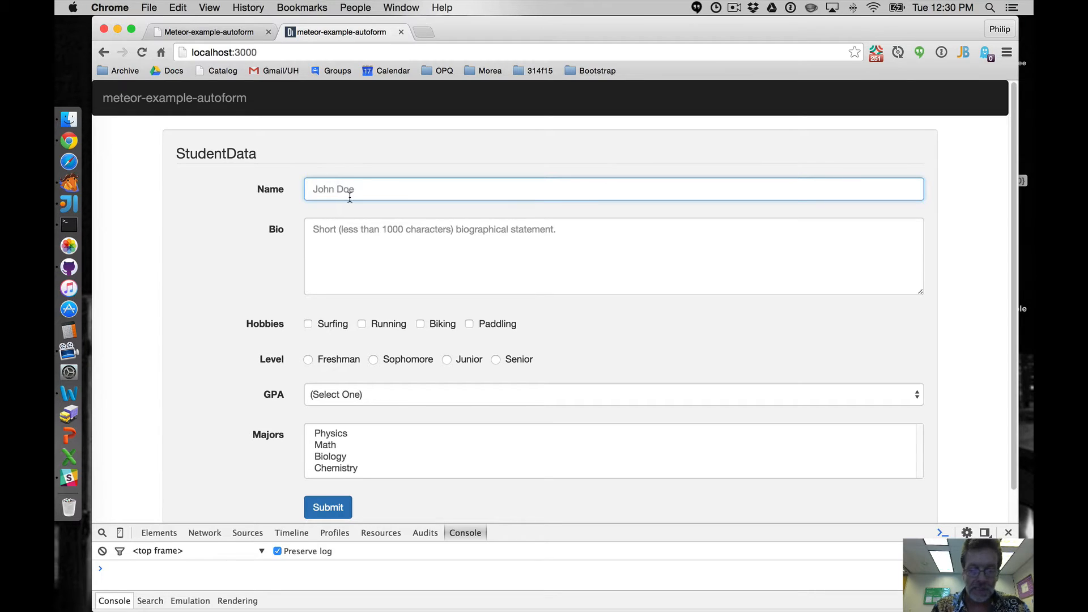
pyautogui.write('Philip Jon')
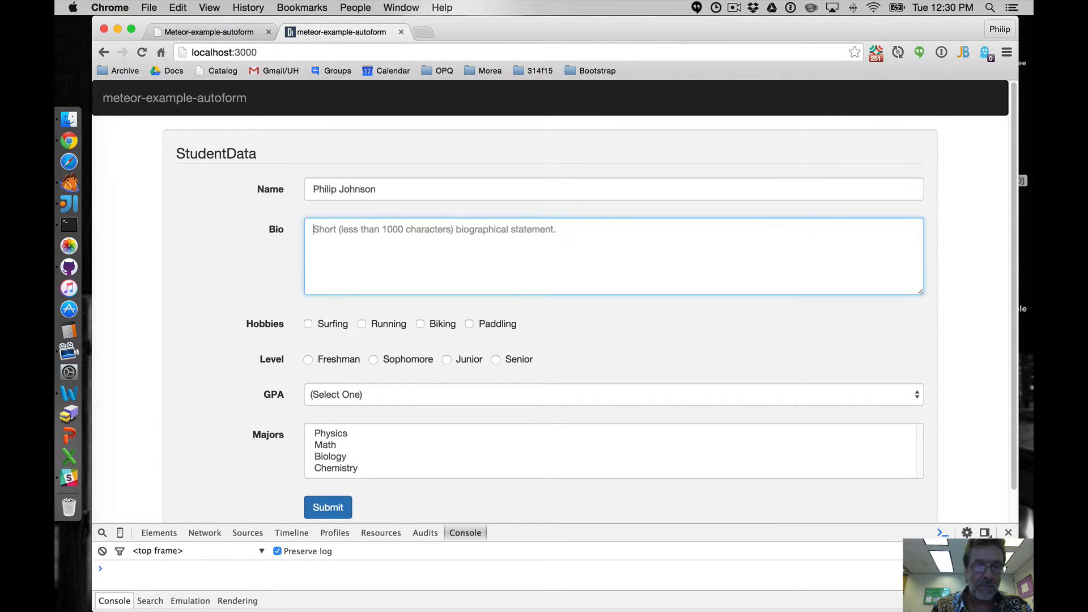
pyautogui.write('Bio statee')
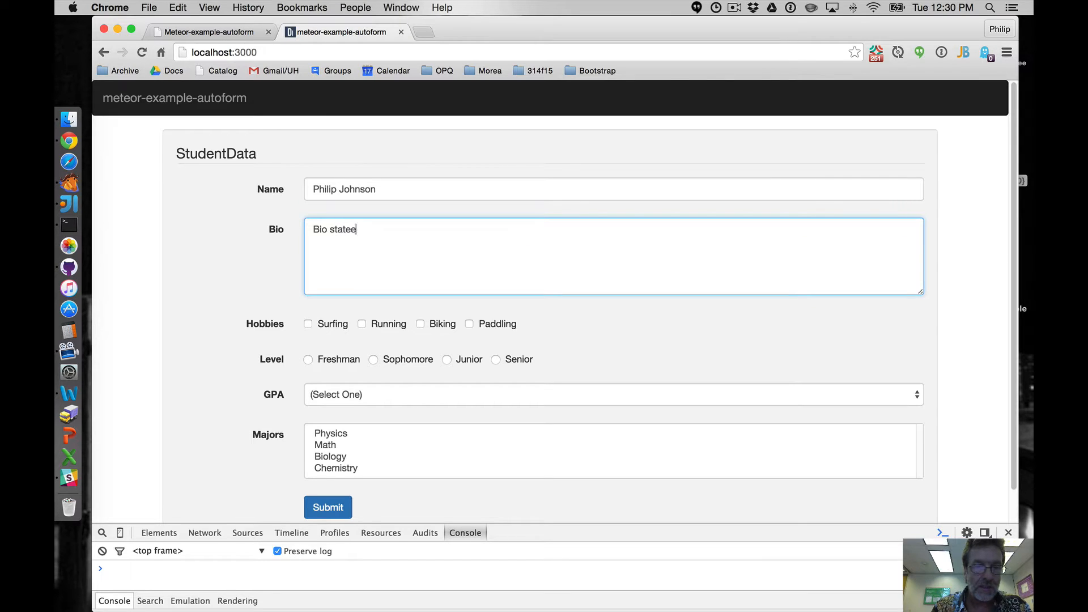
pyautogui.write('ment')
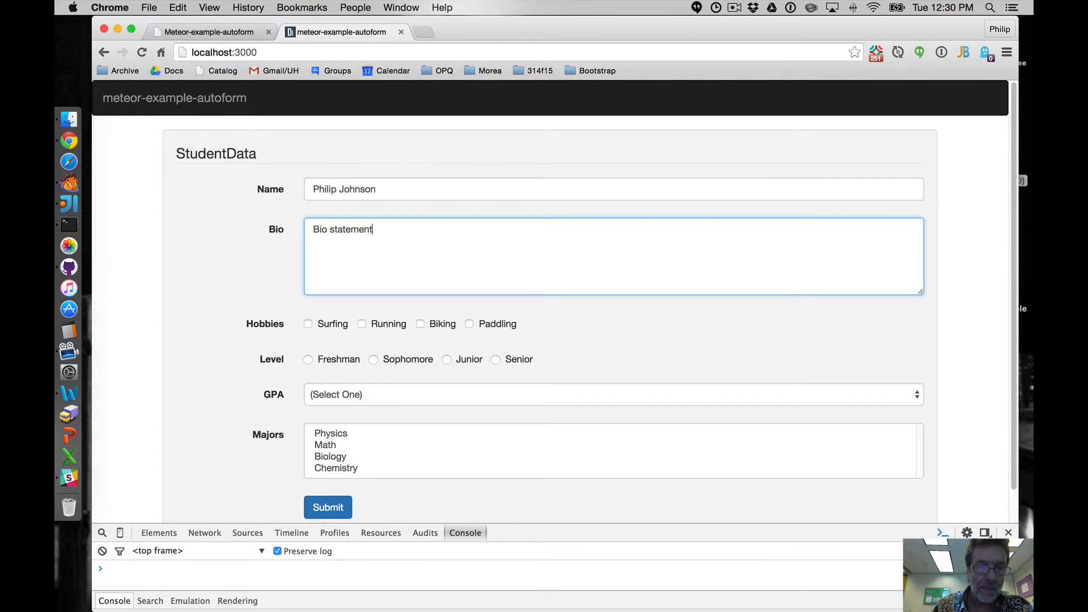
pyautogui.click(307, 323)
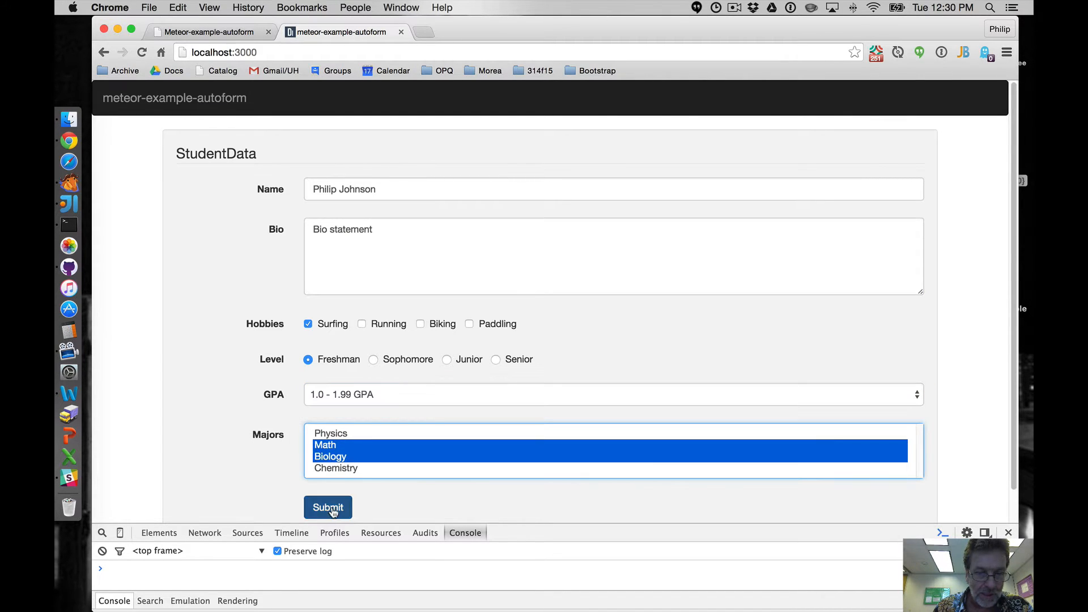
pyautogui.click(328, 507)
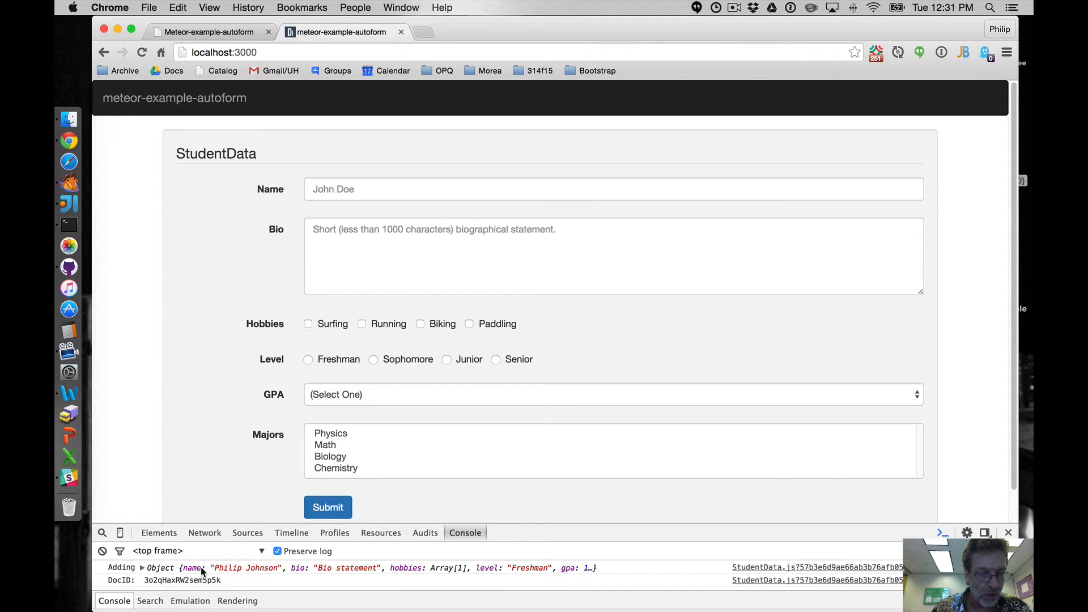
# Step: Select the new record's DocID in the console, then tick Running and set Level to Sophomore
pyautogui.doubleClick(180, 580)
pyautogui.write('/student/3o2qHaxRW2sem5p5k')
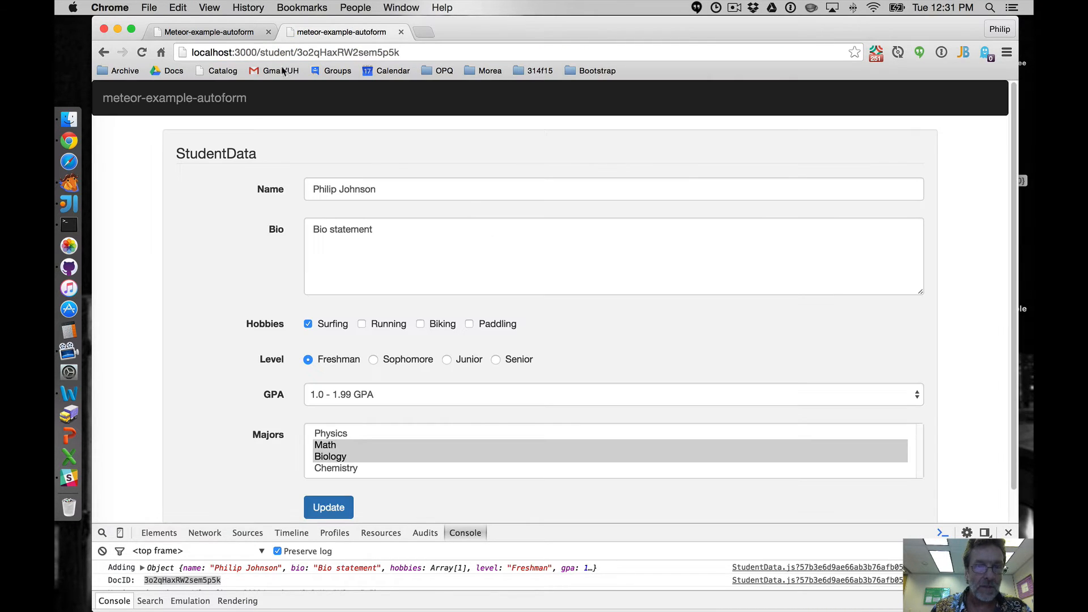
pyautogui.moveTo(238, 386)
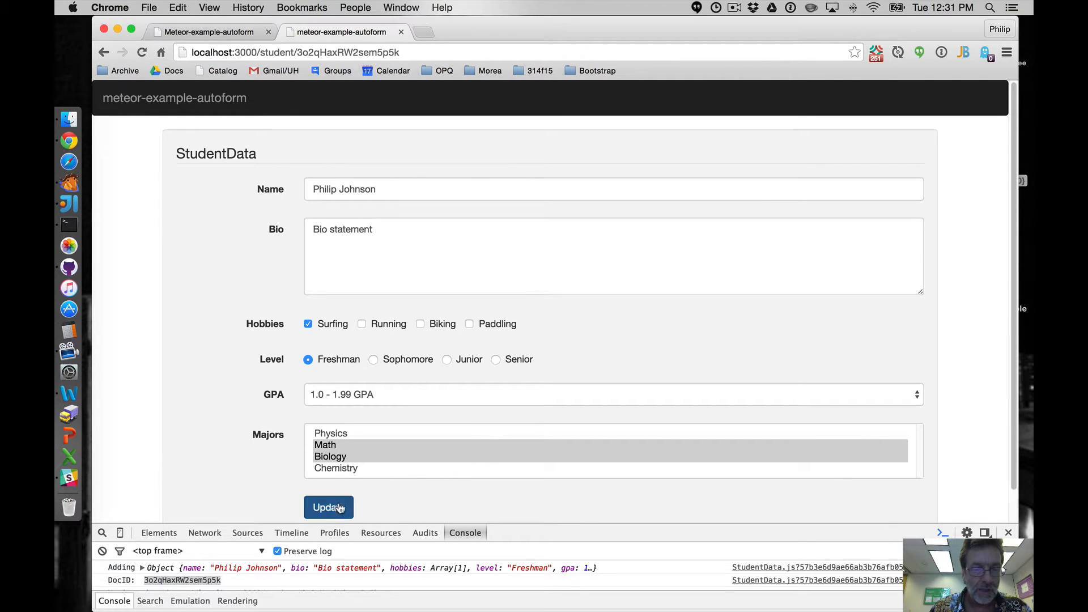
pyautogui.click(362, 324)
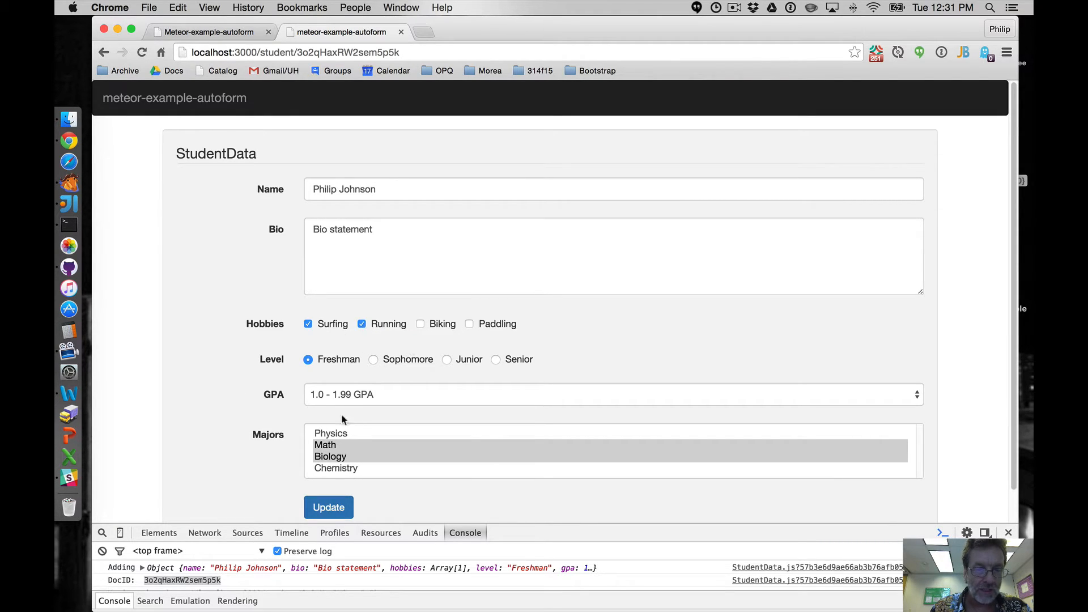
pyautogui.click(373, 359)
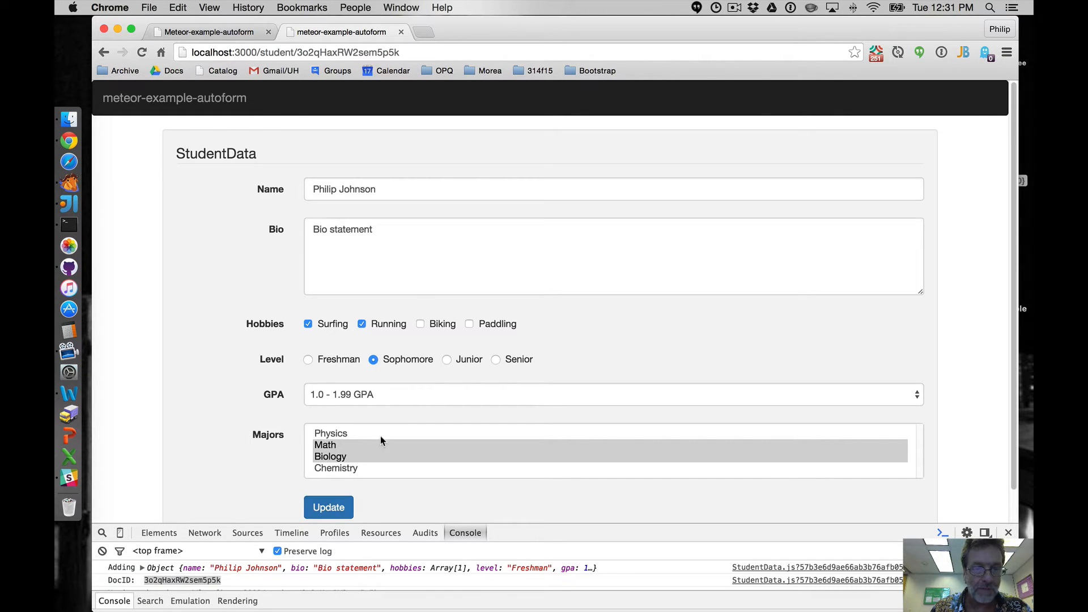
pyautogui.moveTo(348, 379)
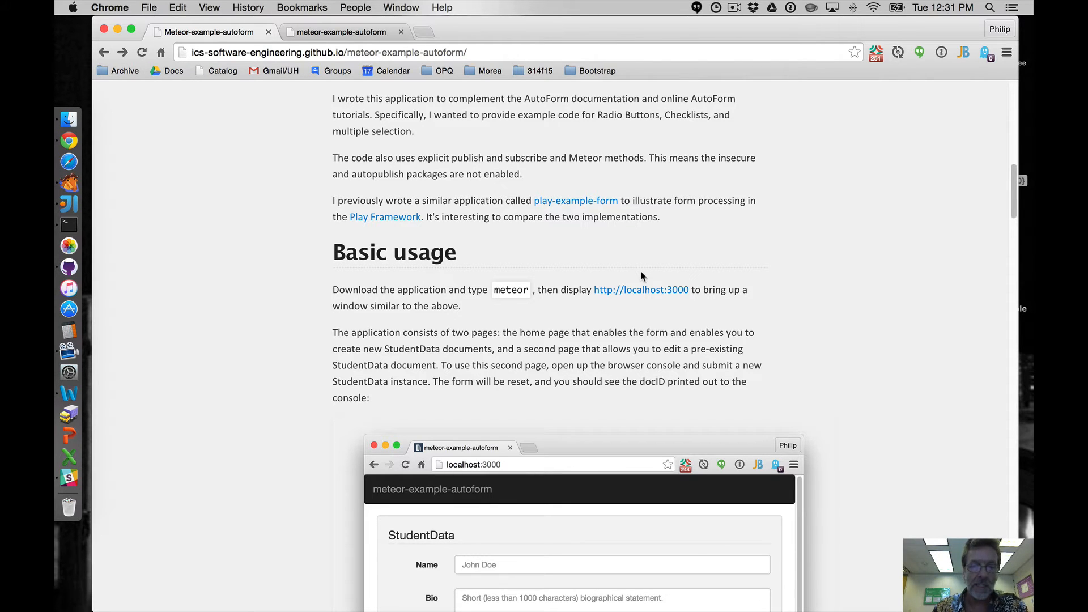
# Step: Scroll to the Walkthrough's Routing section and follow the lib/router/router.js link
pyautogui.scroll(-3)
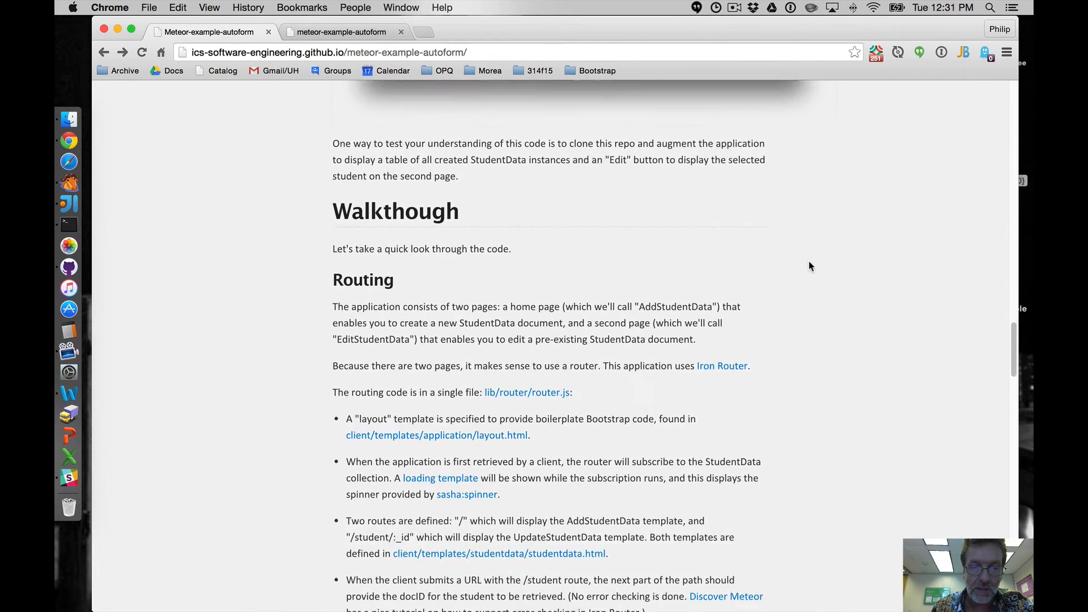
pyautogui.scroll(-3)
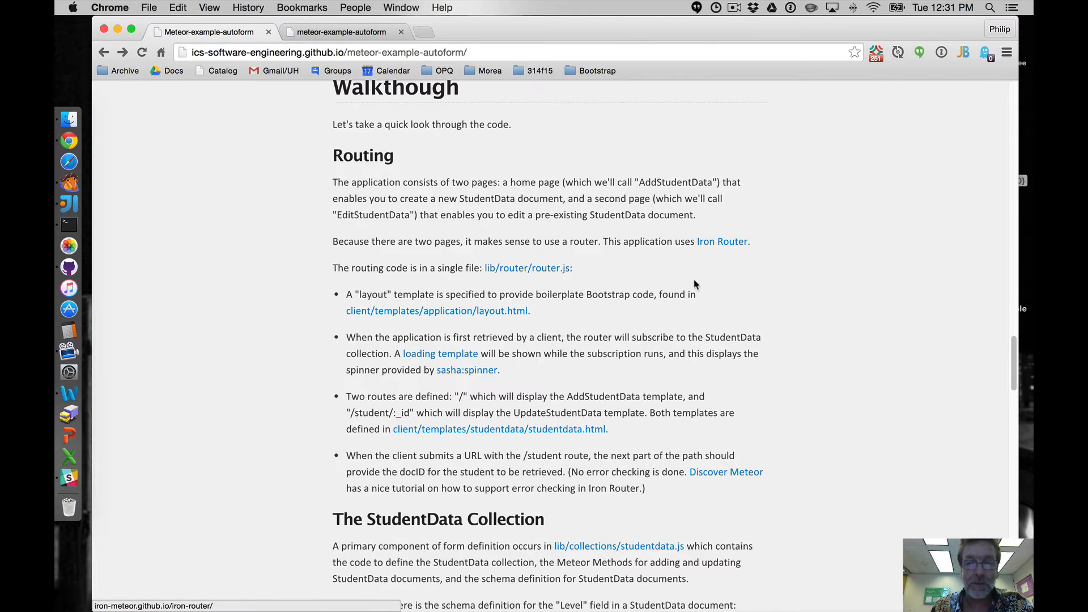
pyautogui.moveTo(527, 268)
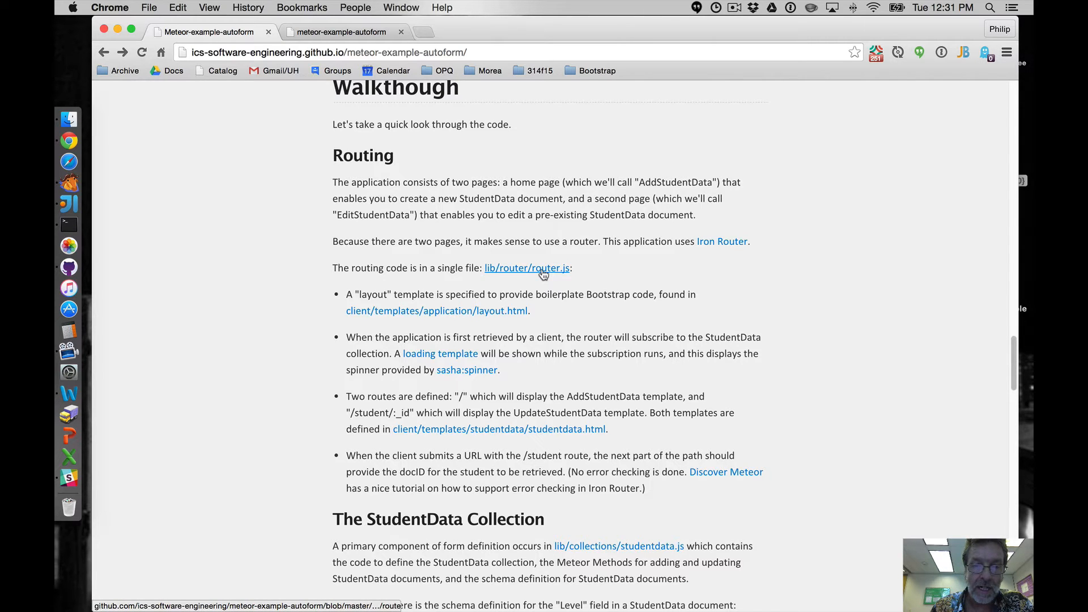
pyautogui.click(526, 268)
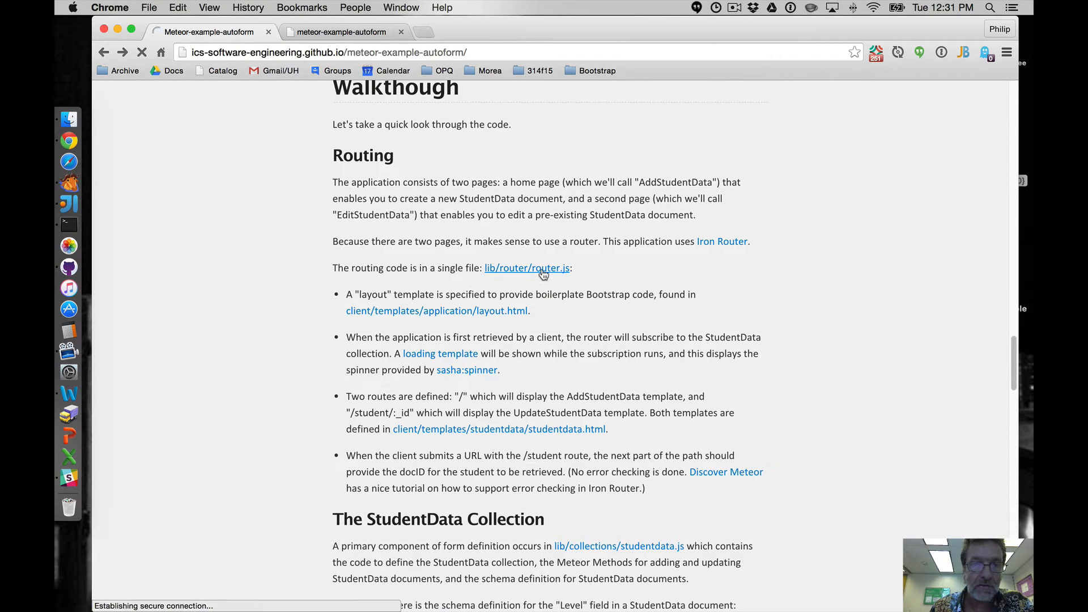
# Step: Load router.js on GitHub, showing Router.configure and the two route definitions
pyautogui.click(527, 268)
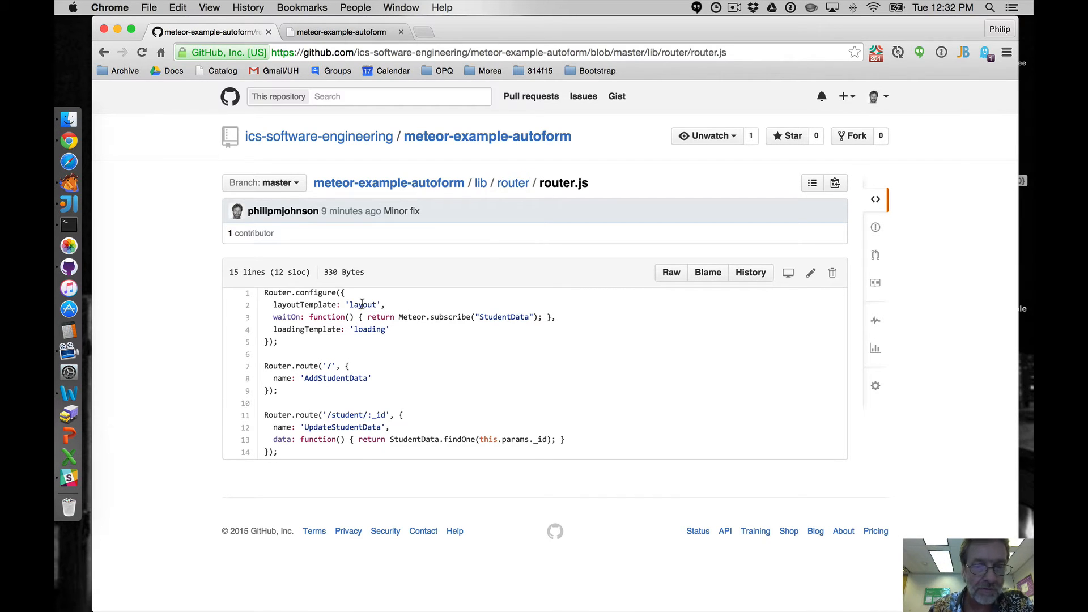
pyautogui.moveTo(318, 316)
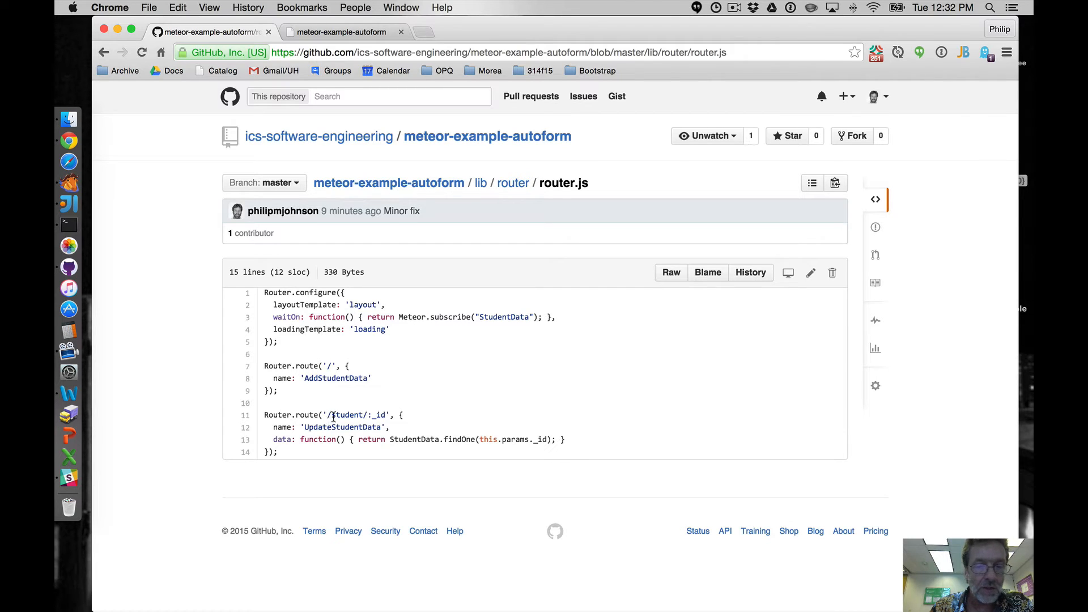
pyautogui.moveTo(371, 414)
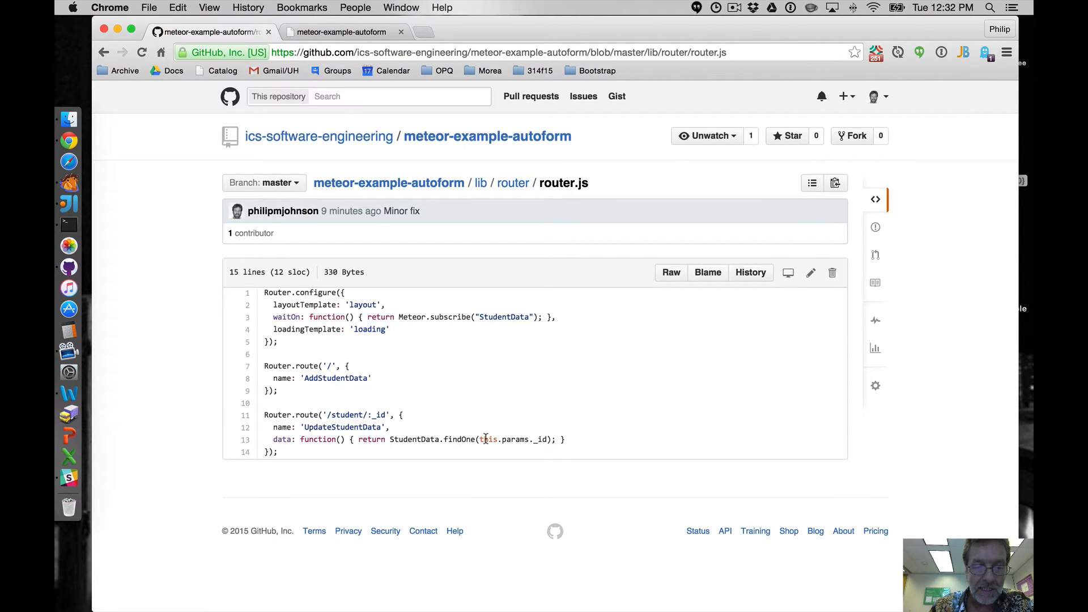
pyautogui.moveTo(519, 436)
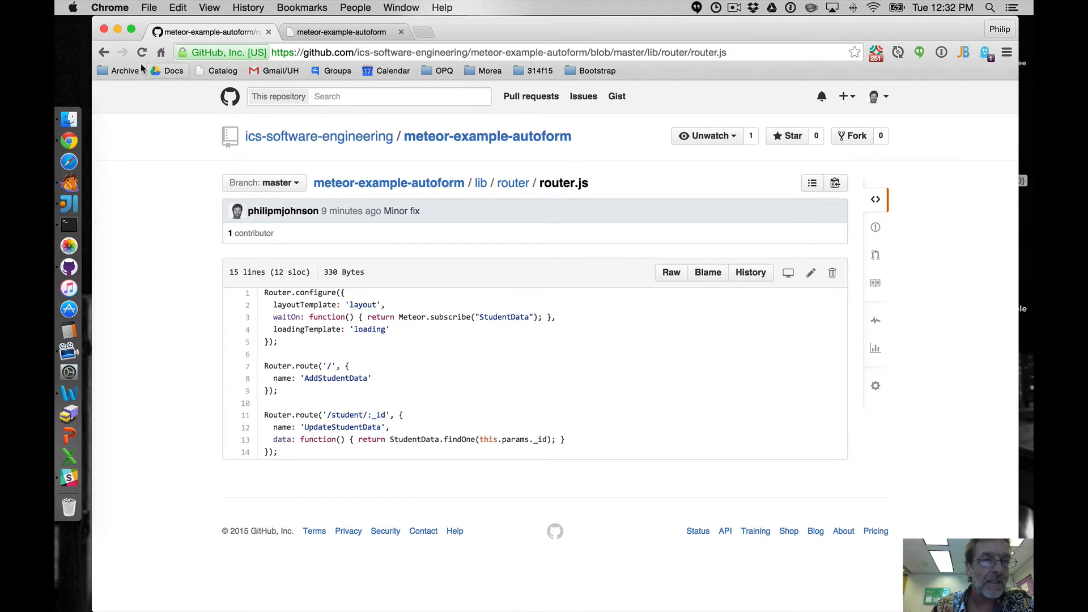
pyautogui.moveTo(105, 52)
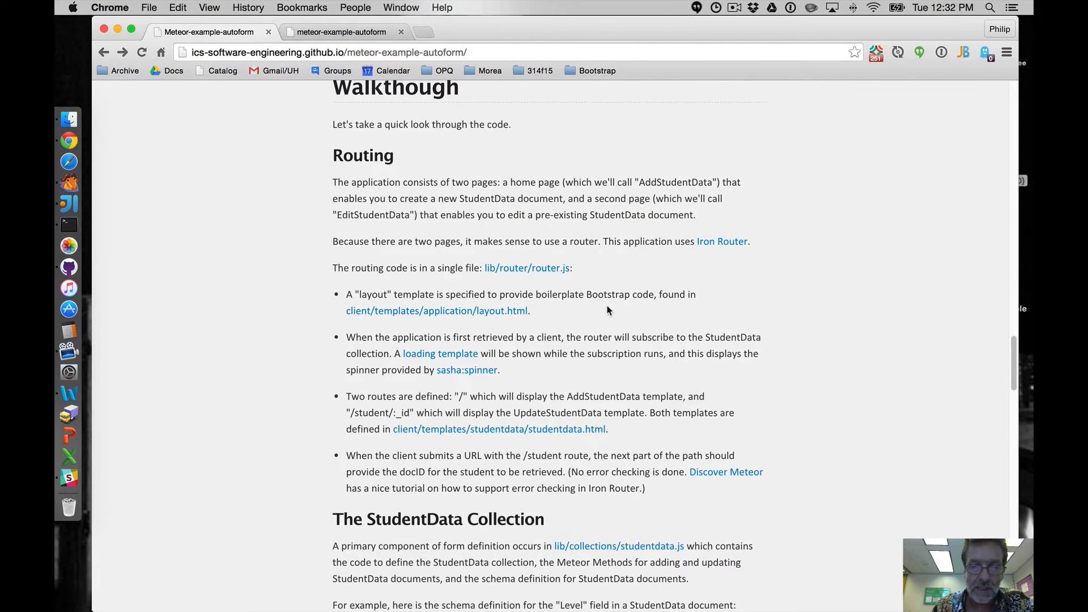
# Step: Scroll the project page down to The StudentData Collection and its Level schema example
pyautogui.scroll(-3)
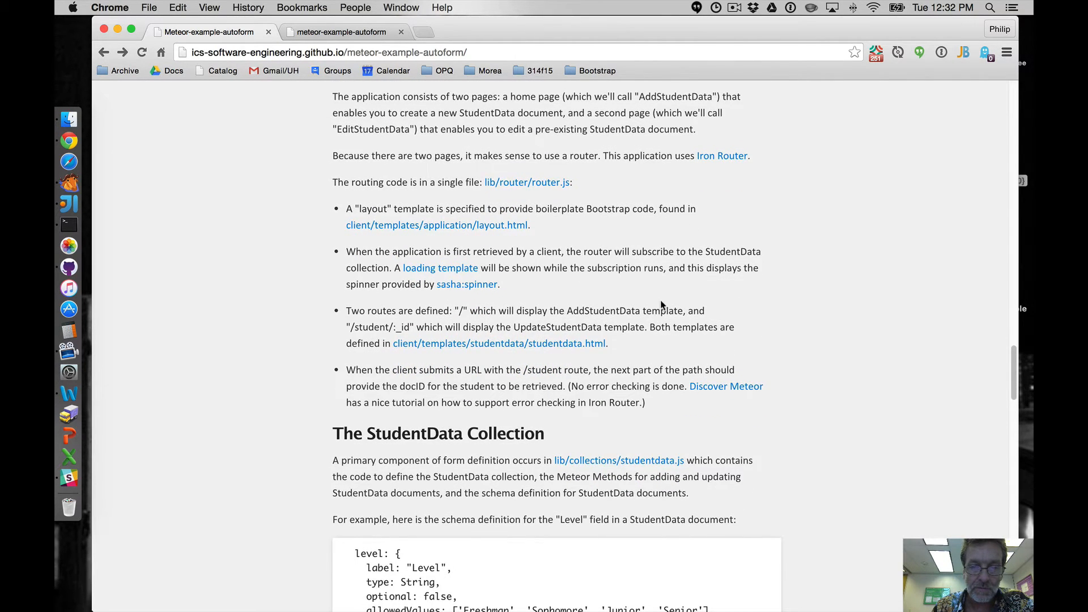
pyautogui.scroll(-3)
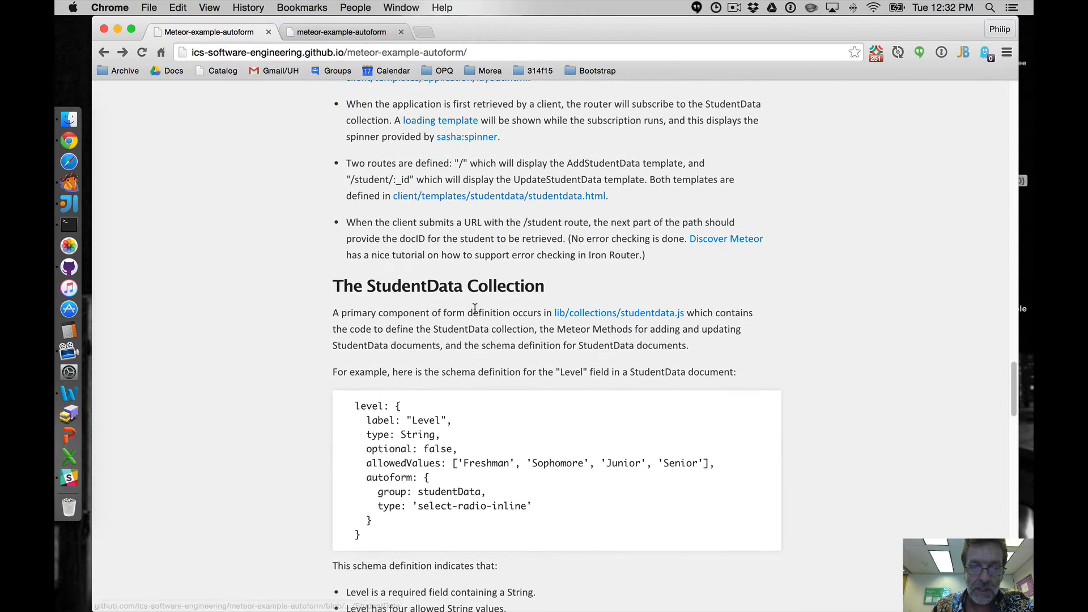
pyautogui.scroll(-3)
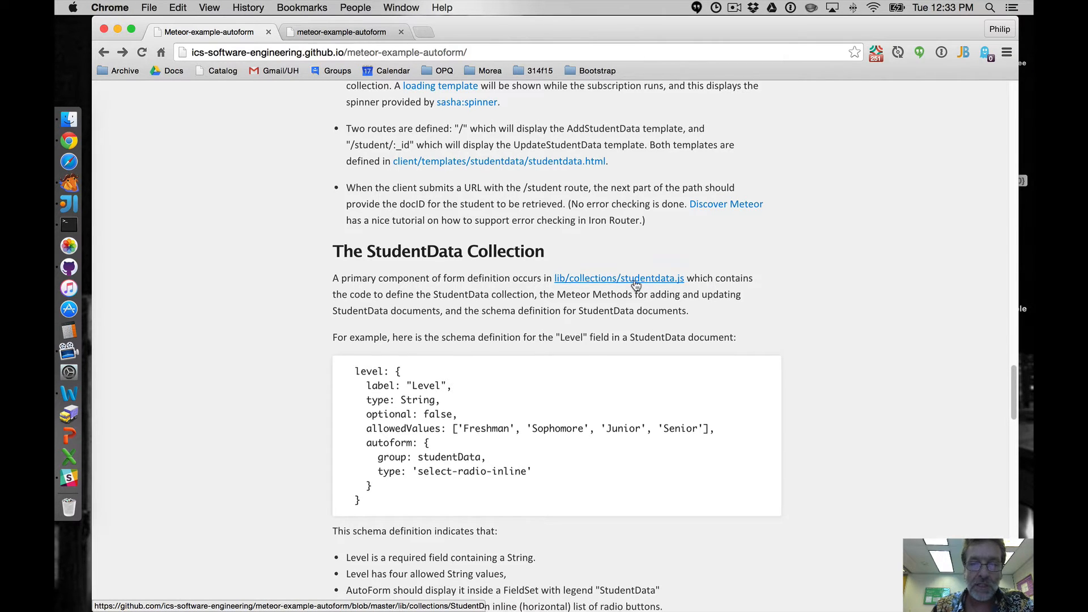
# Step: Open lib/collections/StudentData.js and scroll through its add/update methods, publish block and schema
pyautogui.click(618, 277)
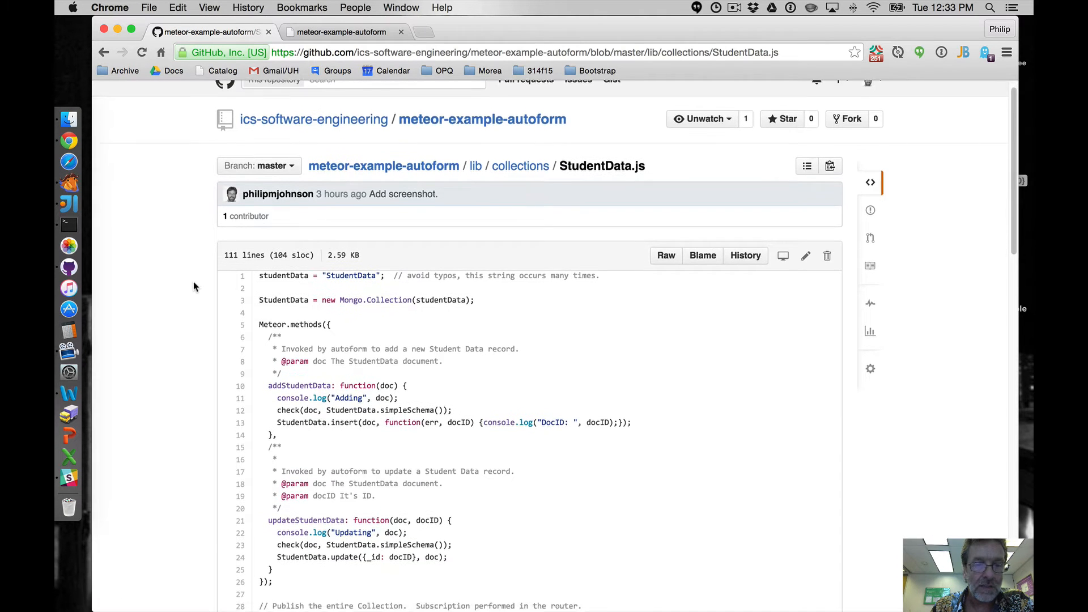
pyautogui.scroll(-3)
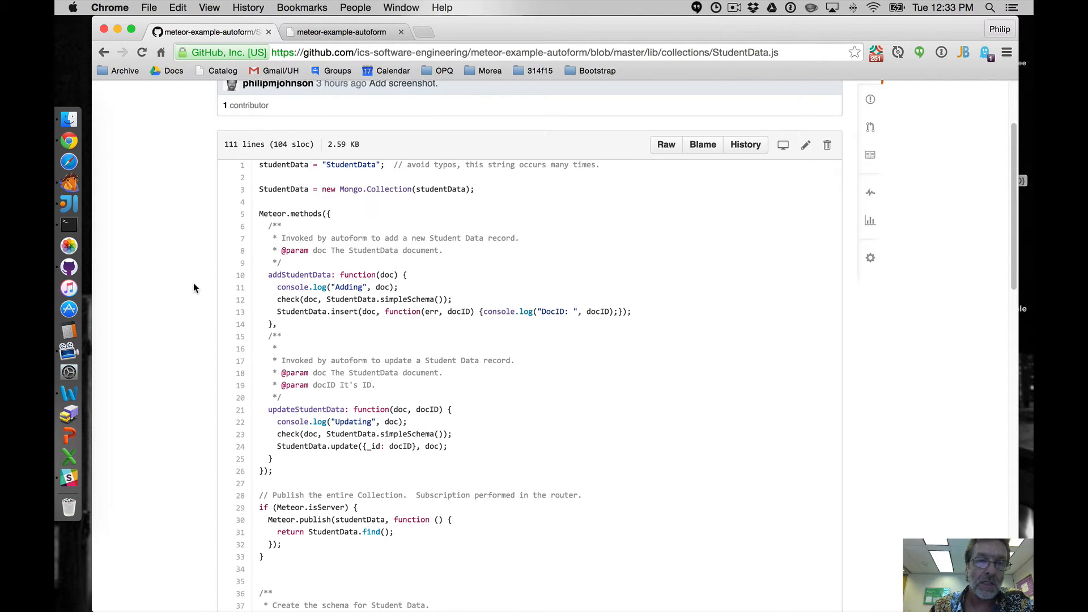
pyautogui.moveTo(410, 224)
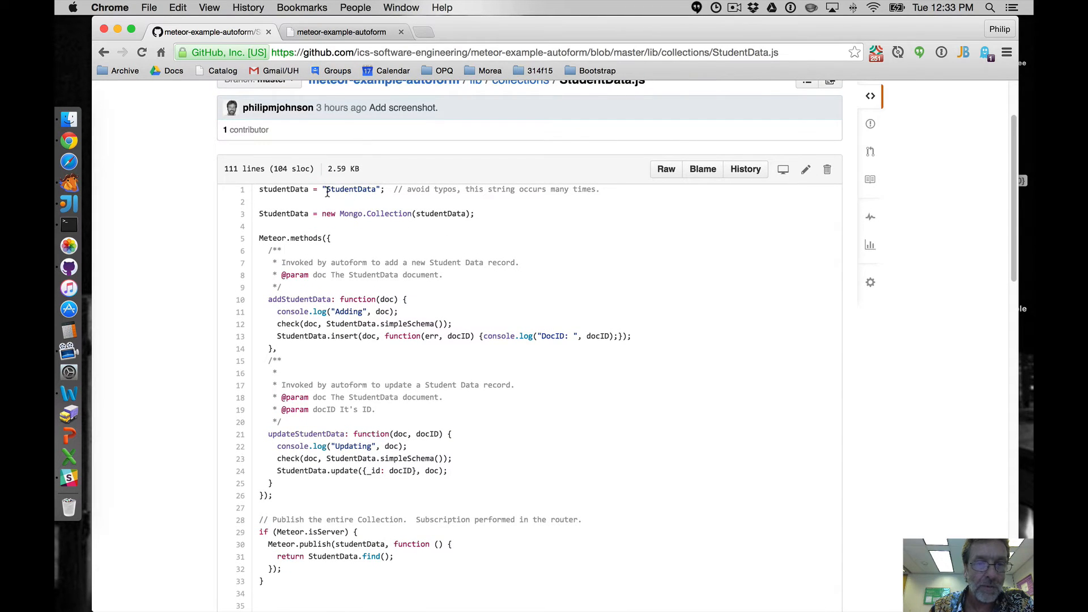
pyautogui.moveTo(350, 210)
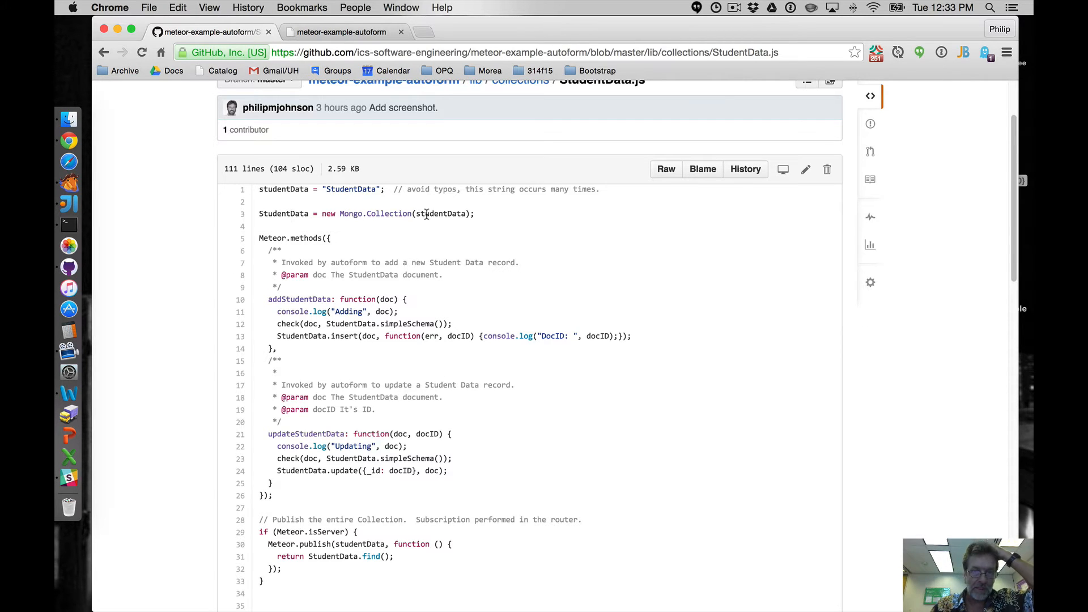
pyautogui.scroll(-3)
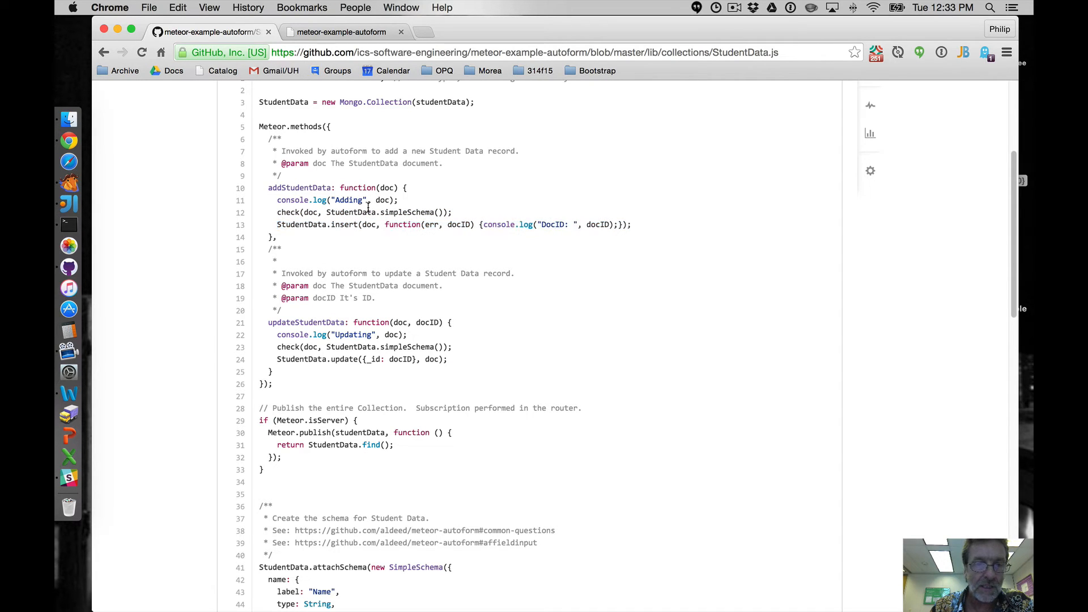
pyautogui.scroll(-3)
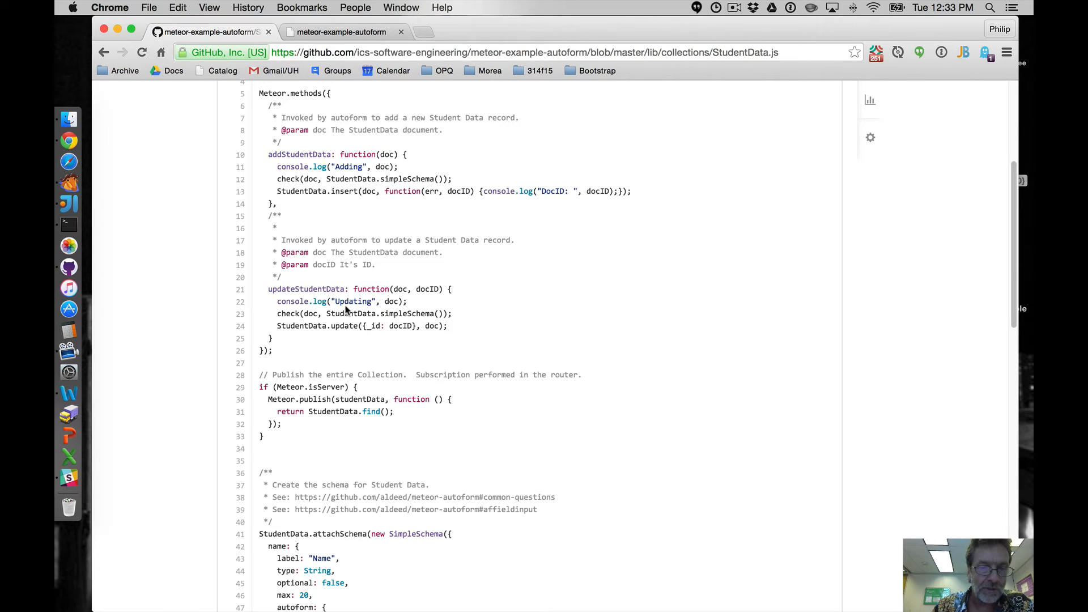
pyautogui.scroll(-3)
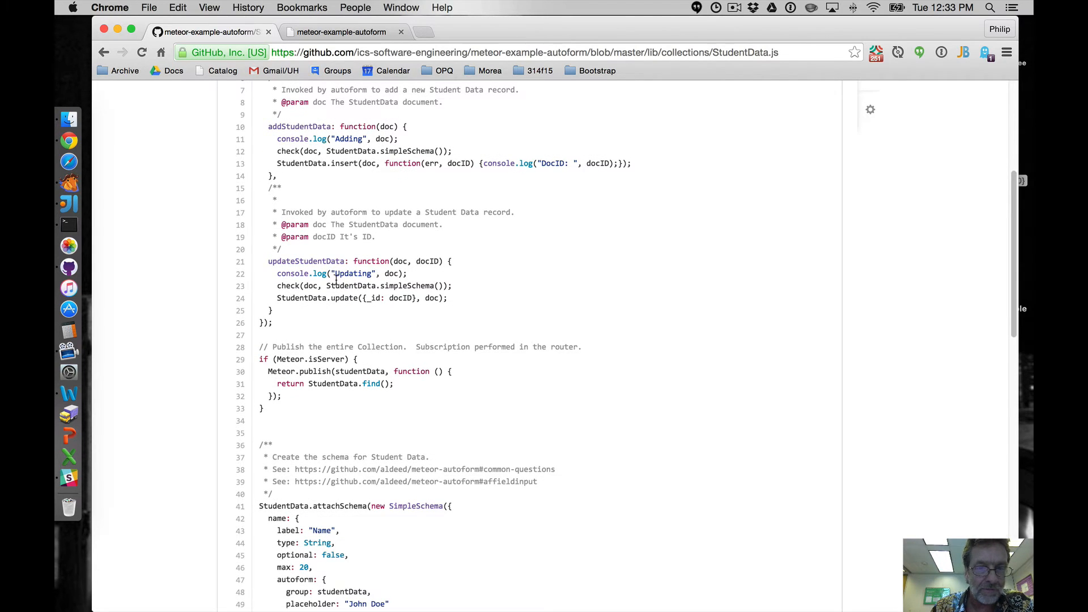
pyautogui.moveTo(358, 236)
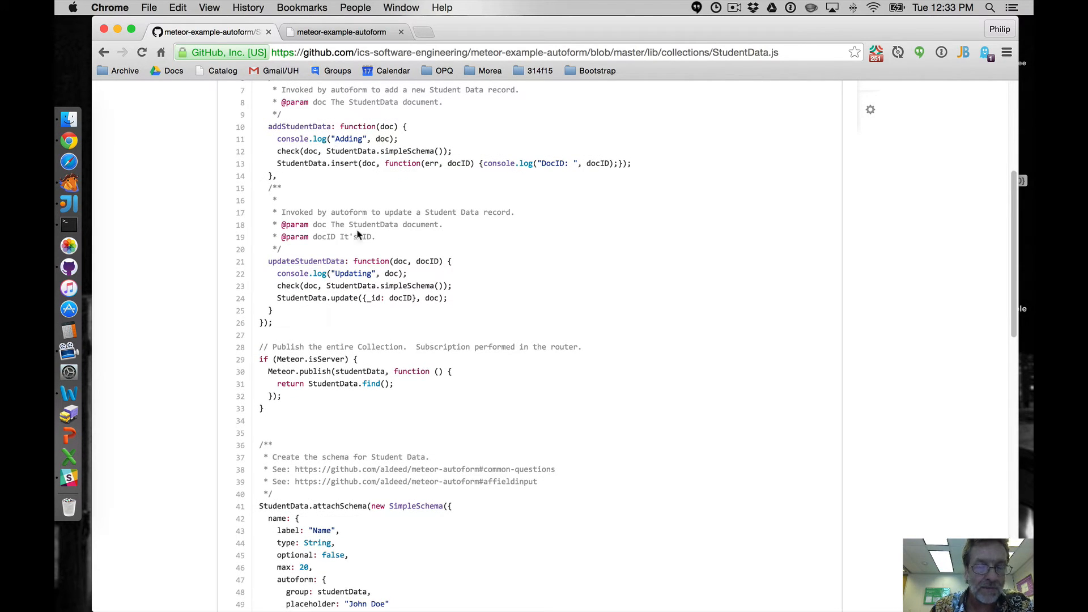
pyautogui.scroll(-3)
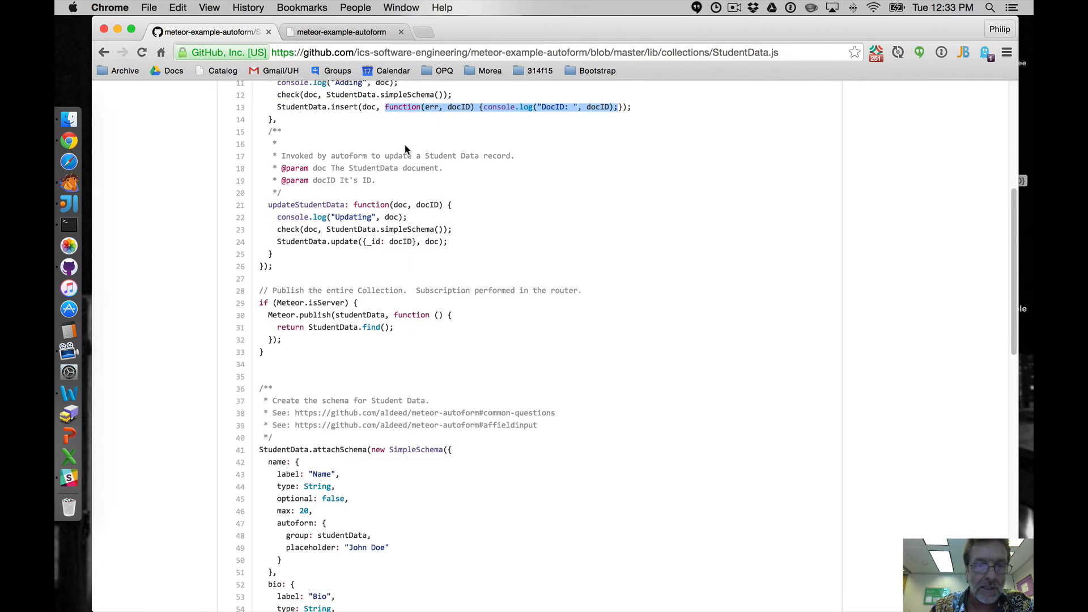
pyautogui.scroll(-3)
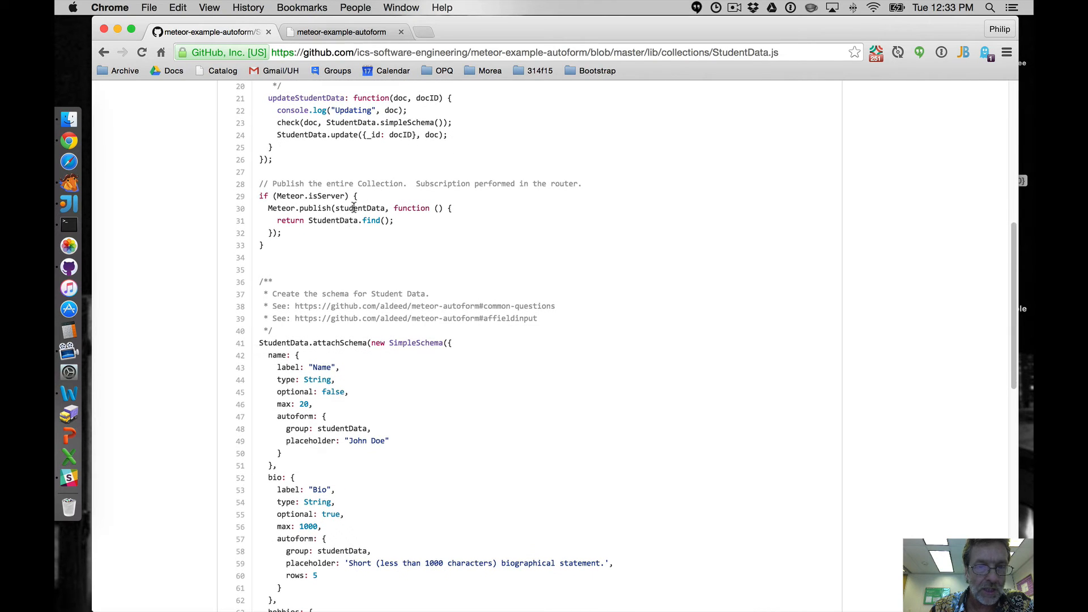
pyautogui.scroll(-3)
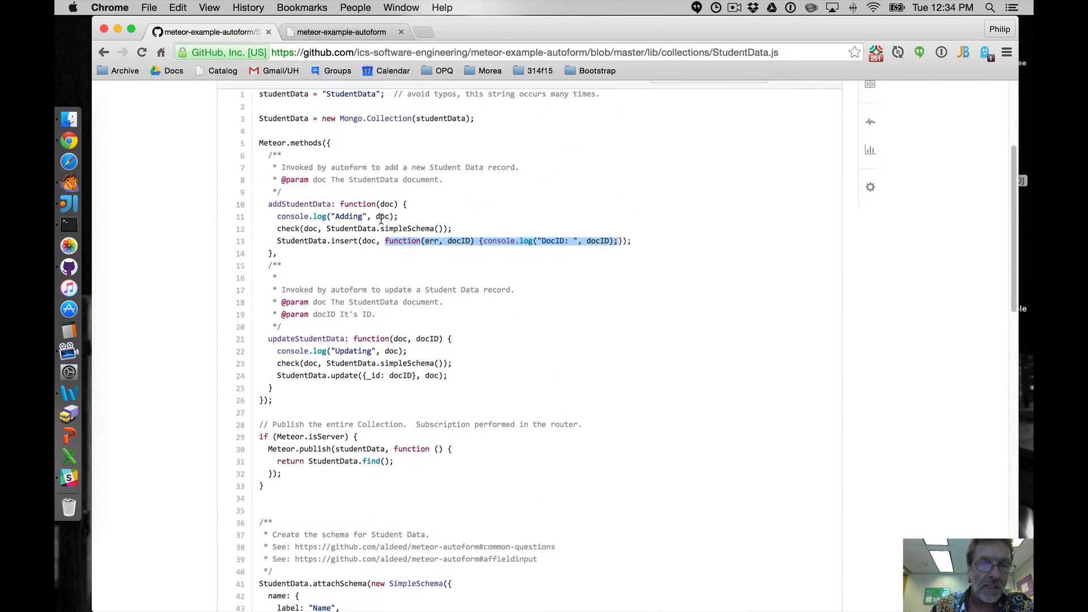
pyautogui.scroll(-3)
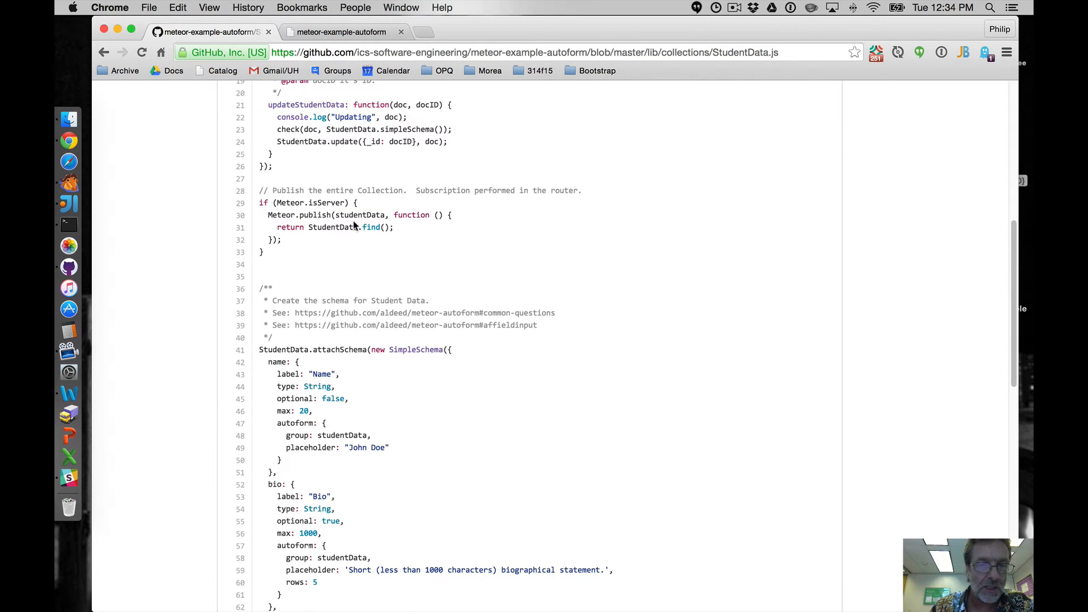
pyautogui.scroll(-3)
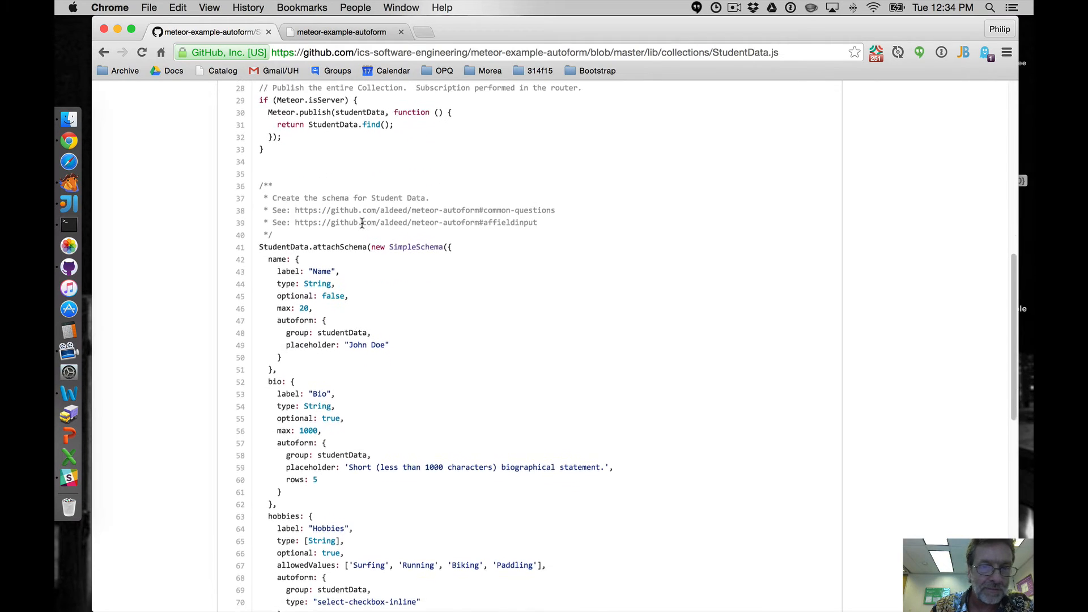
pyautogui.scroll(-3)
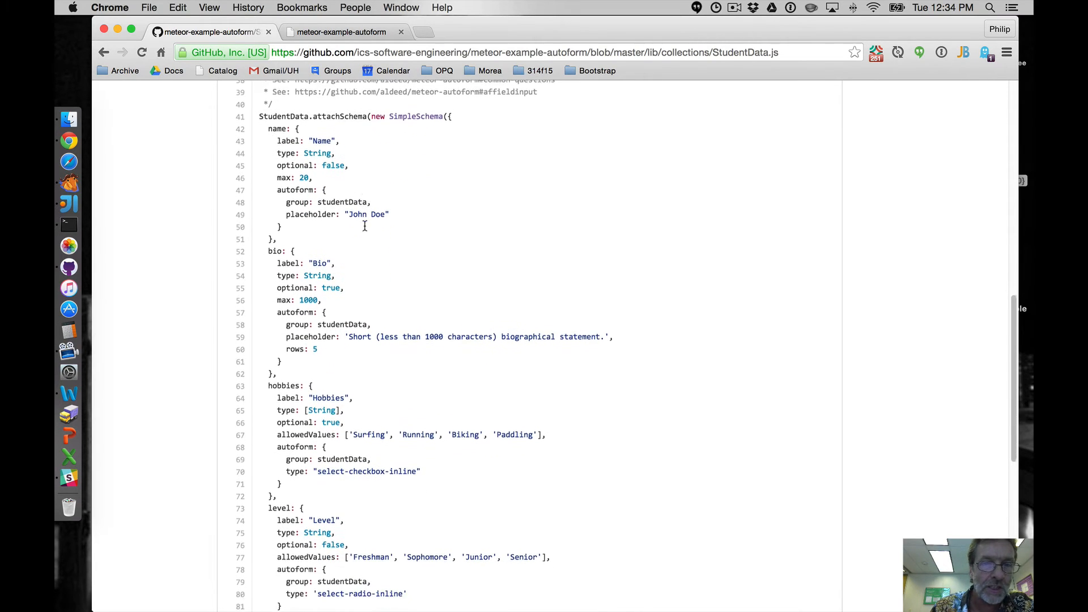
pyautogui.scroll(-3)
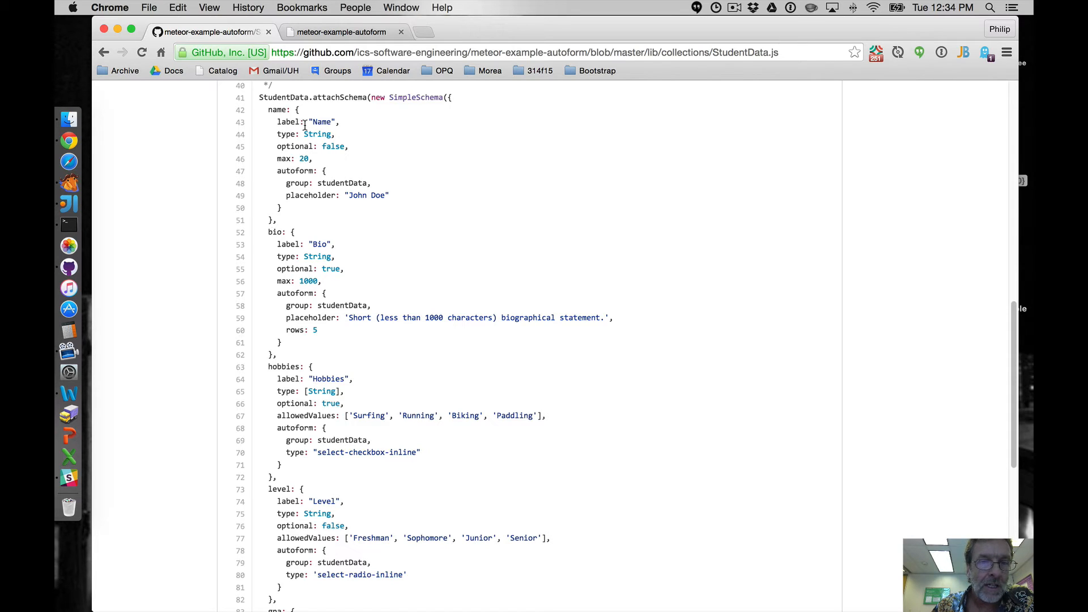
pyautogui.moveTo(342, 125)
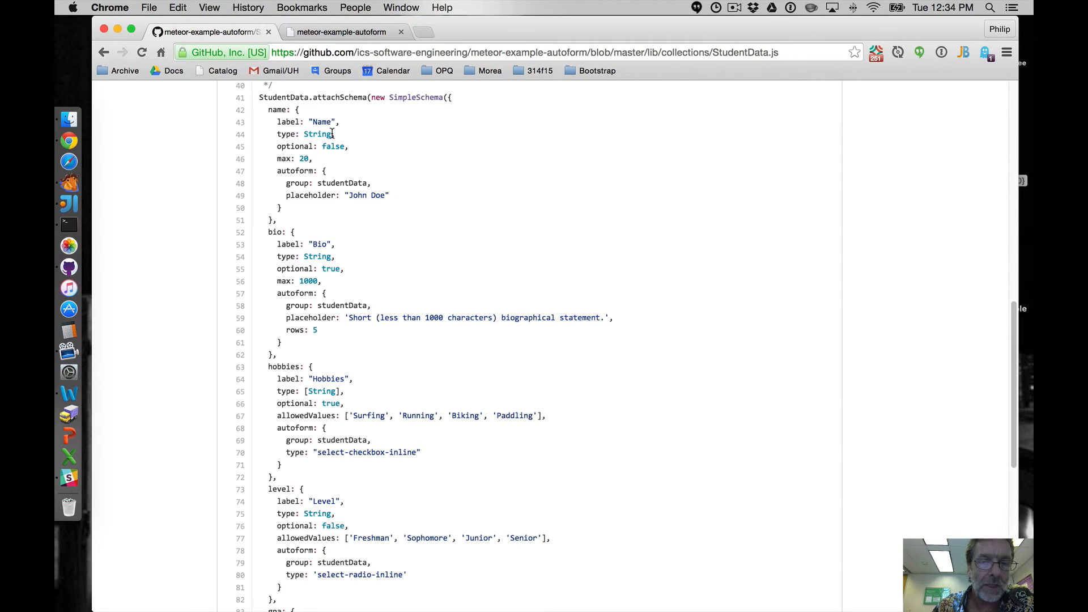
pyautogui.doubleClick(318, 134)
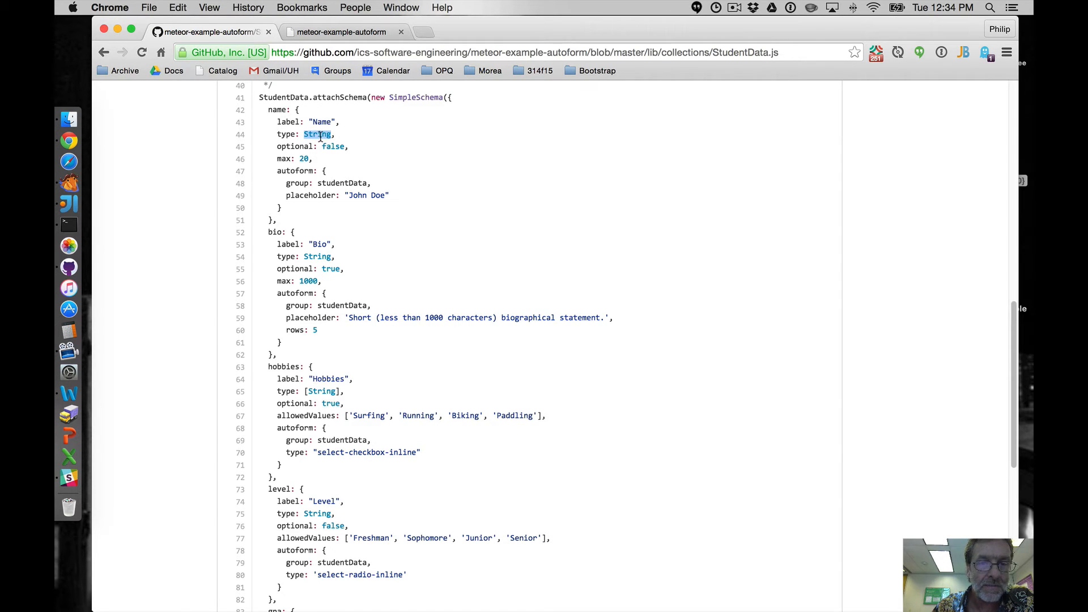
pyautogui.moveTo(339, 338)
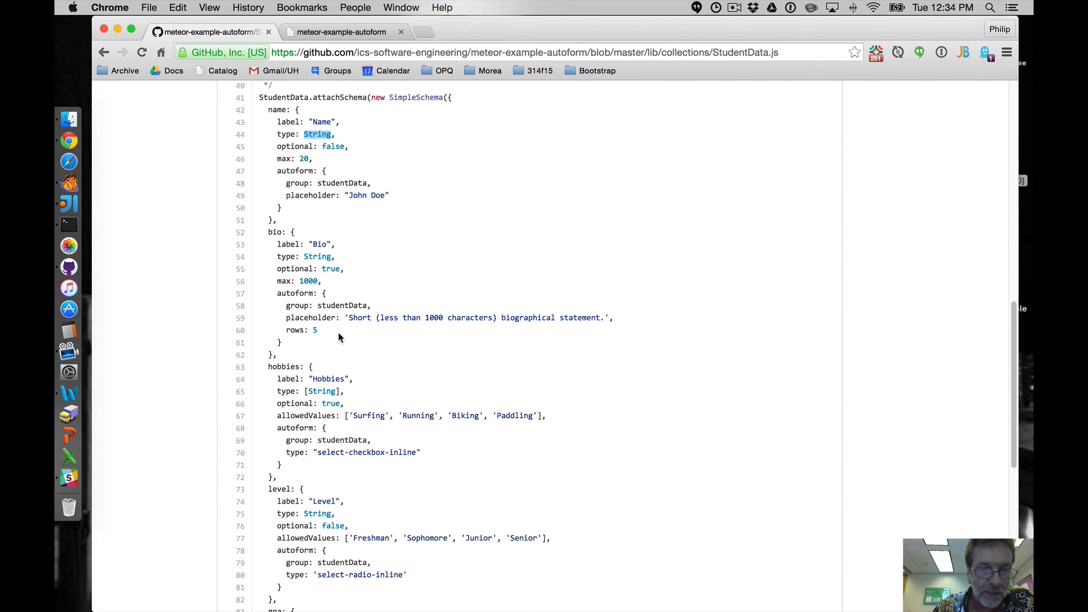
pyautogui.doubleClick(321, 391)
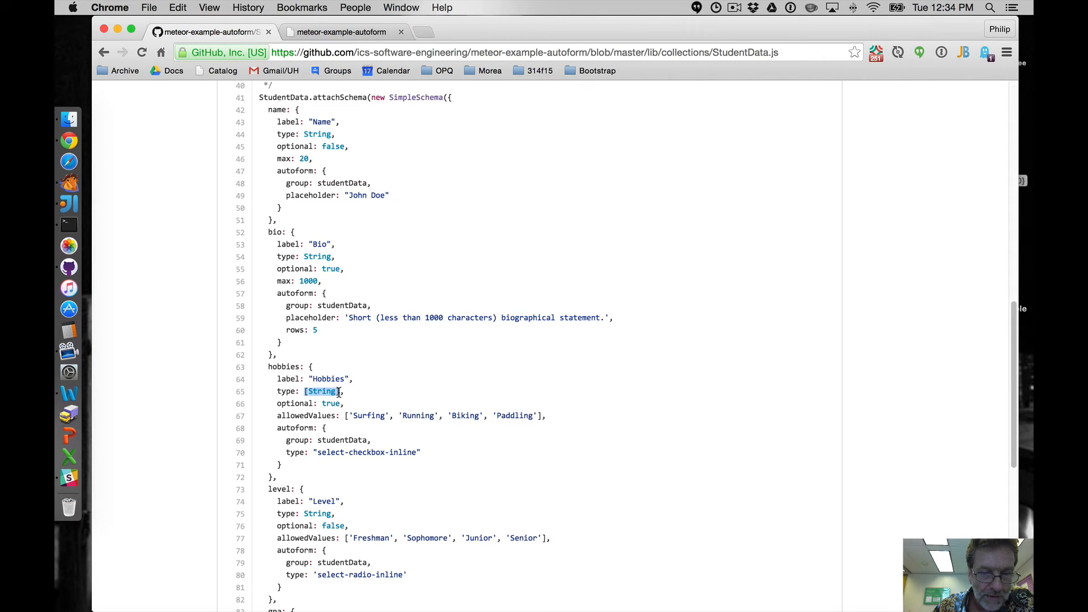
pyautogui.moveTo(336, 276)
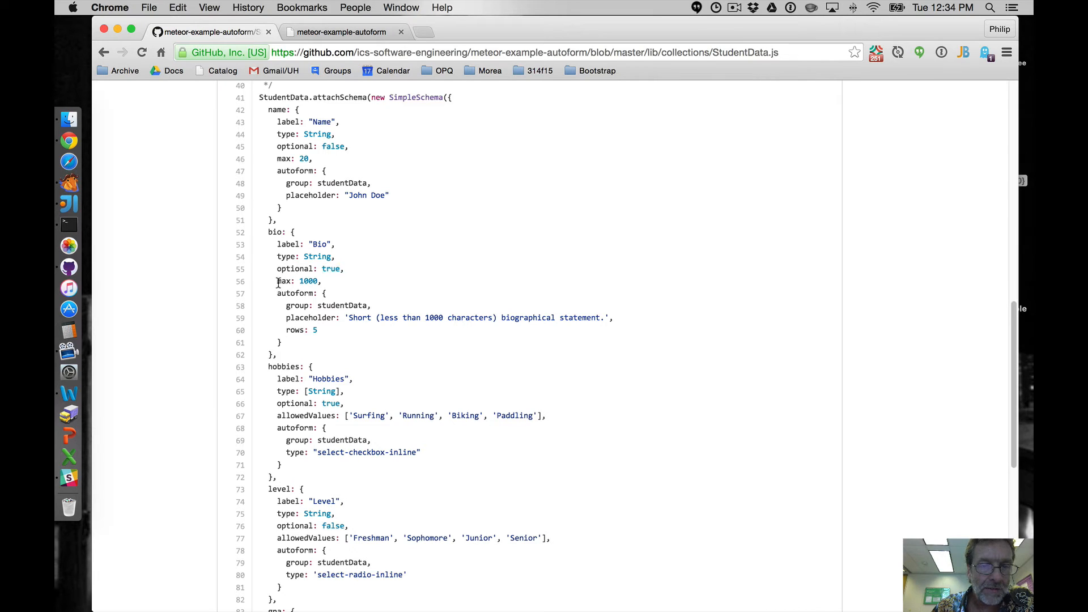
pyautogui.doubleClick(297, 281)
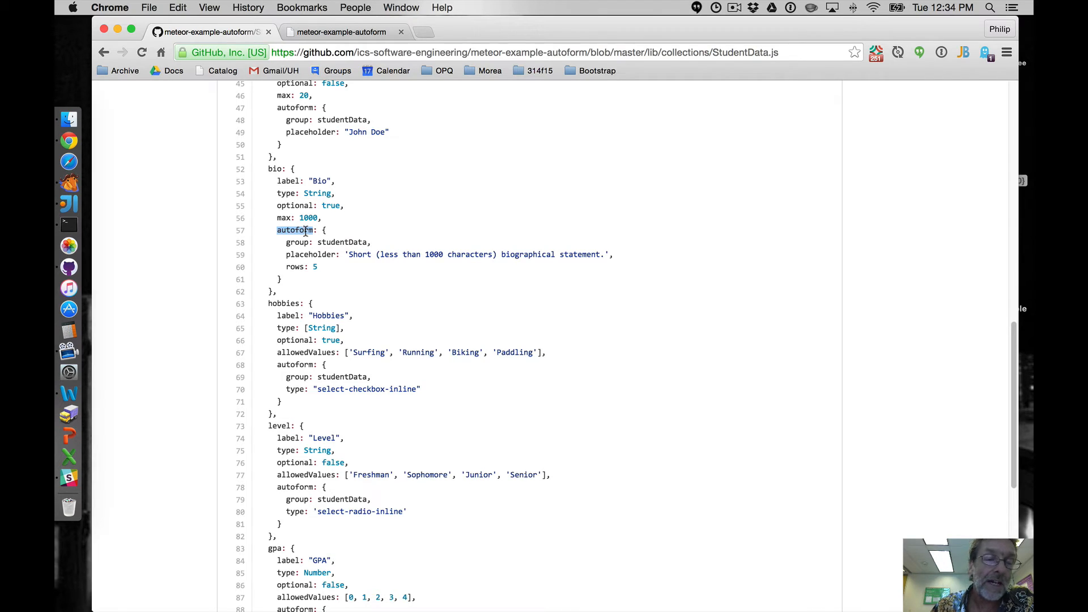
pyautogui.moveTo(349, 268)
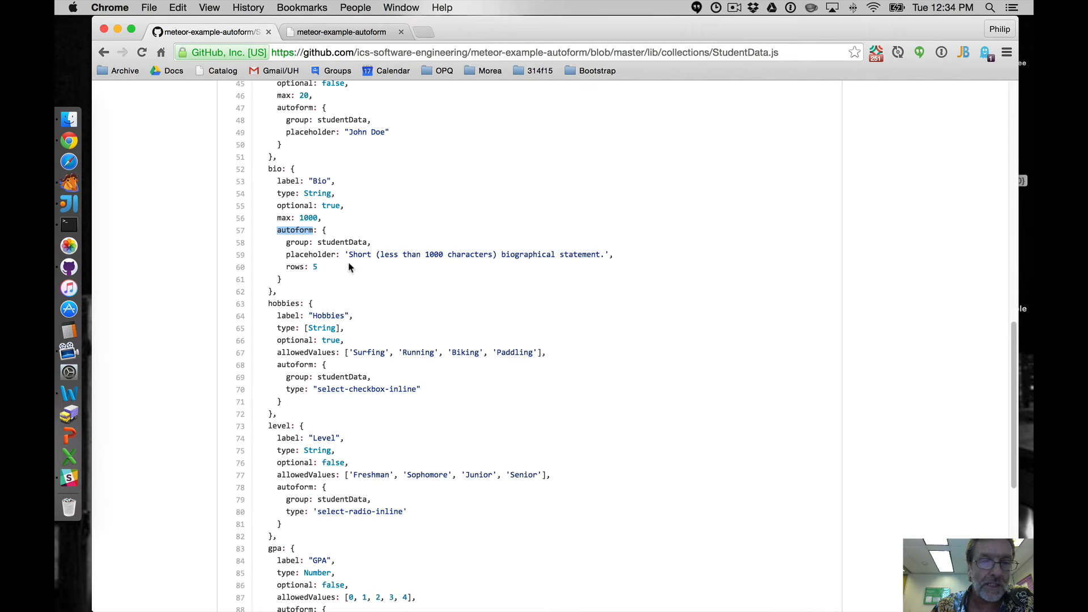
pyautogui.scroll(-3)
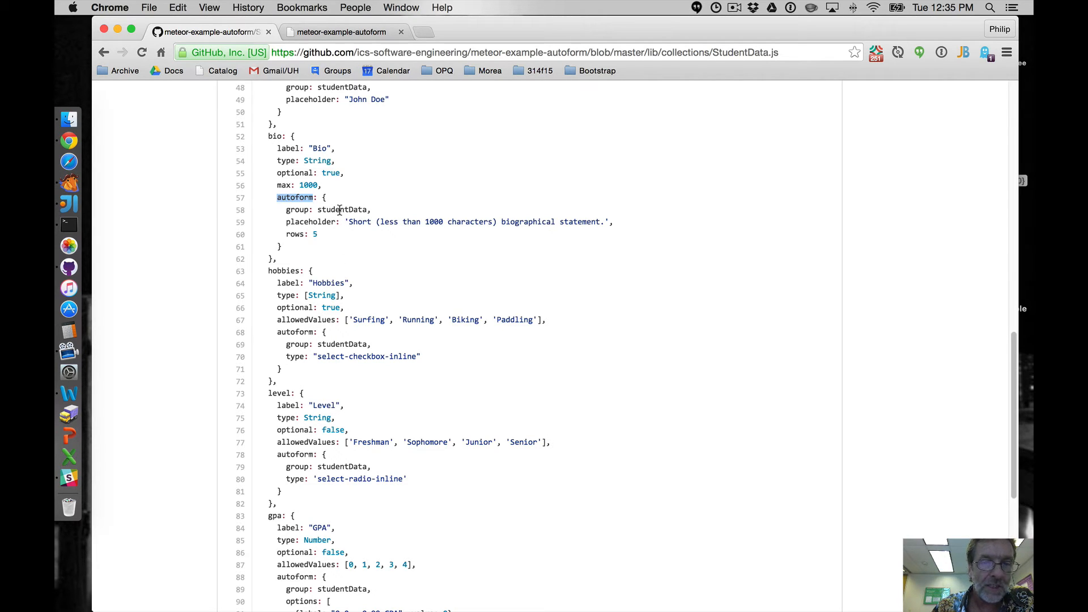
pyautogui.doubleClick(341, 209)
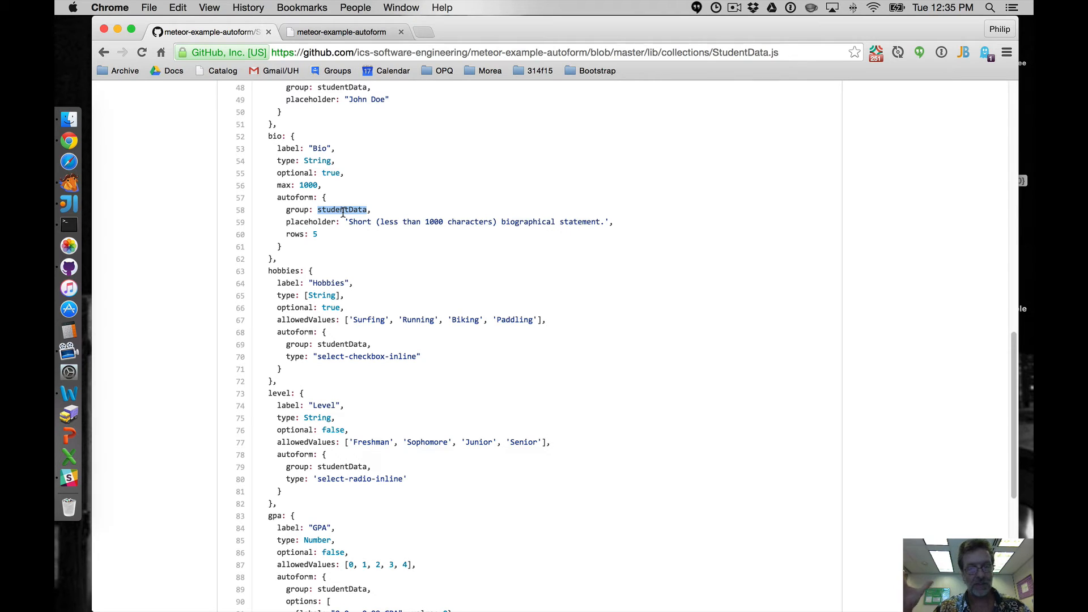
pyautogui.scroll(-3)
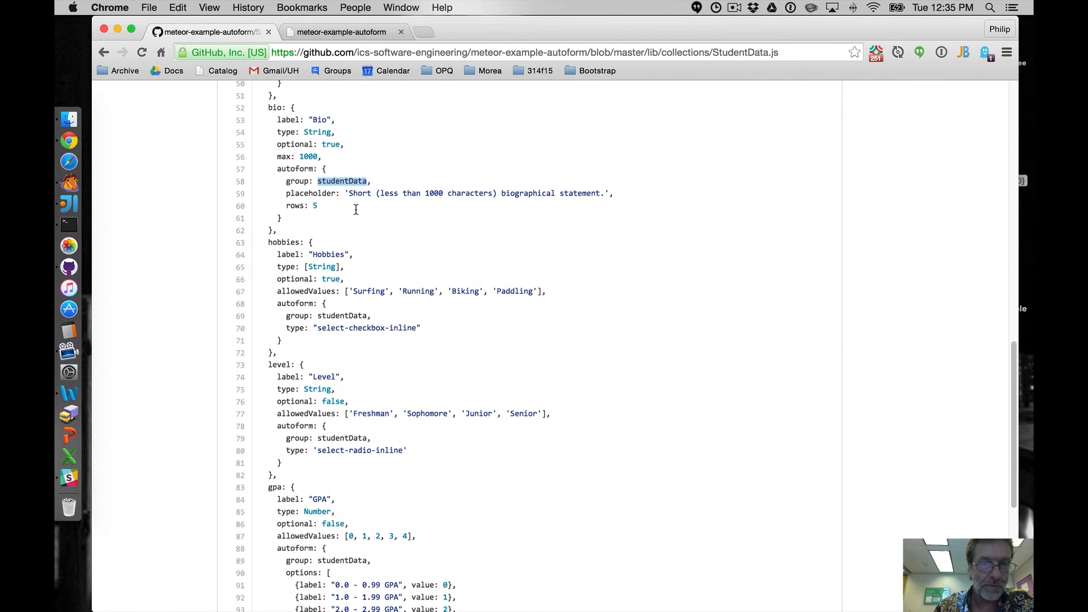
pyautogui.scroll(-3)
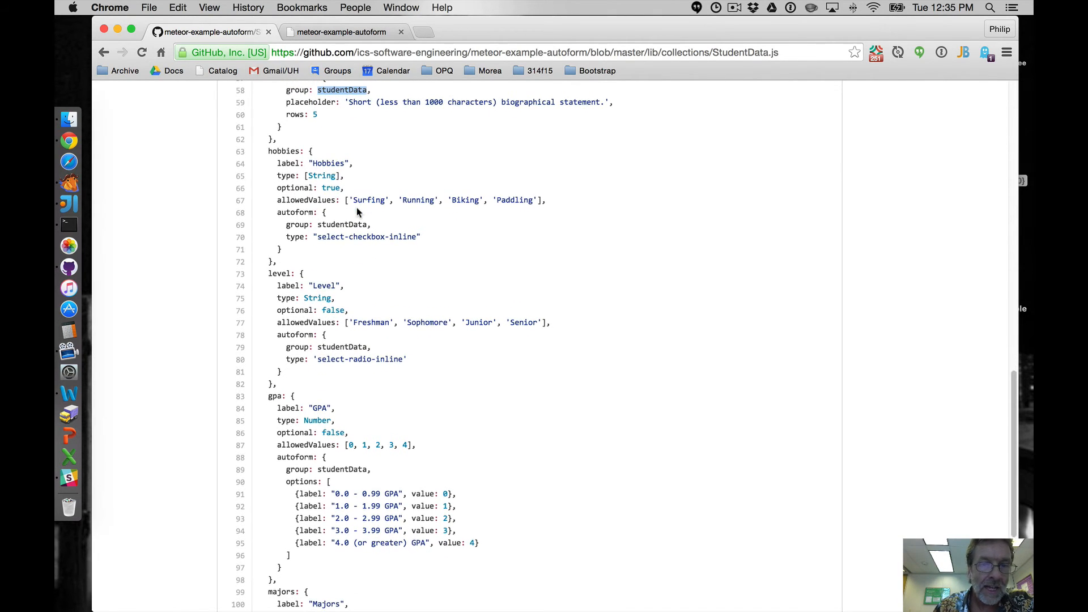
pyautogui.moveTo(333, 175)
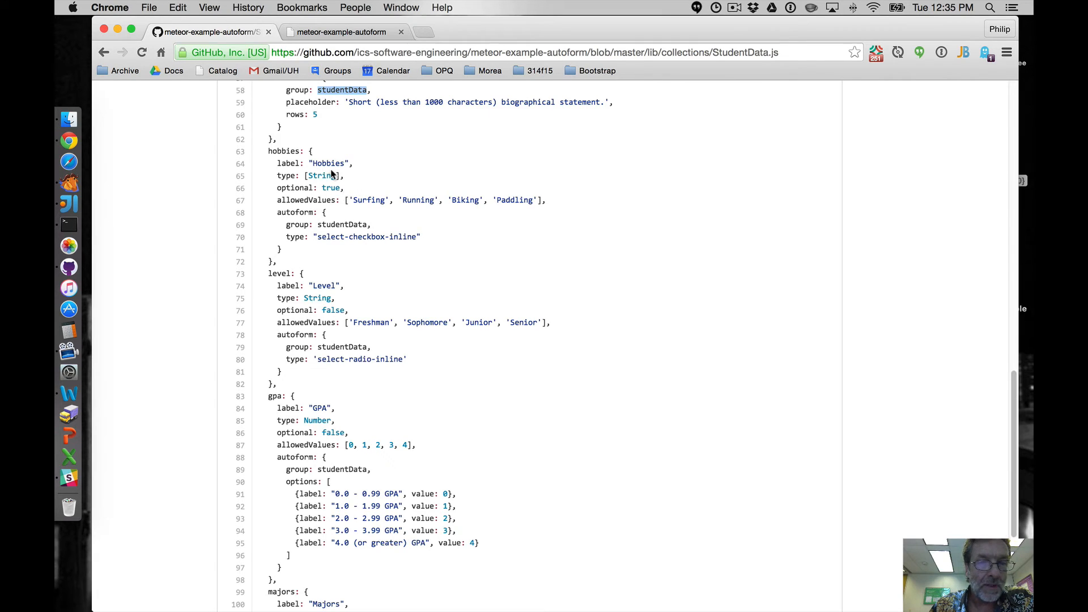
pyautogui.doubleClick(322, 176)
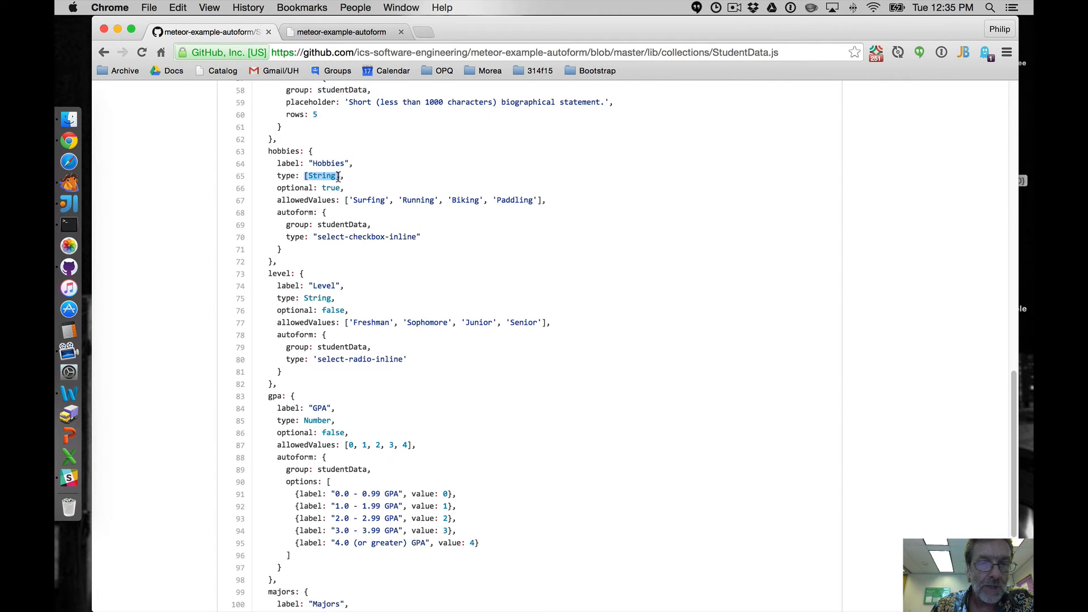
pyautogui.doubleClick(368, 200)
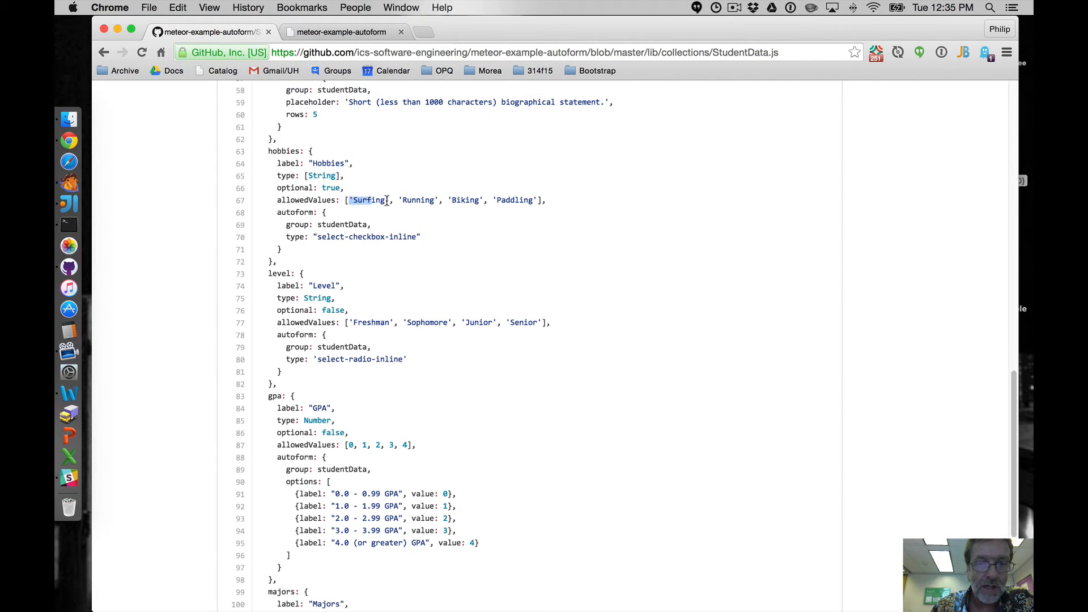
pyautogui.moveTo(351, 200); pyautogui.dragTo(537, 200)
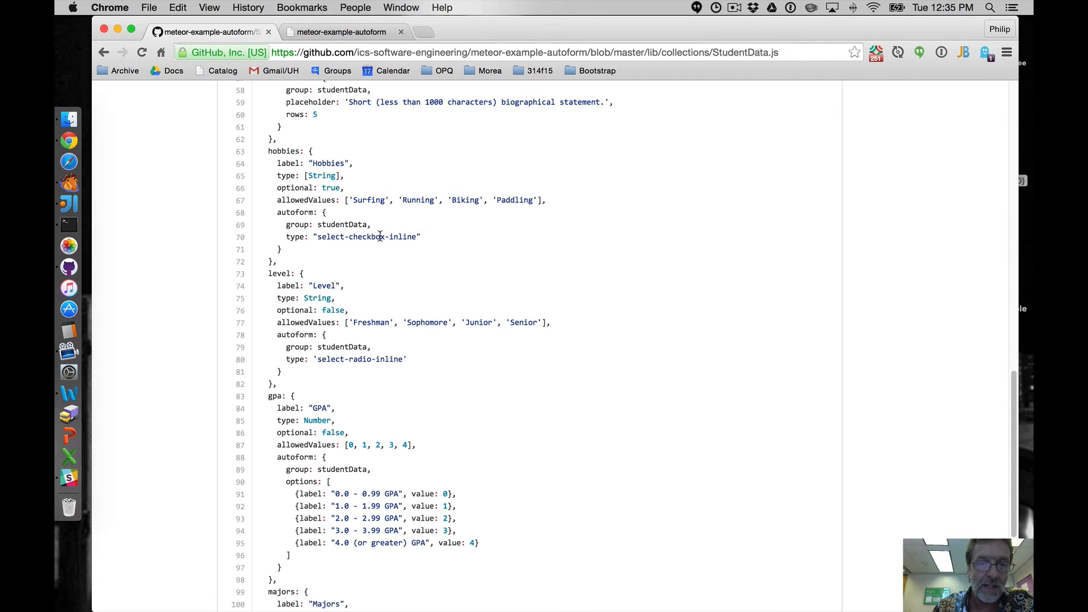
pyautogui.scroll(-3)
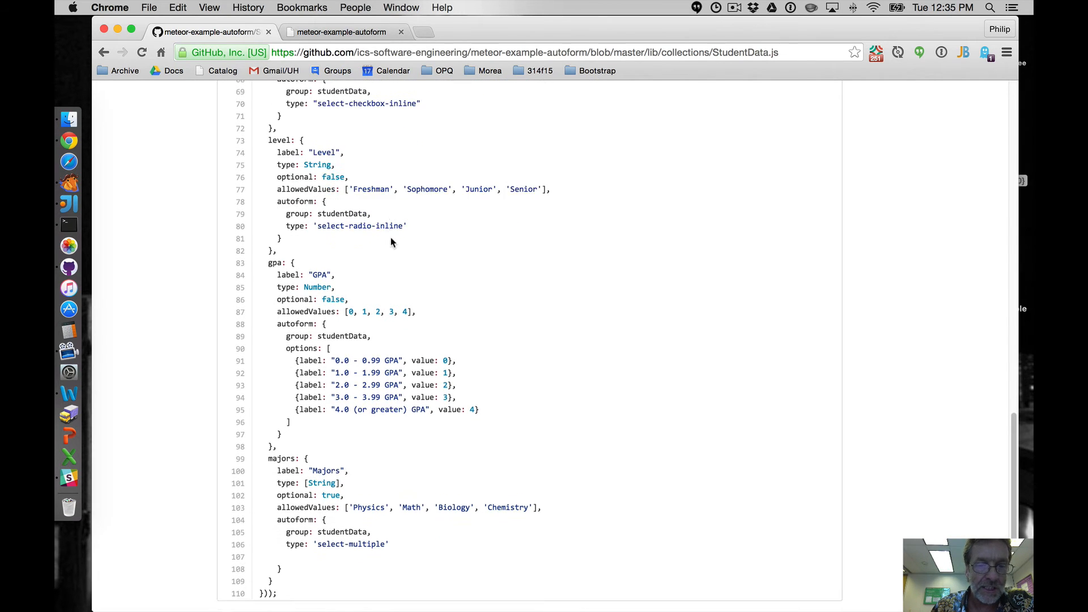
pyautogui.scroll(-3)
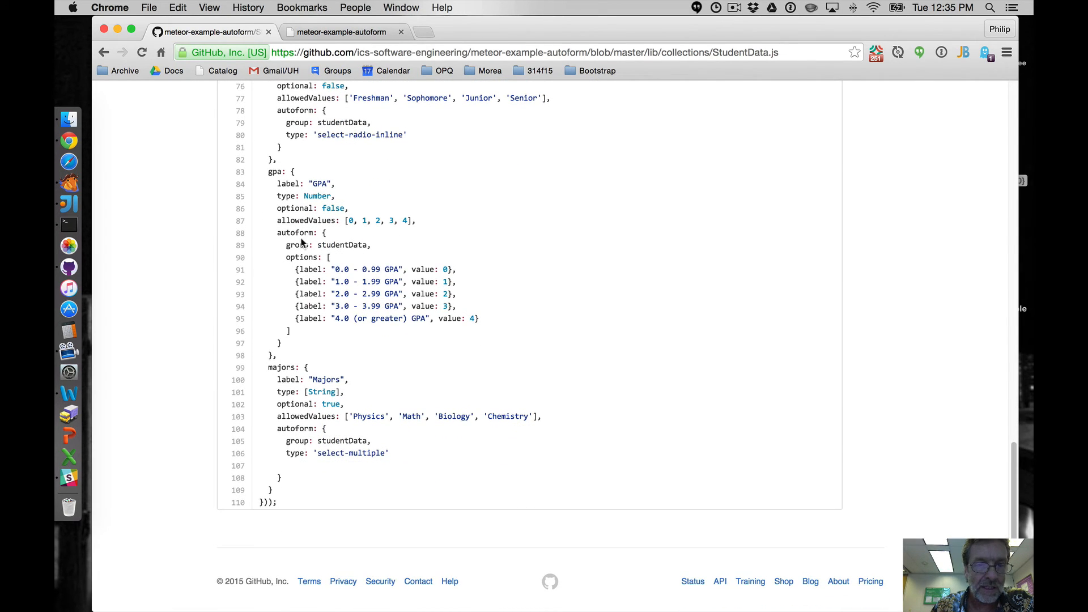
pyautogui.scroll(-3)
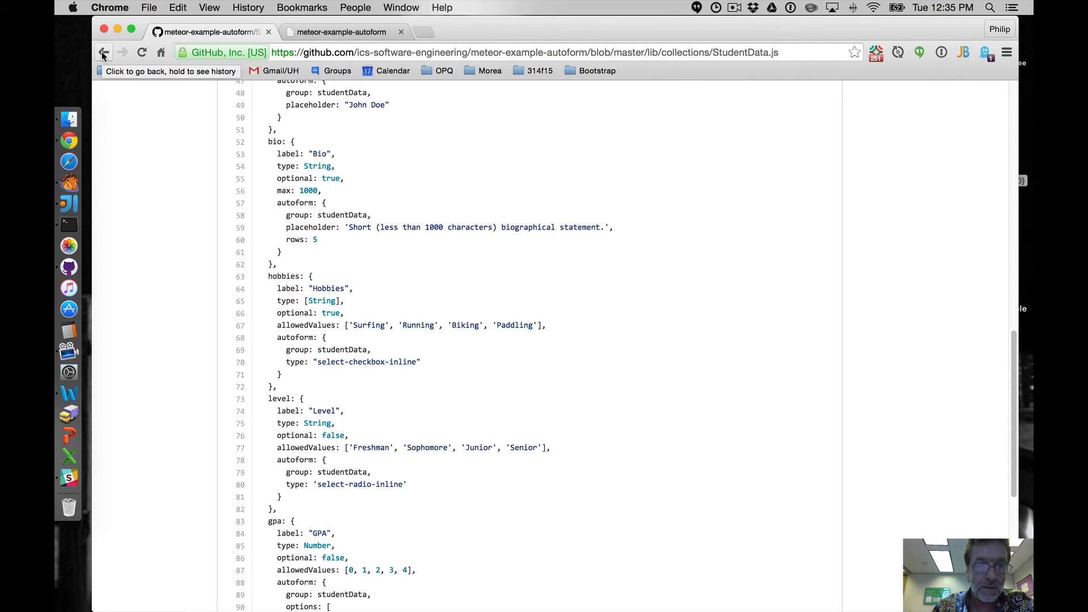
pyautogui.scroll(-3)
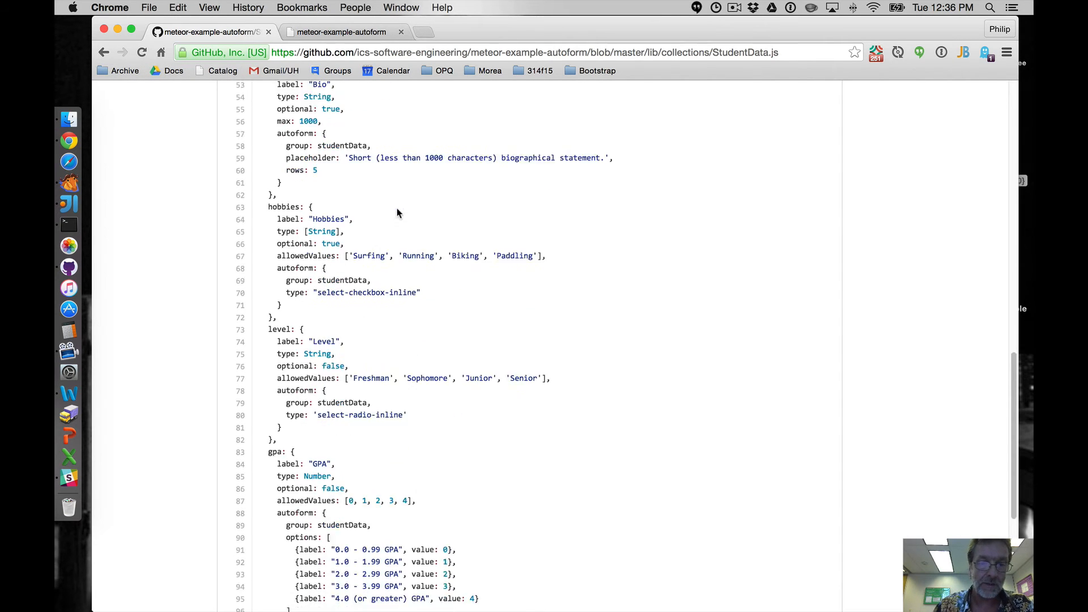
pyautogui.scroll(-3)
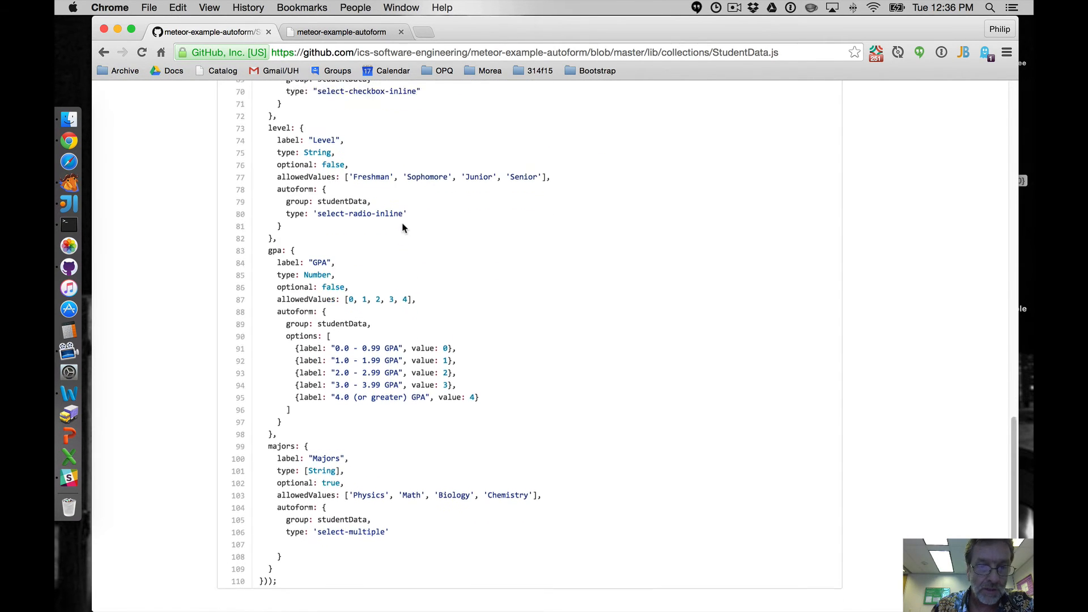
pyautogui.scroll(-3)
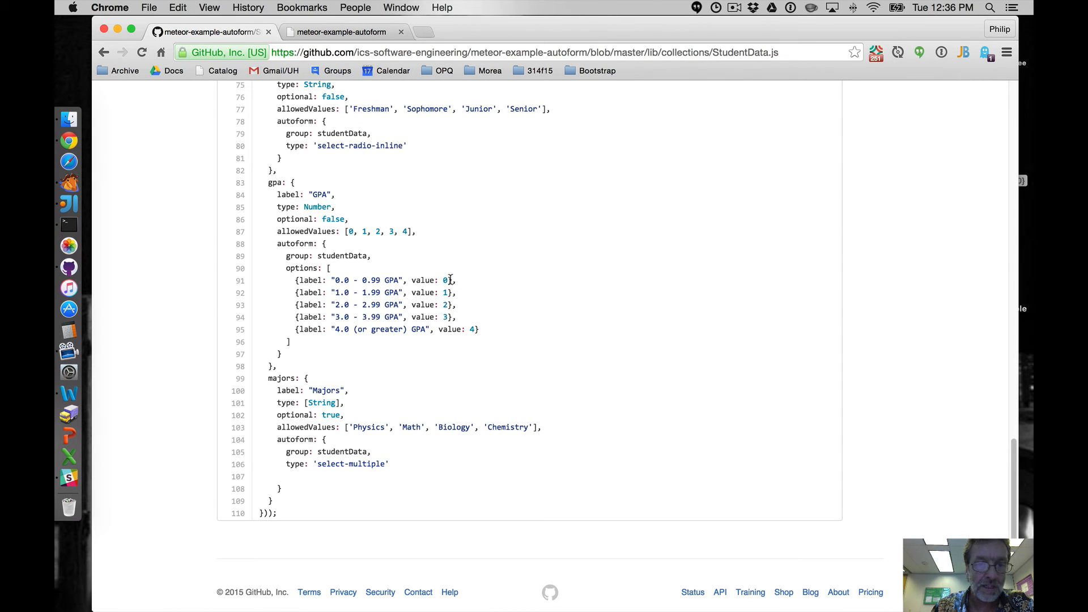
pyautogui.moveTo(125, 70)
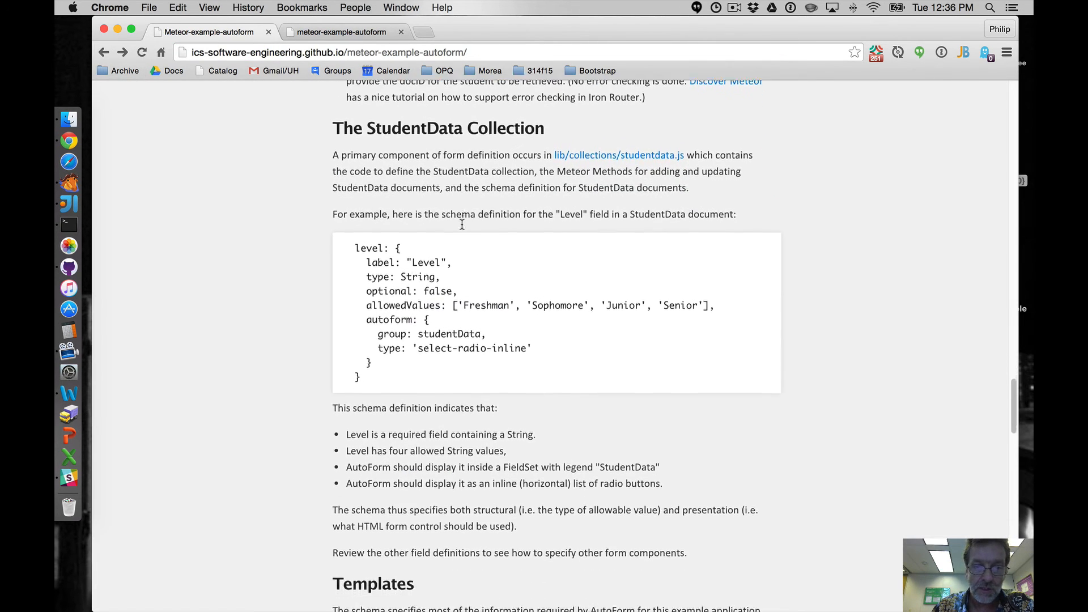
# Step: Scroll from The StudentData Collection explanation down to the Templates section's quickForm example
pyautogui.scroll(-3)
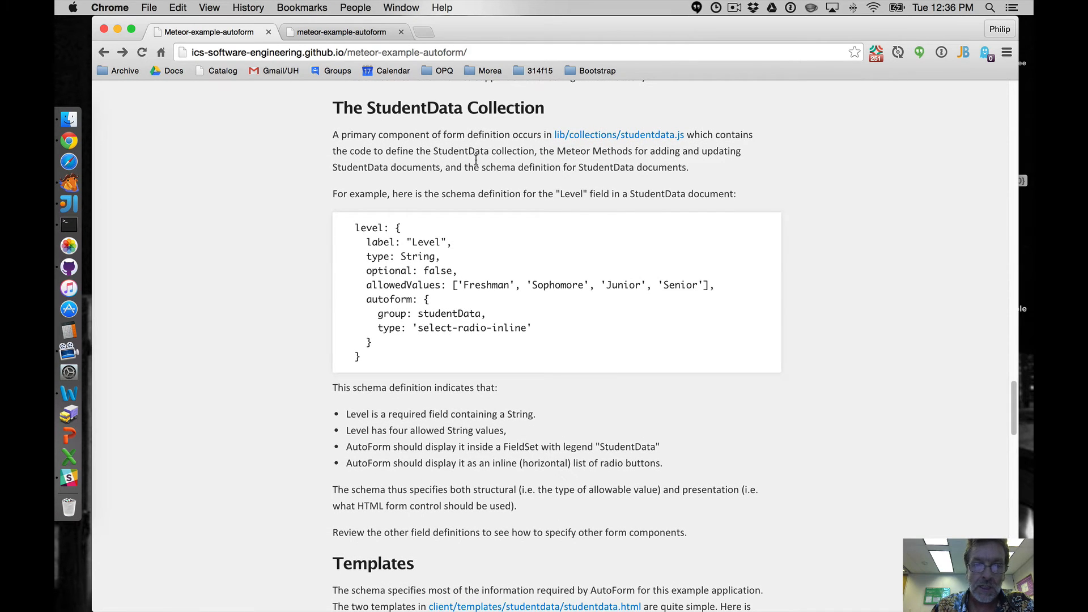
pyautogui.moveTo(455, 255)
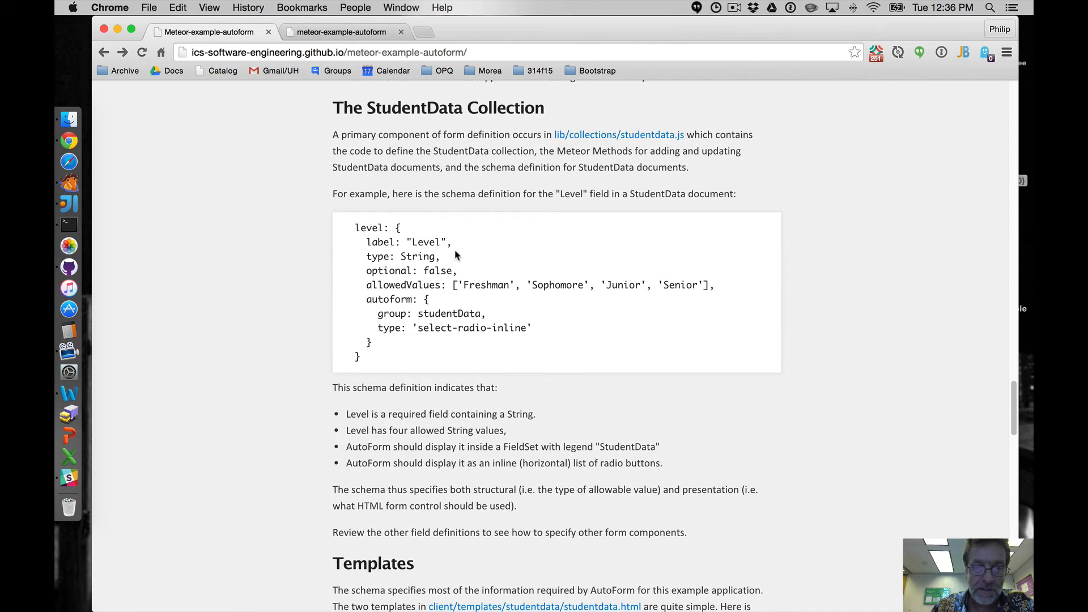
pyautogui.scroll(-3)
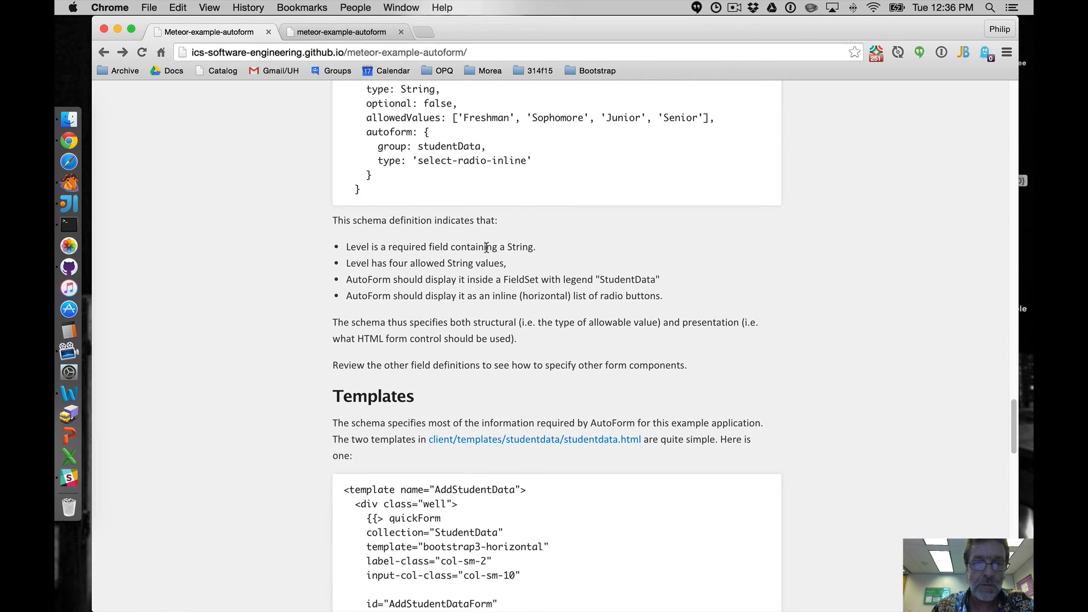
pyautogui.moveTo(439, 276)
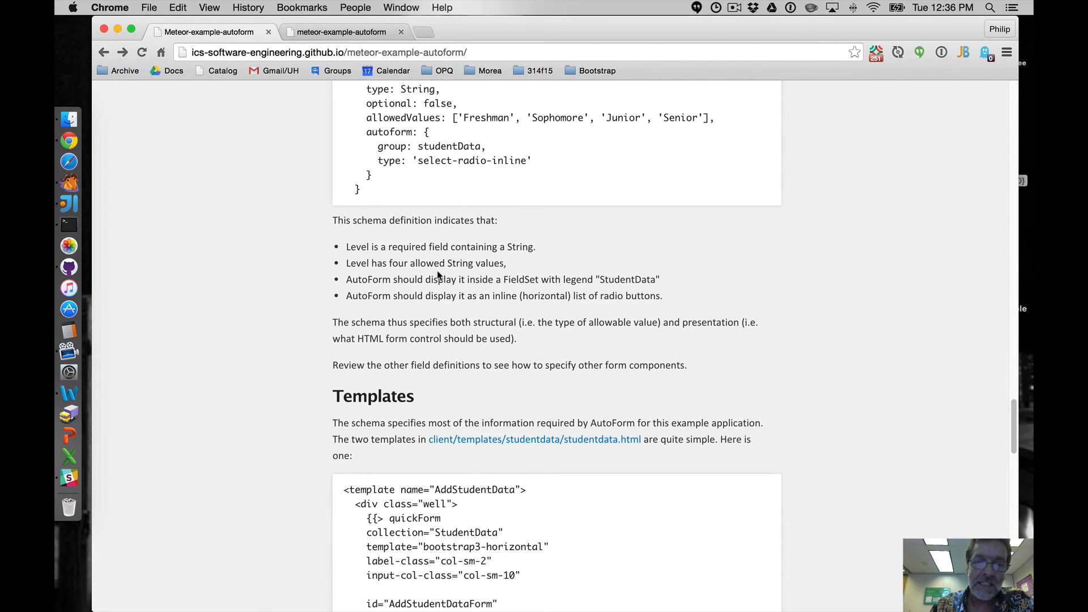
pyautogui.scroll(3)
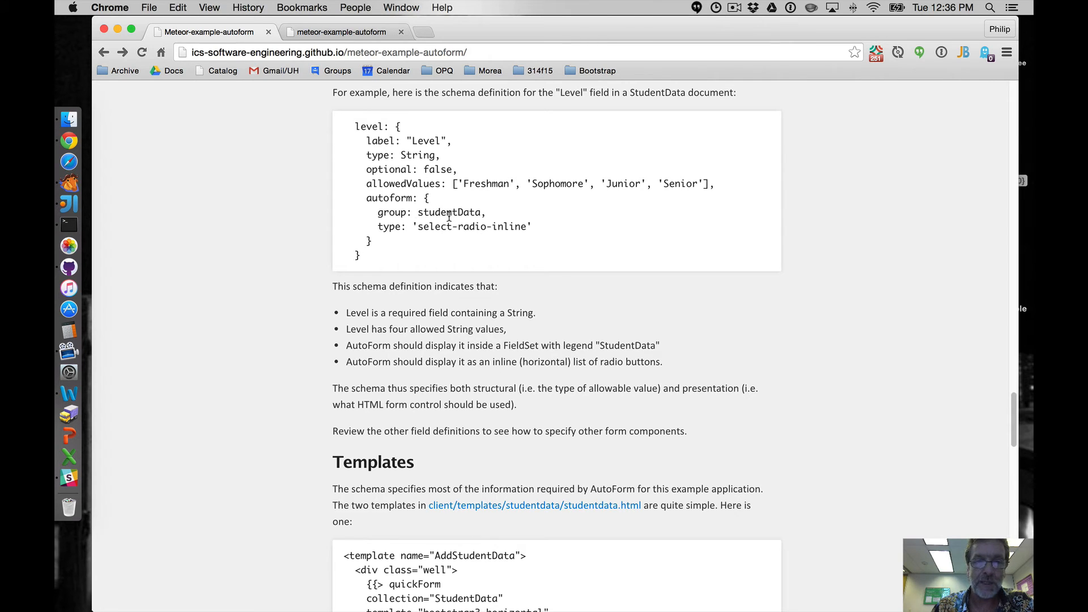
pyautogui.scroll(-3)
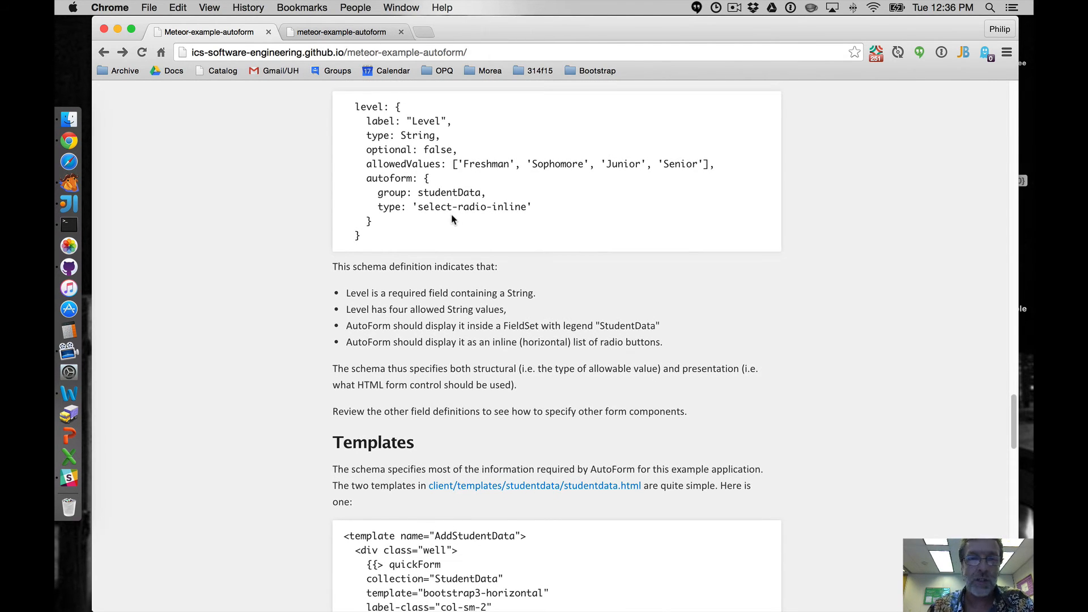
pyautogui.moveTo(471, 228)
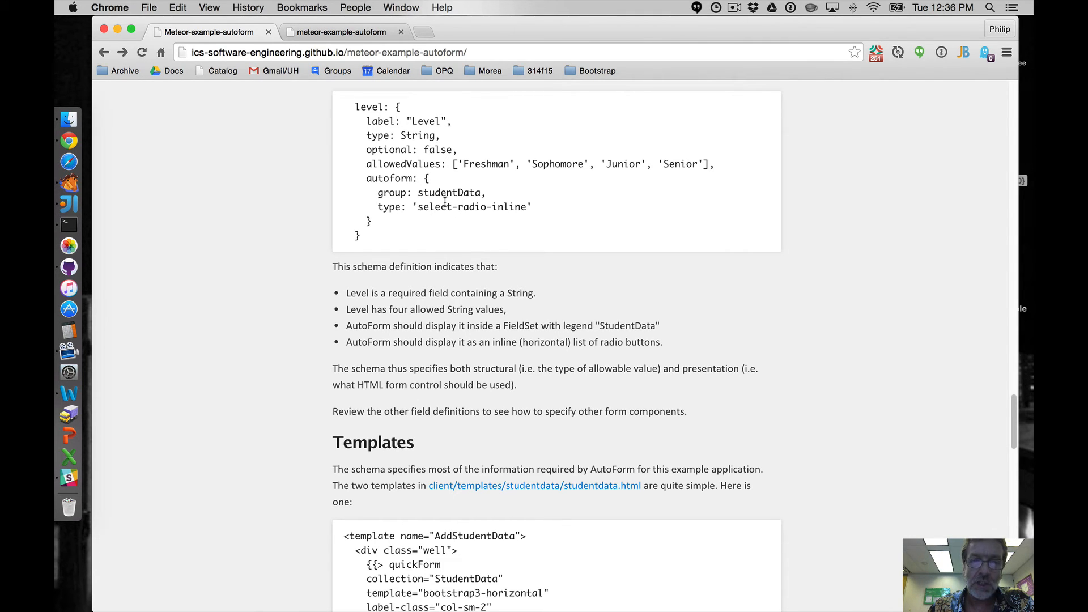
pyautogui.scroll(-3)
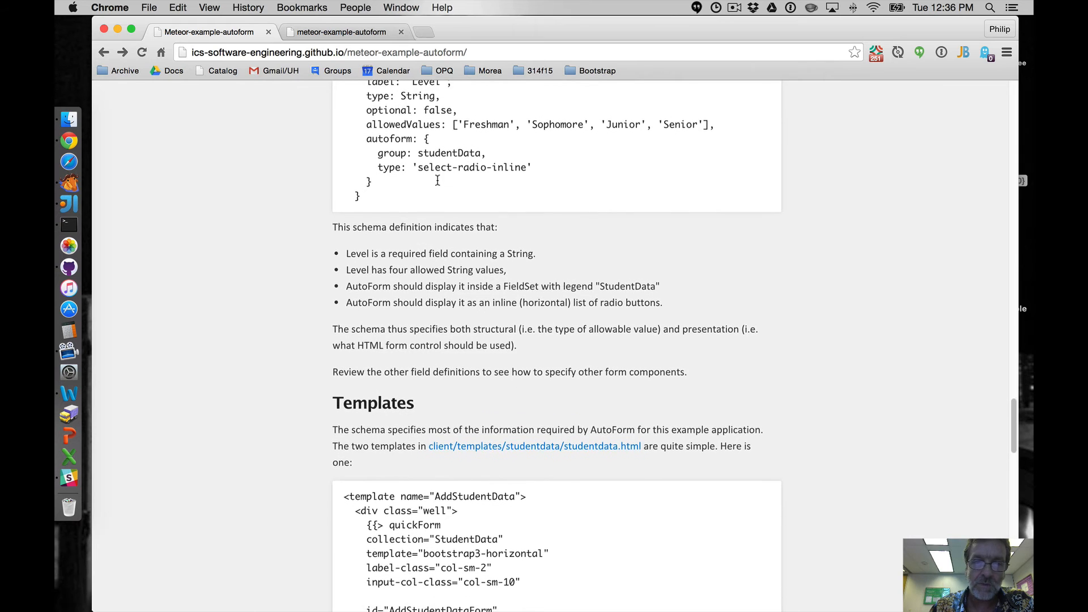
pyautogui.scroll(-3)
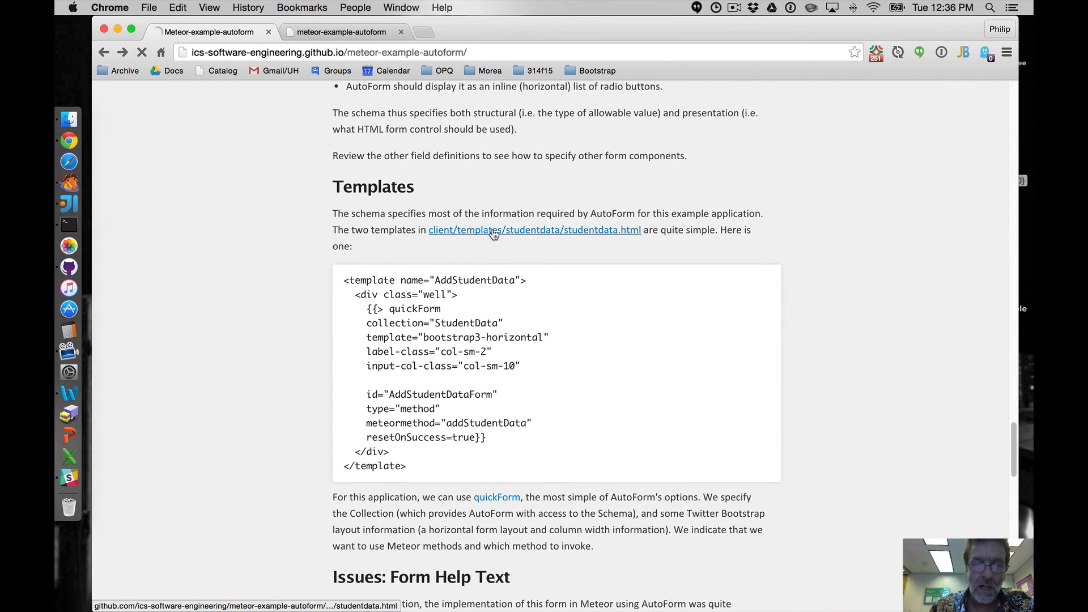
# Step: Open studentdata.html on GitHub and highlight quickForm and bootstrap3-horizontal
pyautogui.click(535, 230)
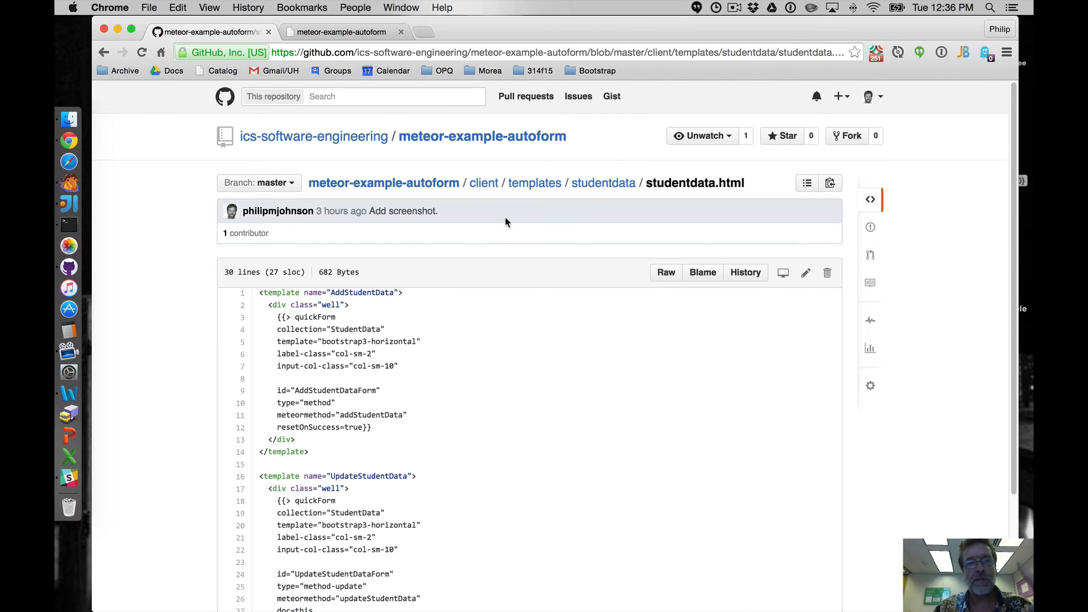
pyautogui.moveTo(496, 209)
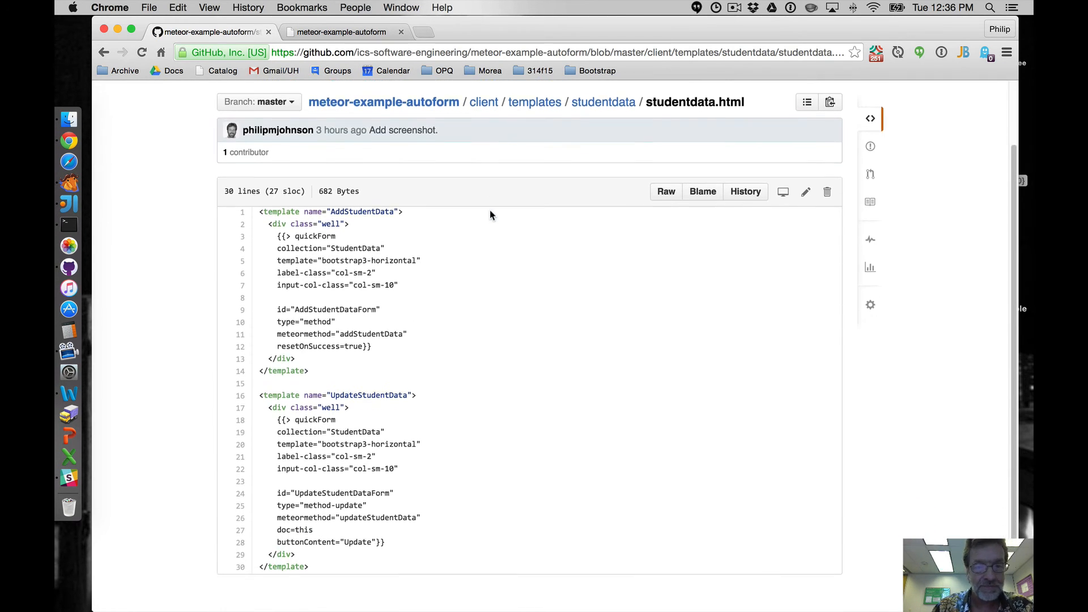
pyautogui.scroll(-3)
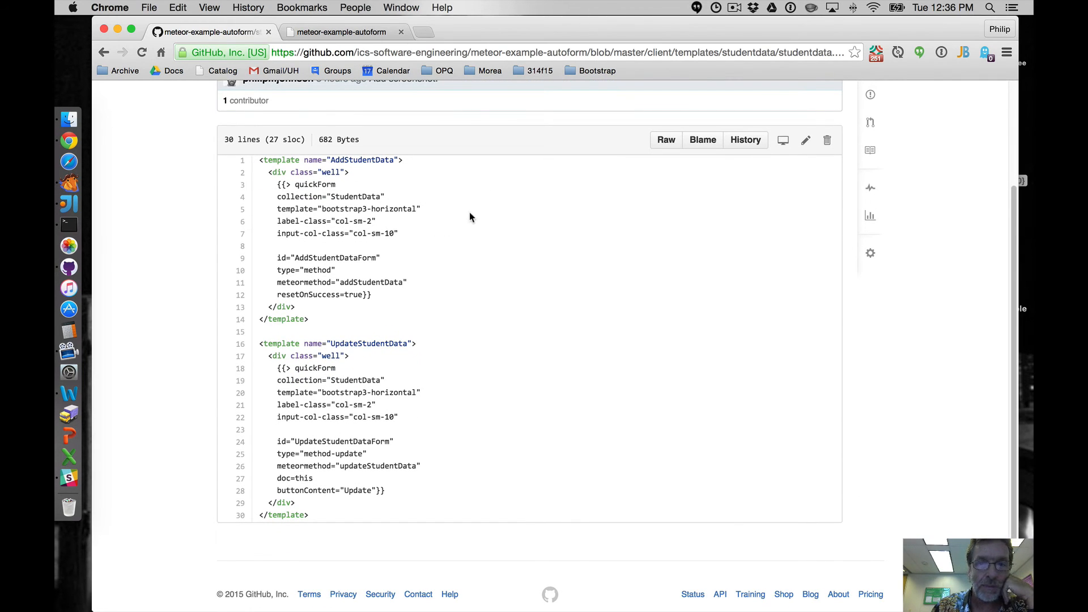
pyautogui.moveTo(444, 223)
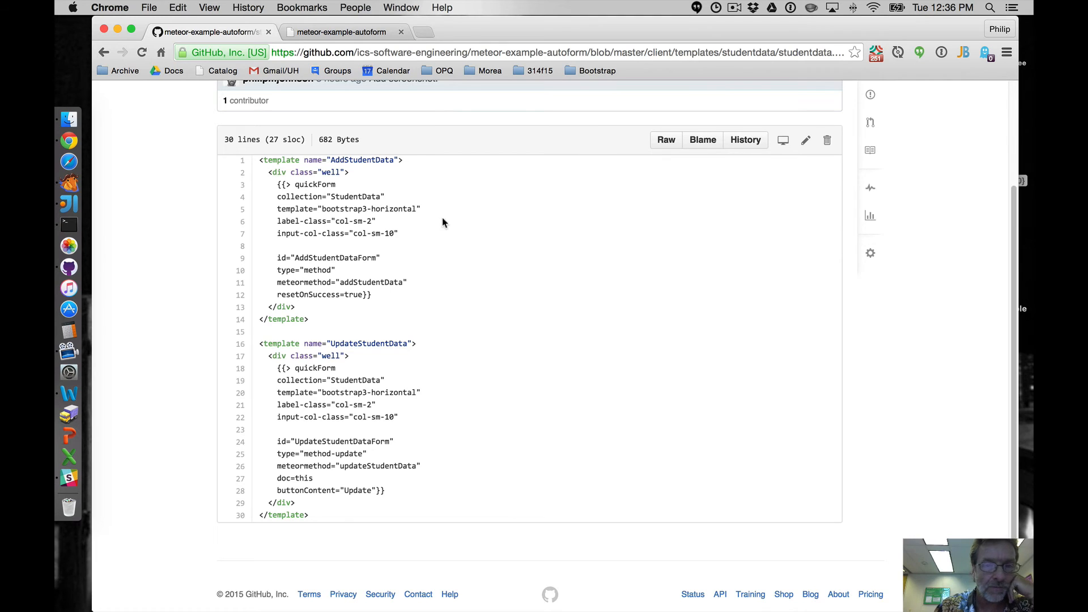
pyautogui.doubleClick(313, 185)
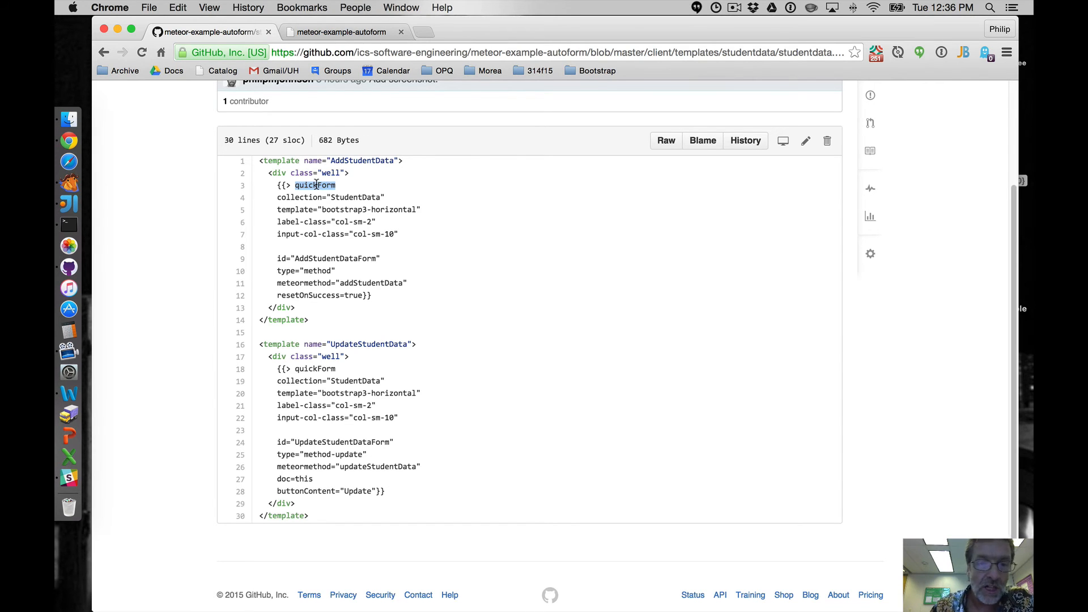
pyautogui.moveTo(300, 201)
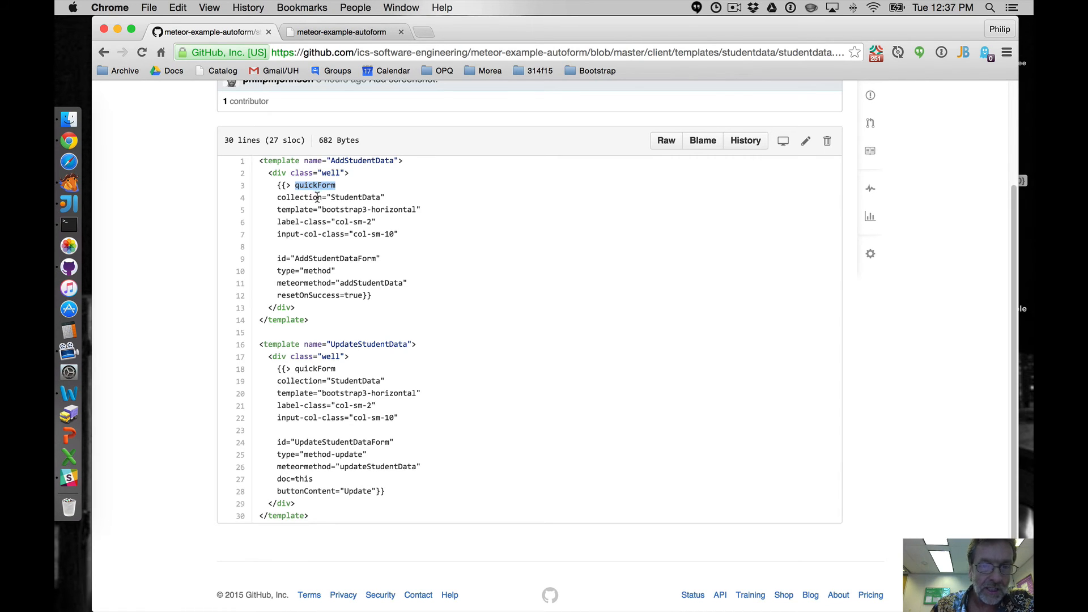
pyautogui.doubleClick(368, 210)
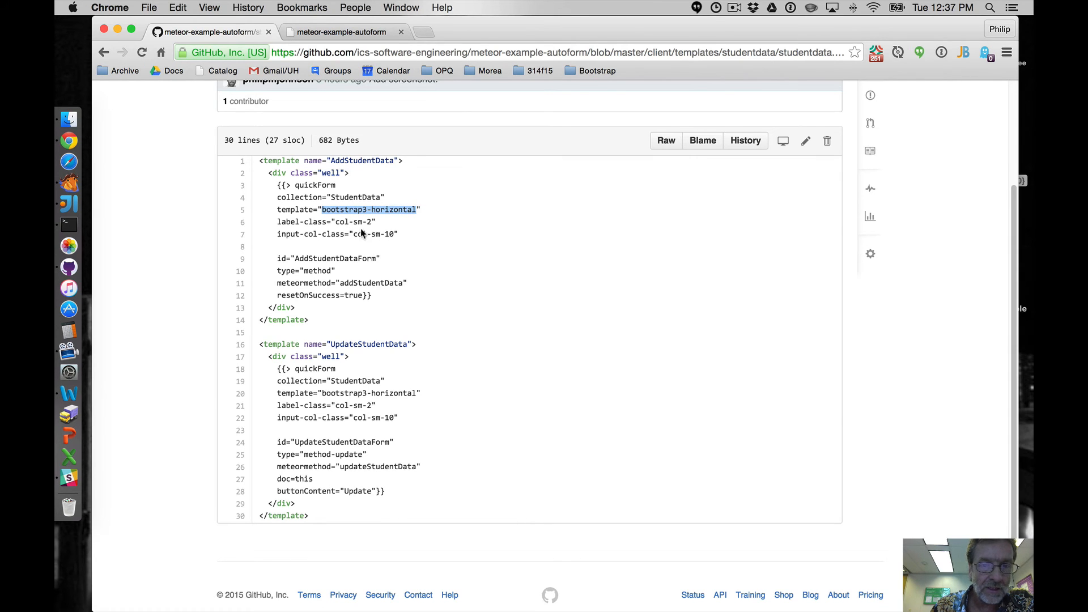
pyautogui.scroll(-3)
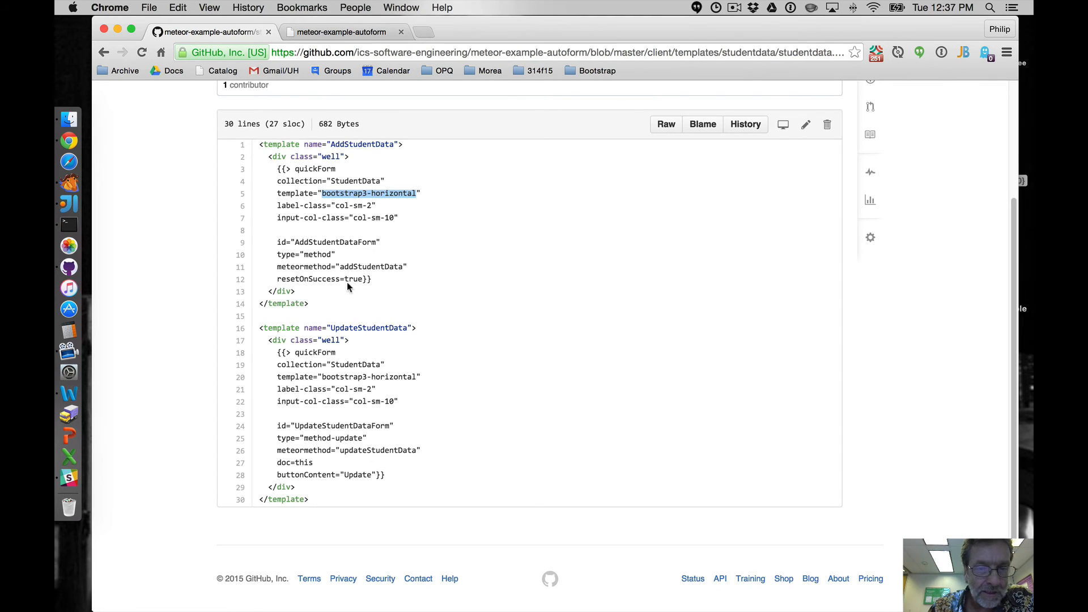
pyautogui.moveTo(380, 276)
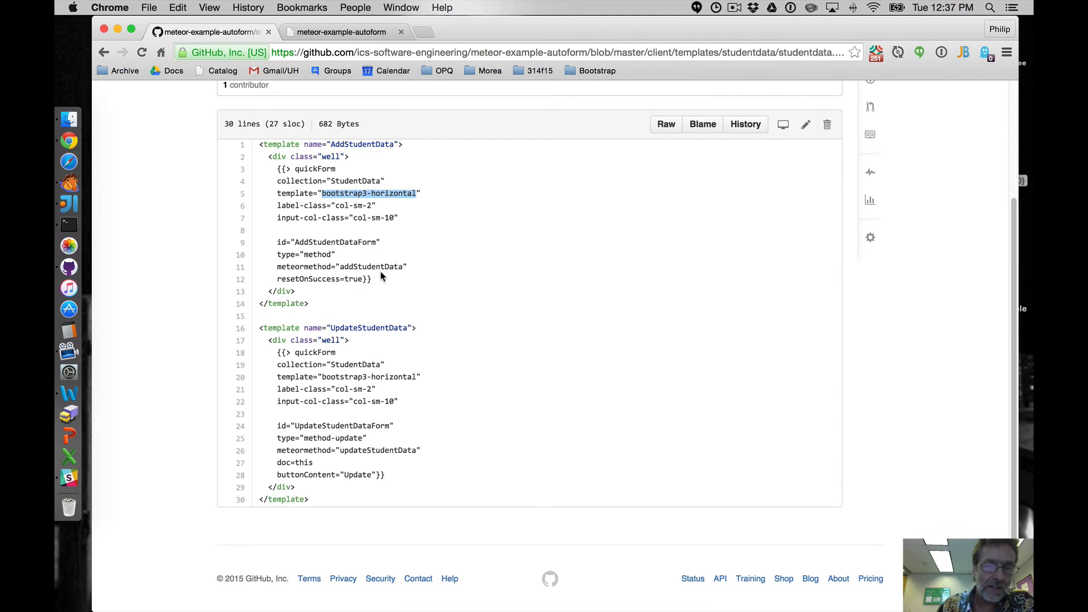
pyautogui.moveTo(378, 193)
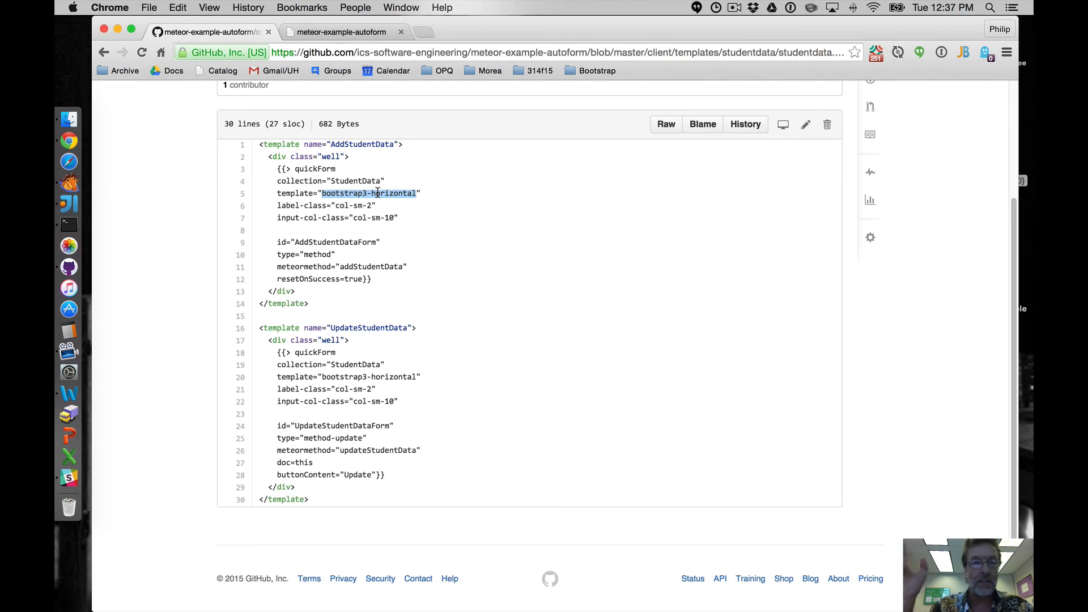
# Step: On localhost:3000, empty the update form's Name field to reveal the John Doe placeholder
pyautogui.click(340, 32)
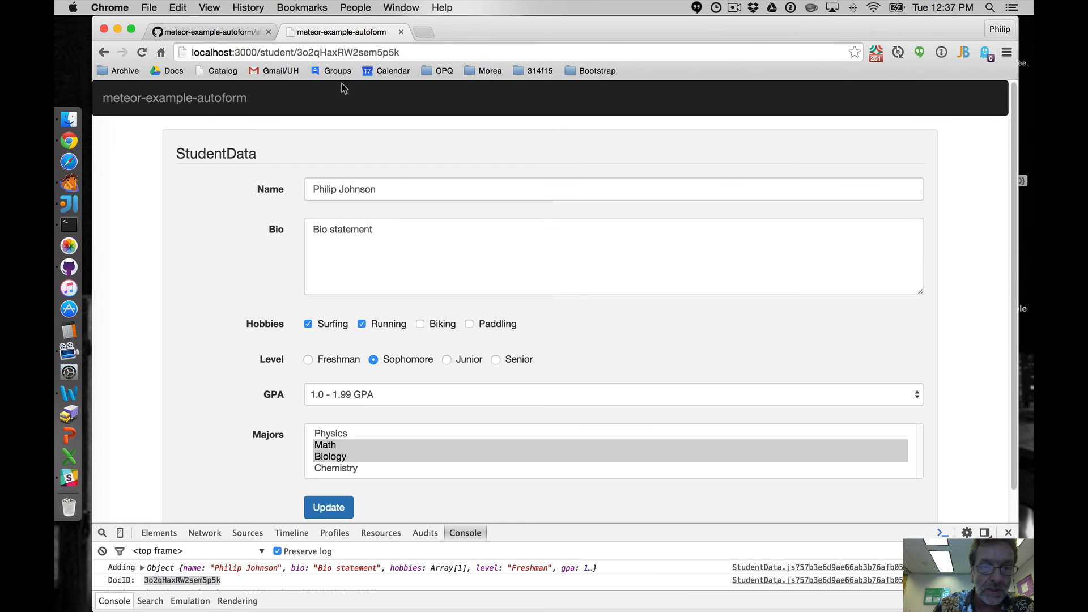
pyautogui.moveTo(385, 395)
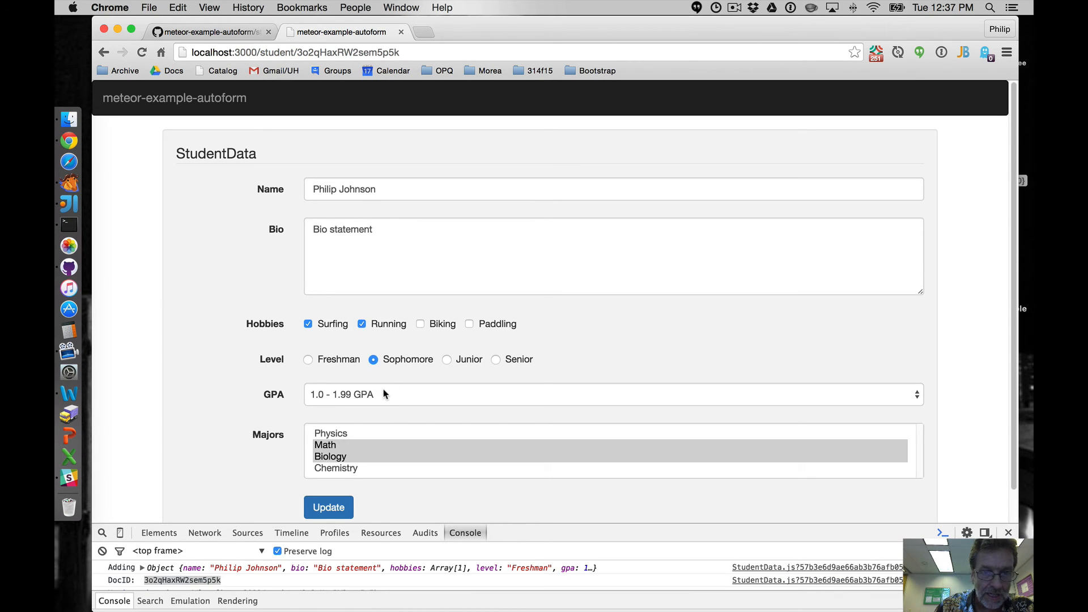
pyautogui.moveTo(399, 207)
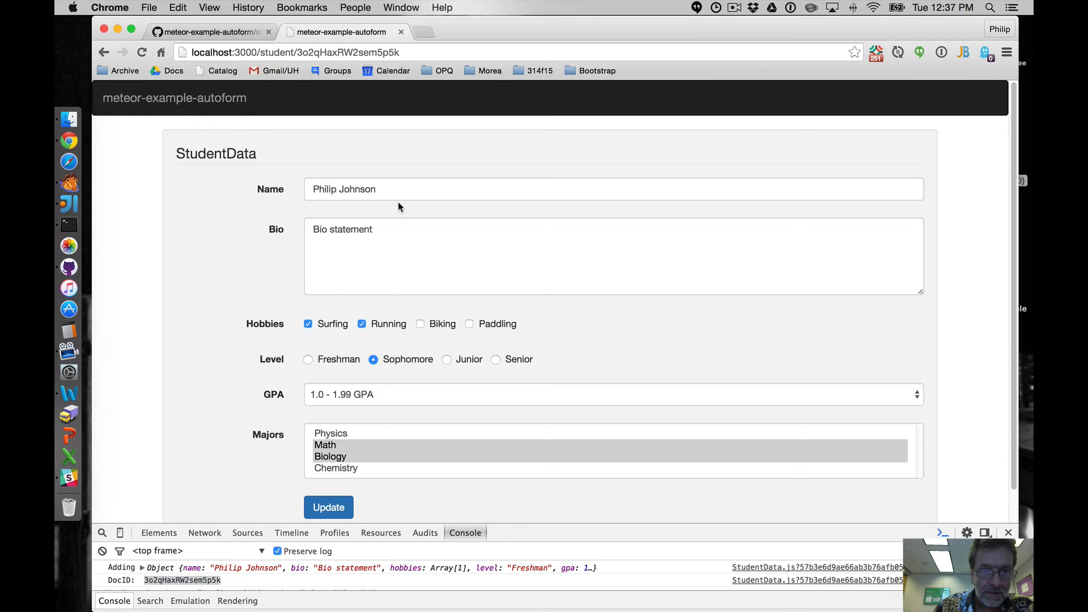
pyautogui.click(613, 189)
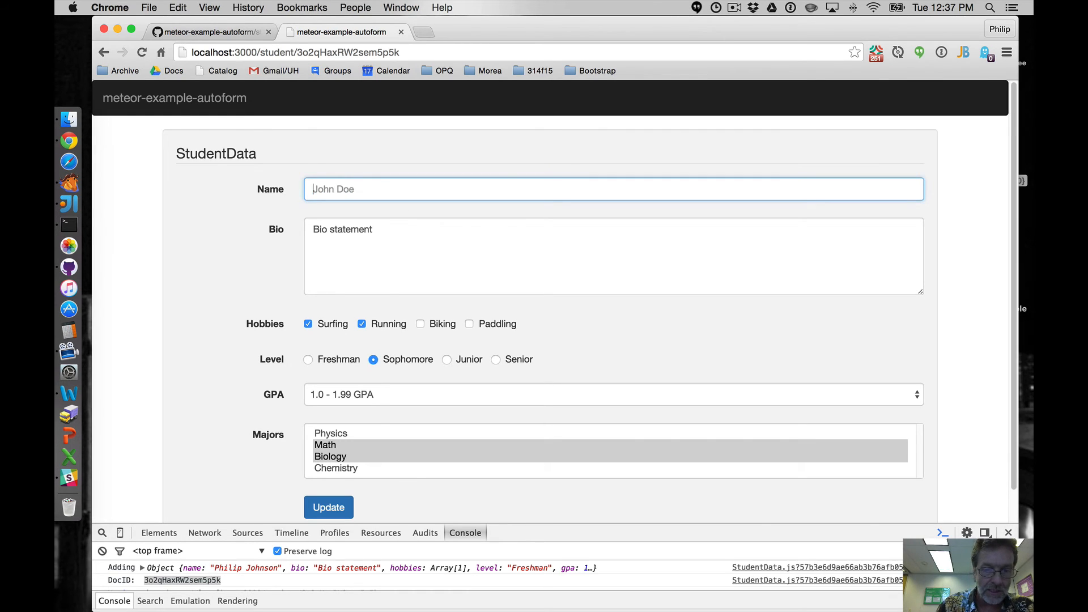
pyautogui.click(328, 506)
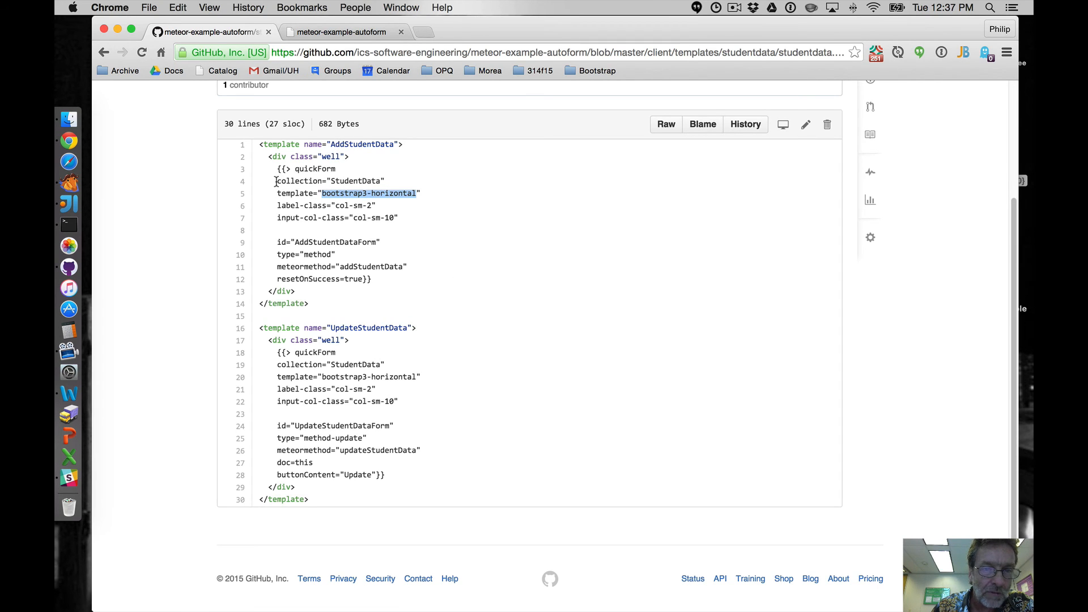
# Step: Highlight the form id, method and reset lines, resetOnSuccess true and UpdateStudentData's doc setting
pyautogui.moveTo(276, 180); pyautogui.dragTo(398, 217)
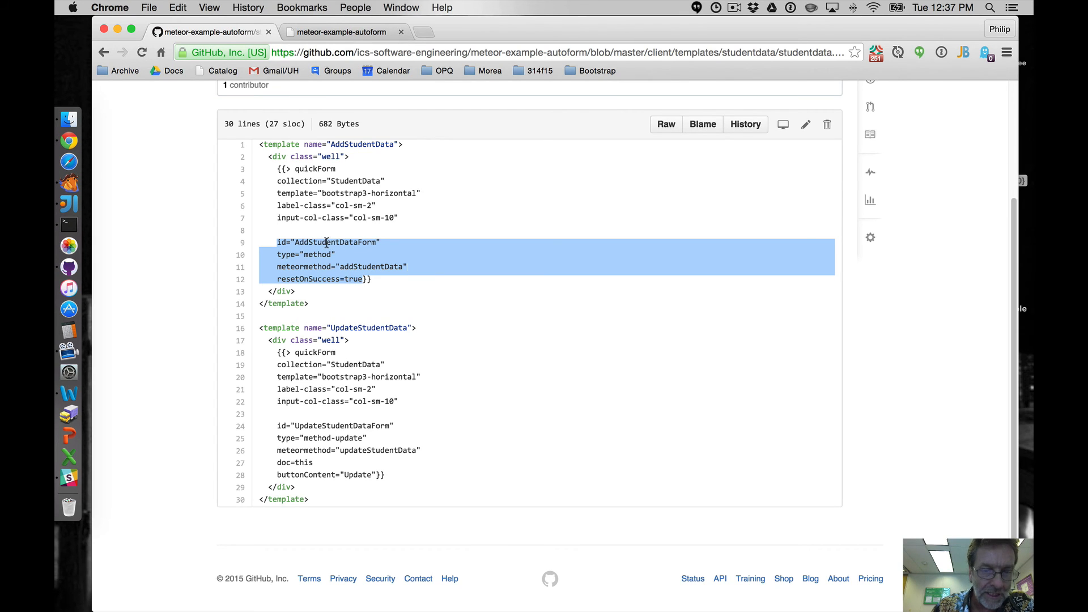
pyautogui.click(331, 254)
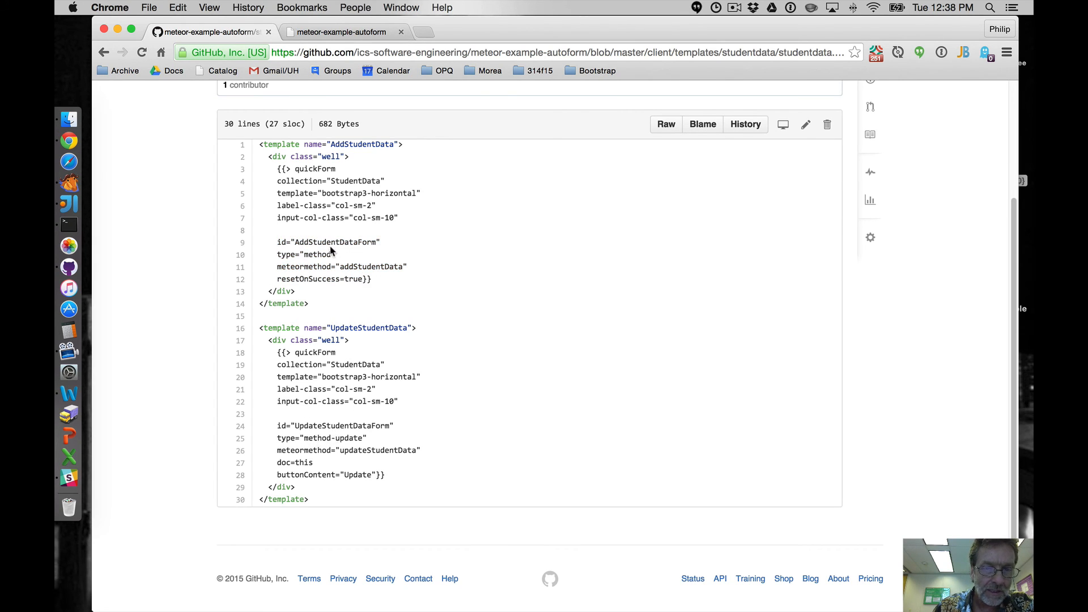
pyautogui.doubleClick(317, 438)
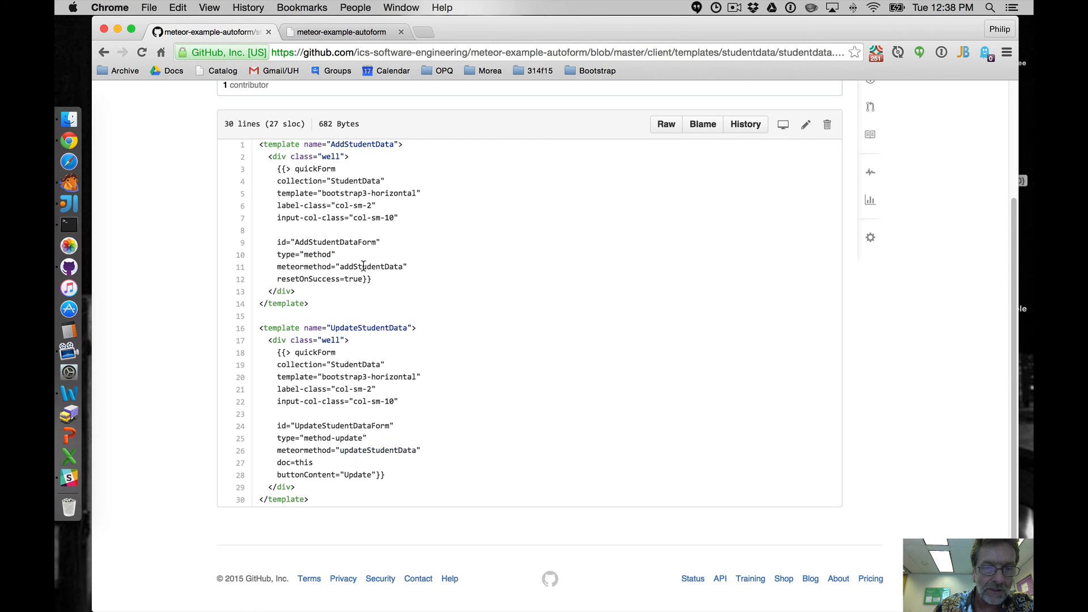
pyautogui.doubleClick(354, 278)
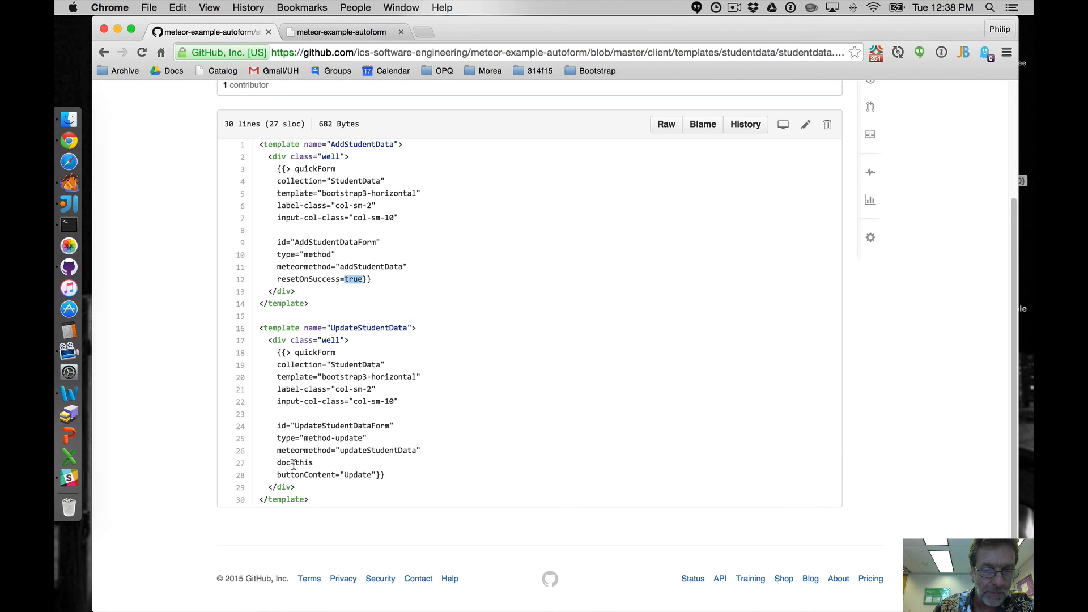
pyautogui.doubleClick(300, 463)
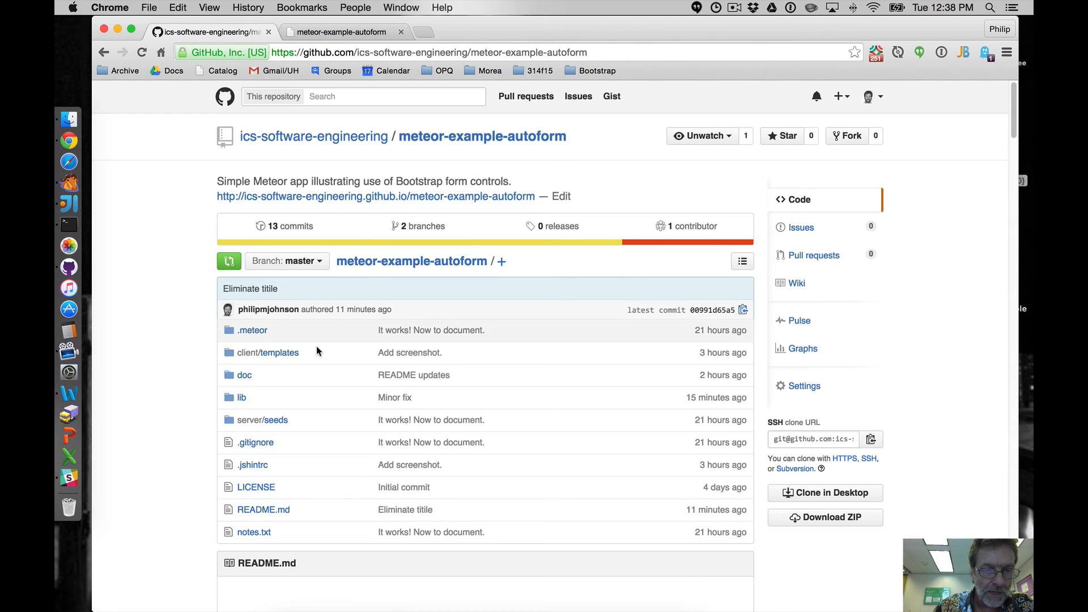
pyautogui.click(241, 396)
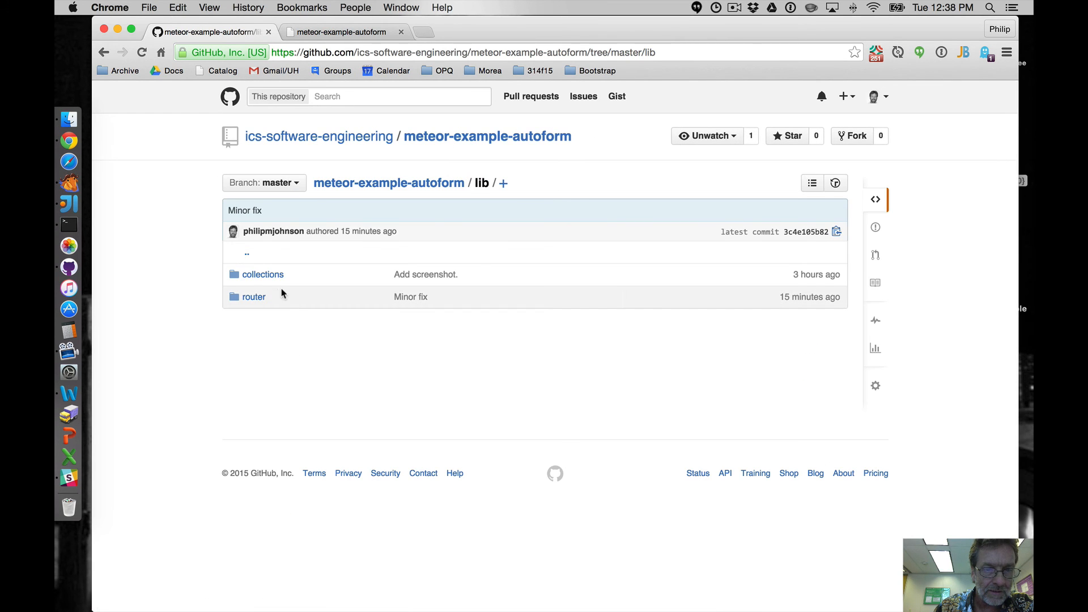
pyautogui.click(254, 296)
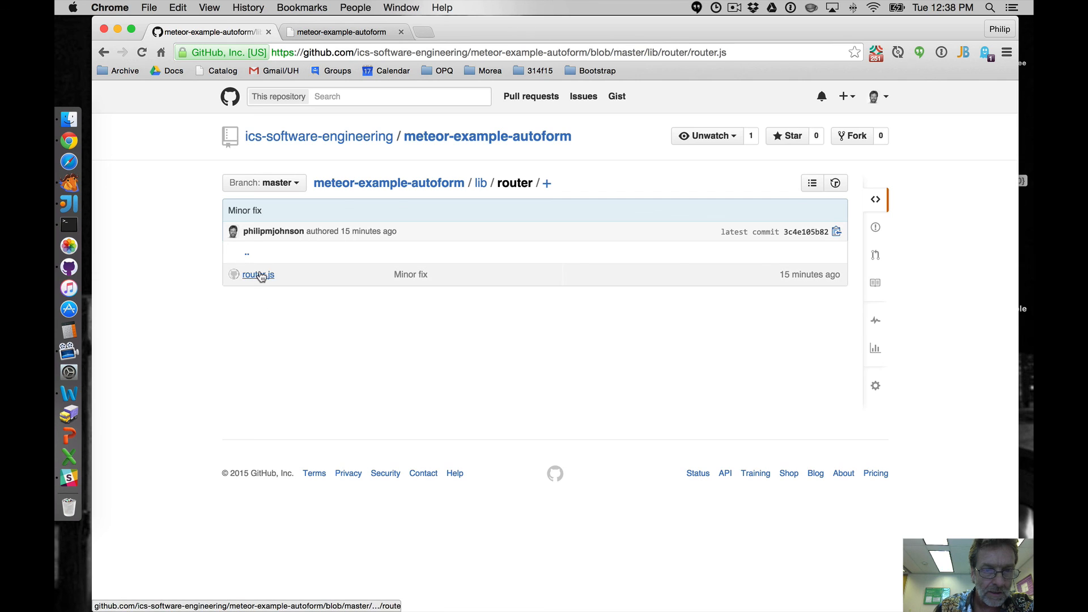
pyautogui.click(258, 274)
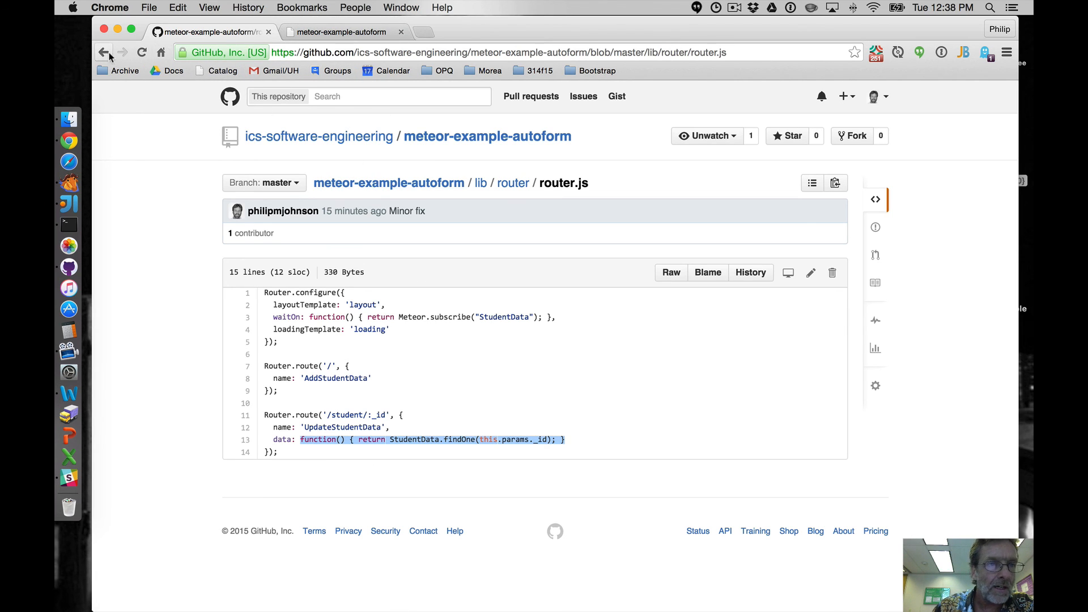
pyautogui.click(103, 52)
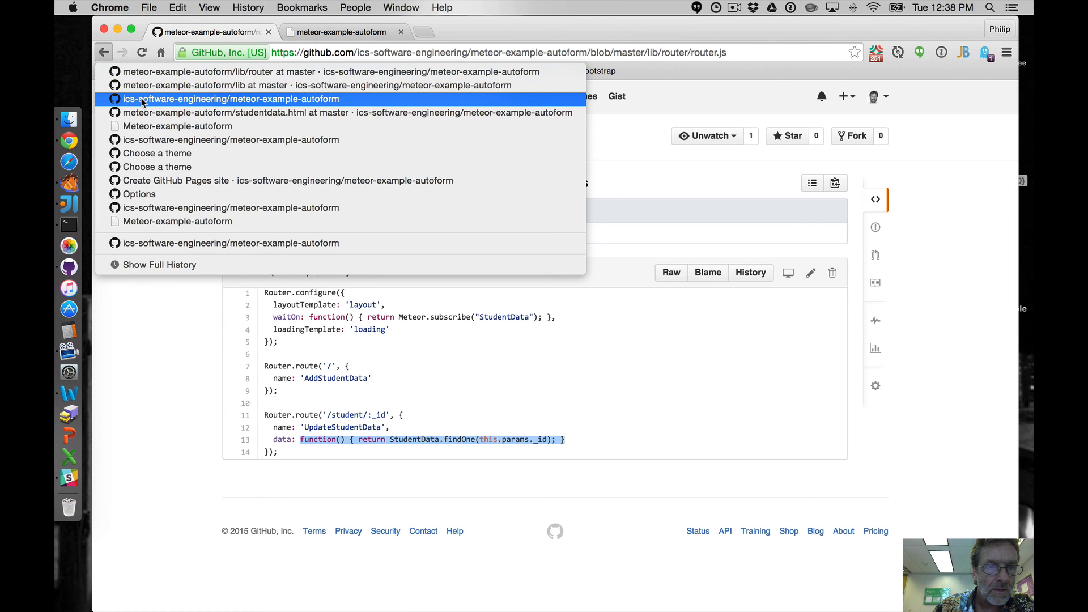
pyautogui.click(230, 99)
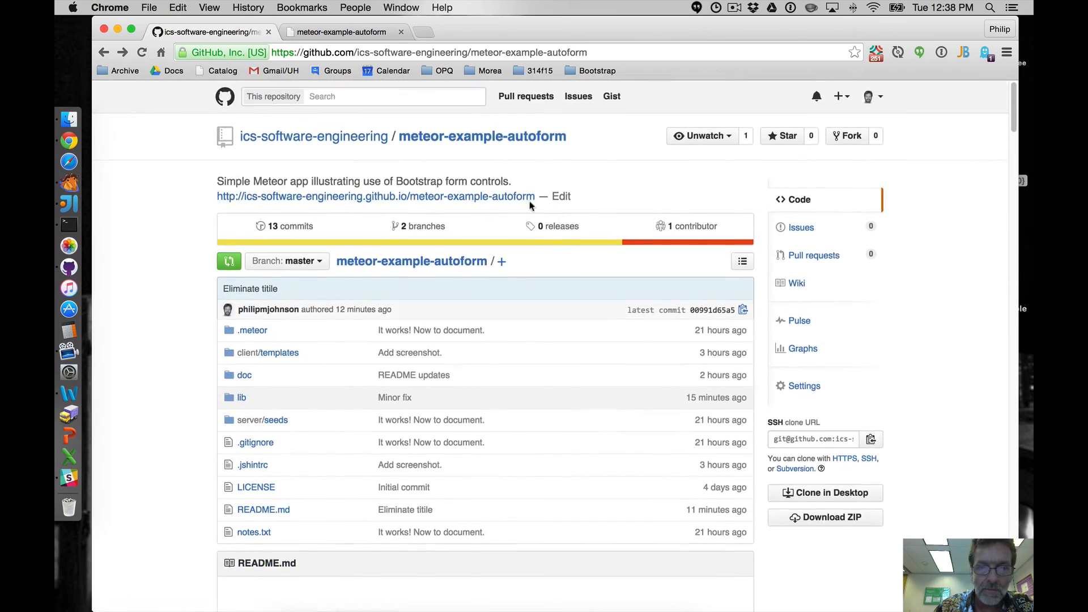
# Step: Follow the github.io link and scroll to 'Issues: Form Help Text' with the play-example-form screenshot
pyautogui.click(375, 195)
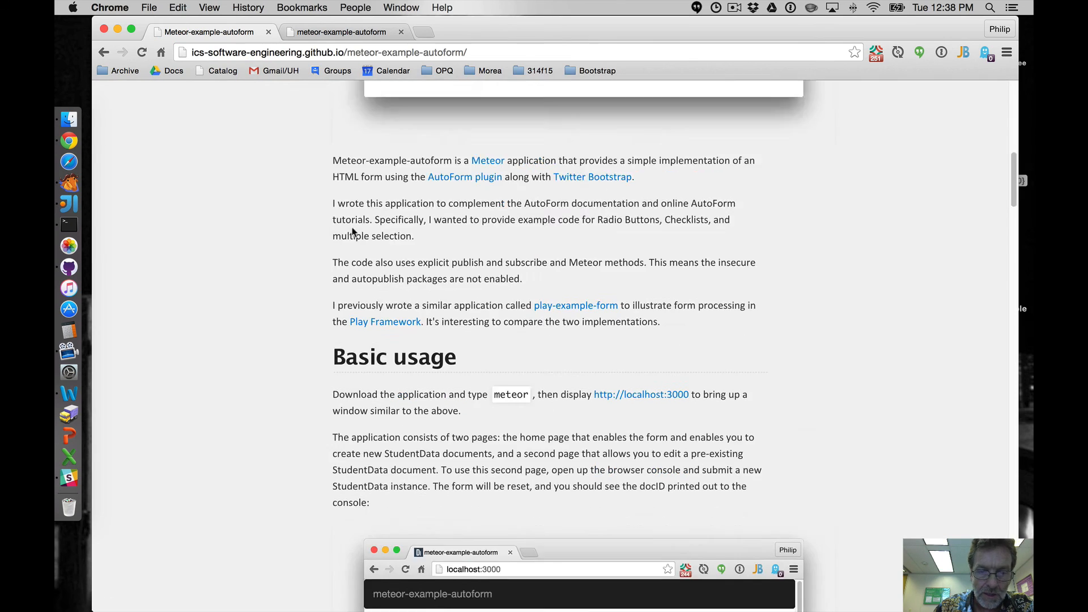
pyautogui.scroll(-3)
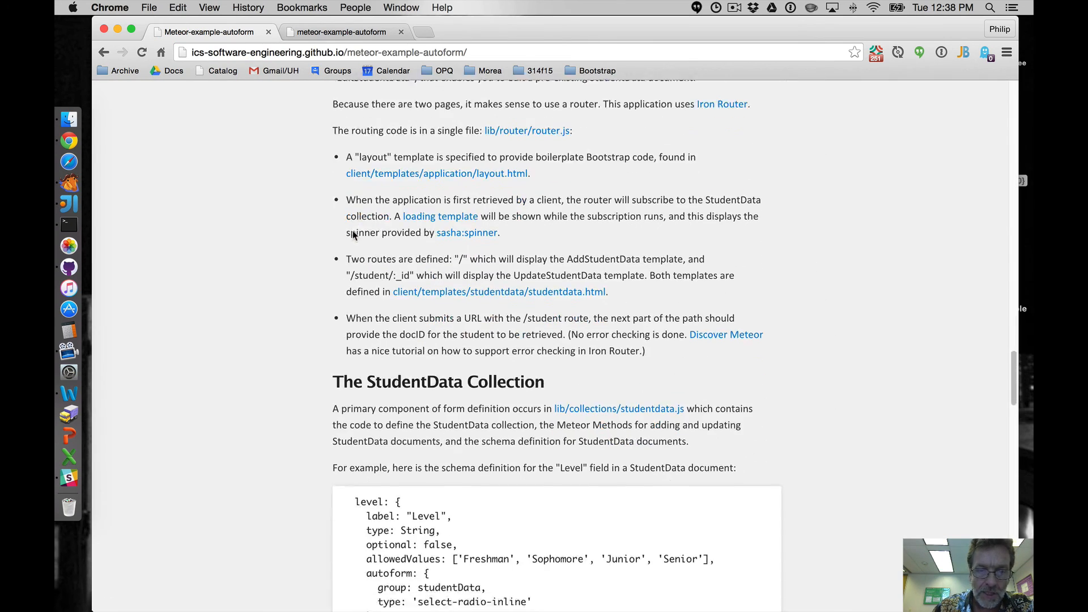
pyautogui.scroll(-3)
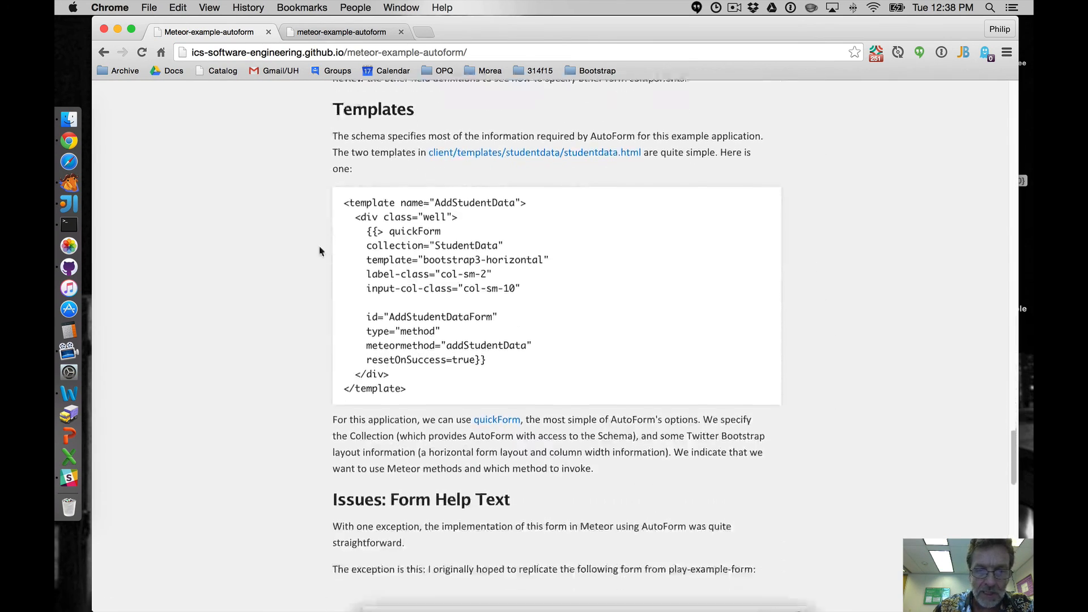
pyautogui.scroll(-3)
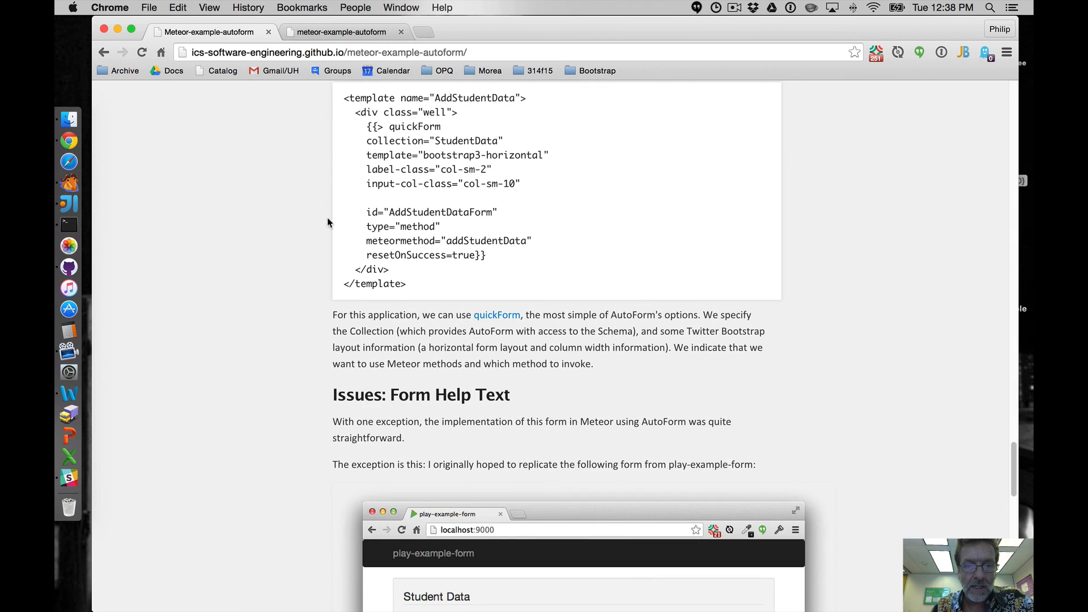
pyautogui.scroll(-3)
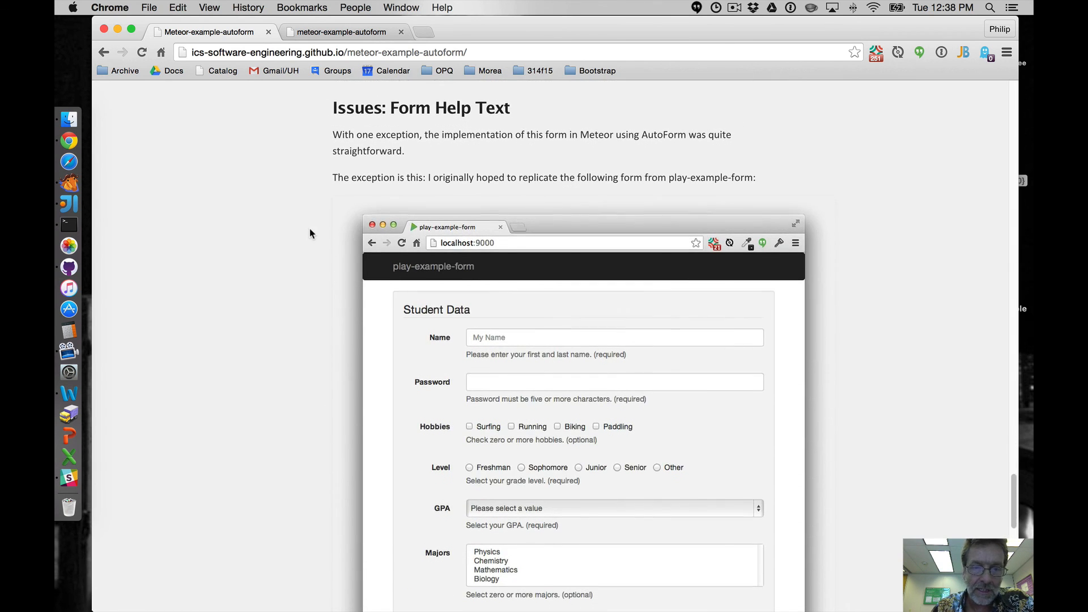
pyautogui.scroll(-3)
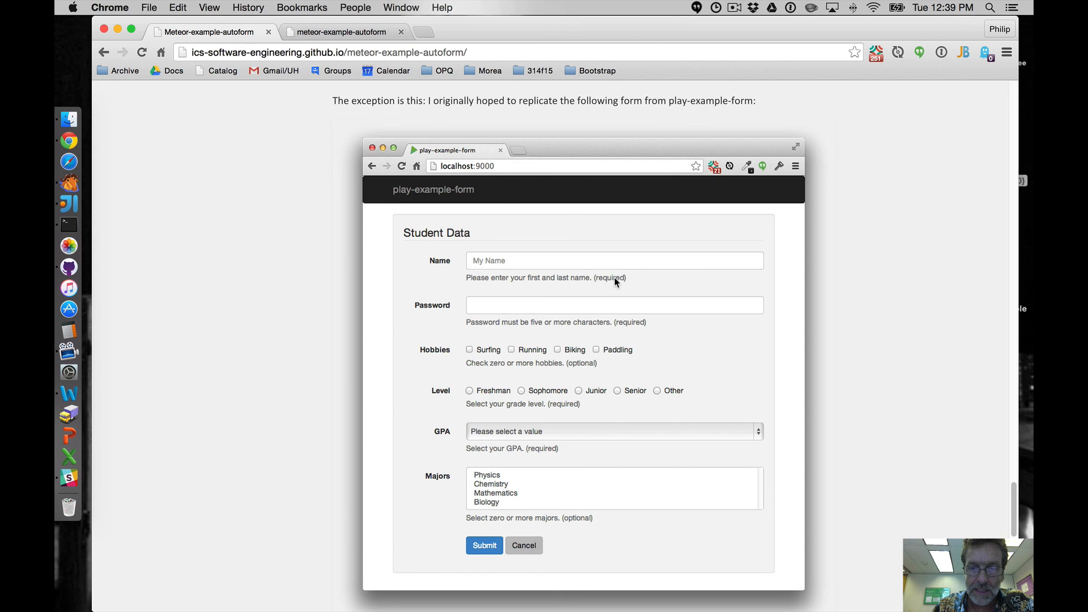
pyautogui.scroll(3)
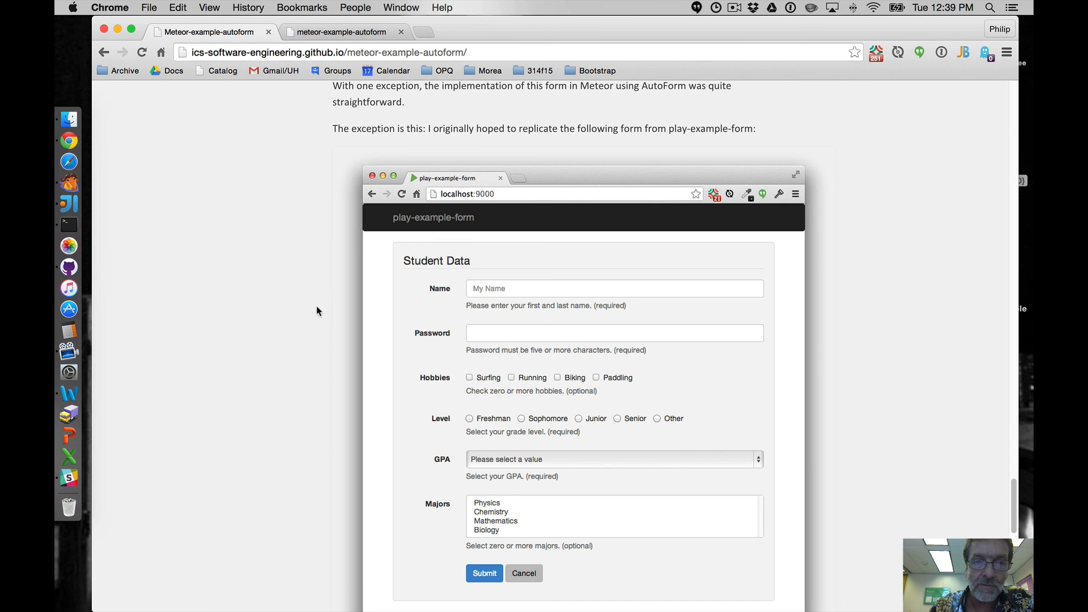
pyautogui.scroll(-3)
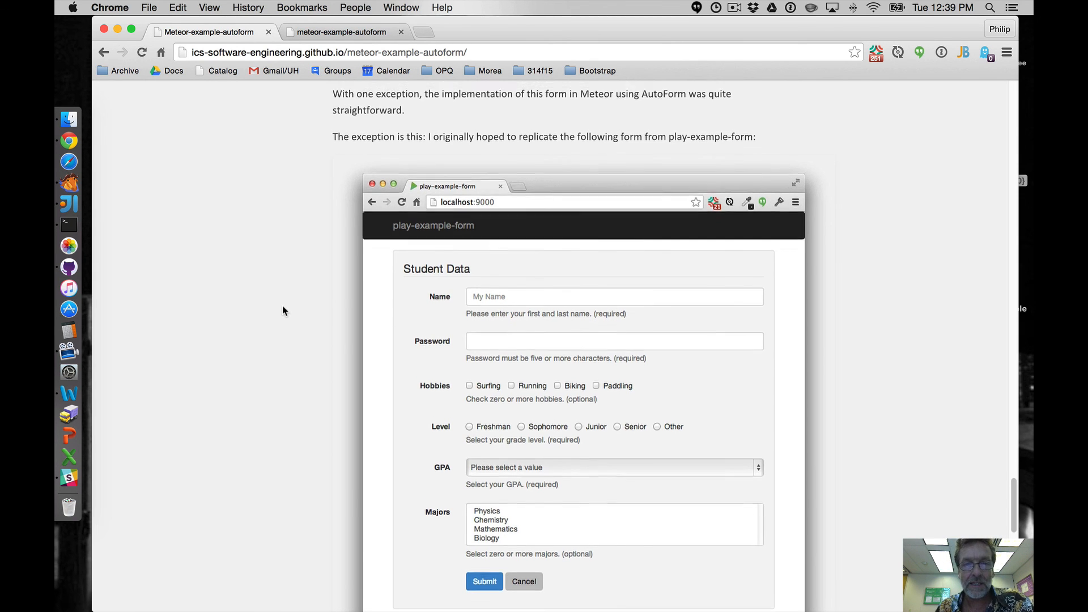